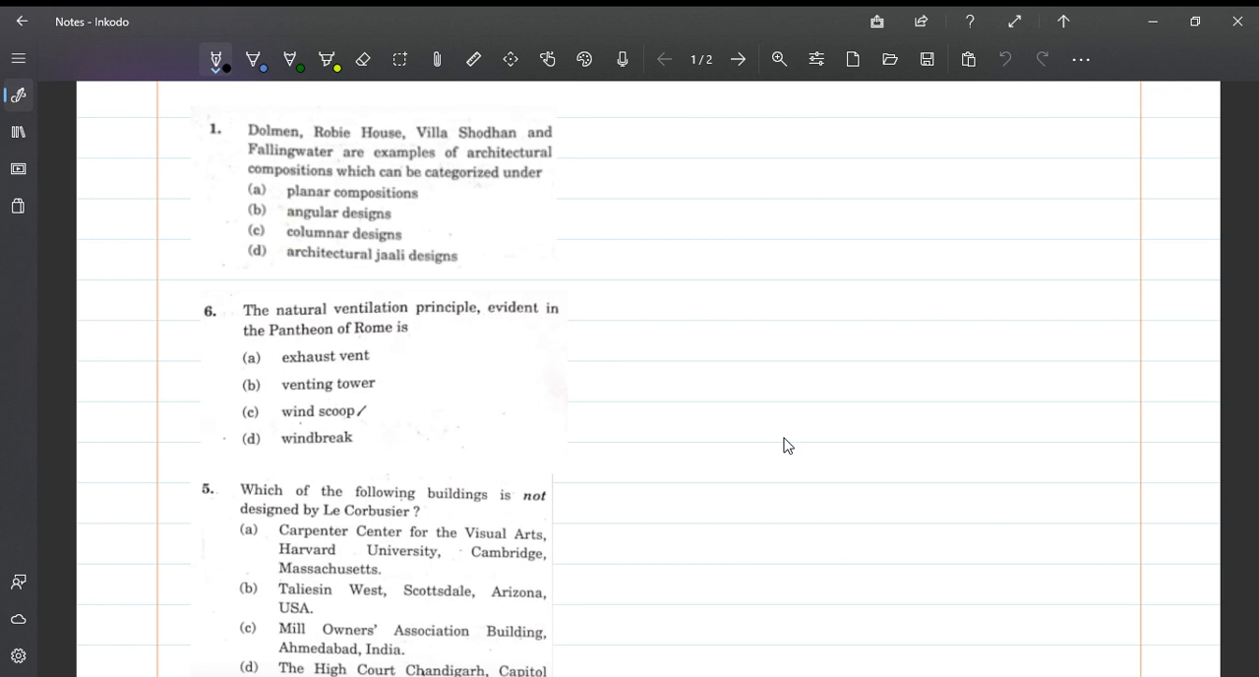
mouse_move(369, 166)
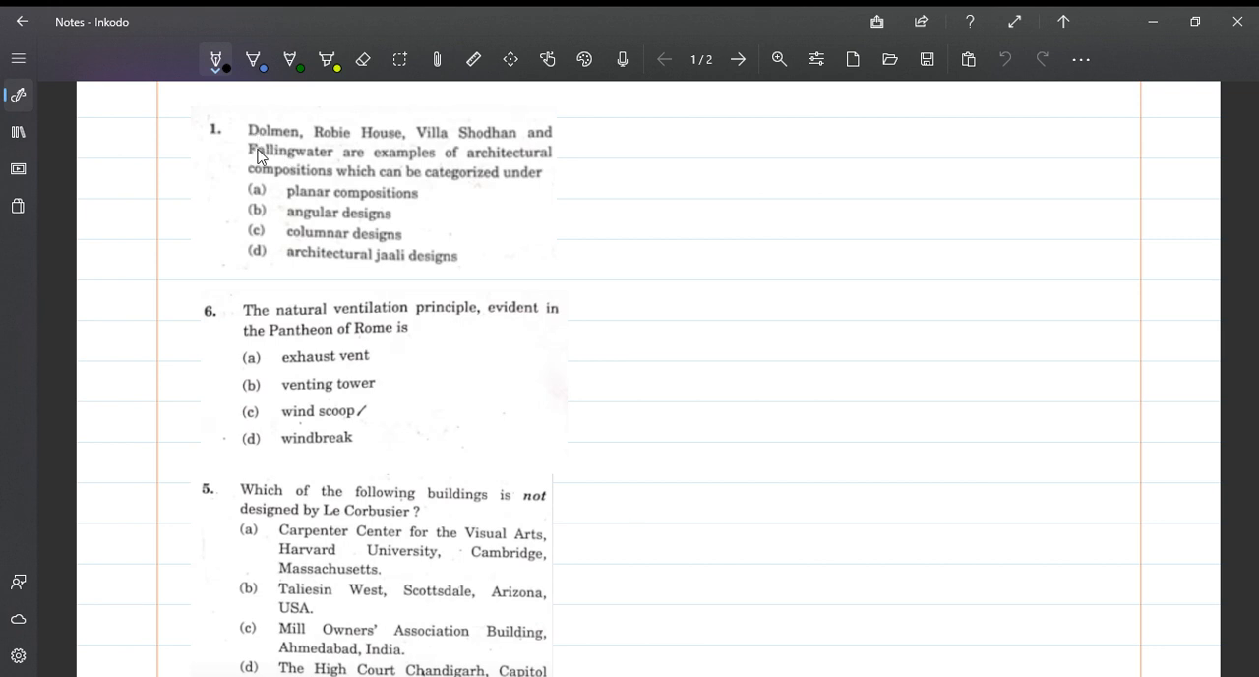
mouse_move(451, 153)
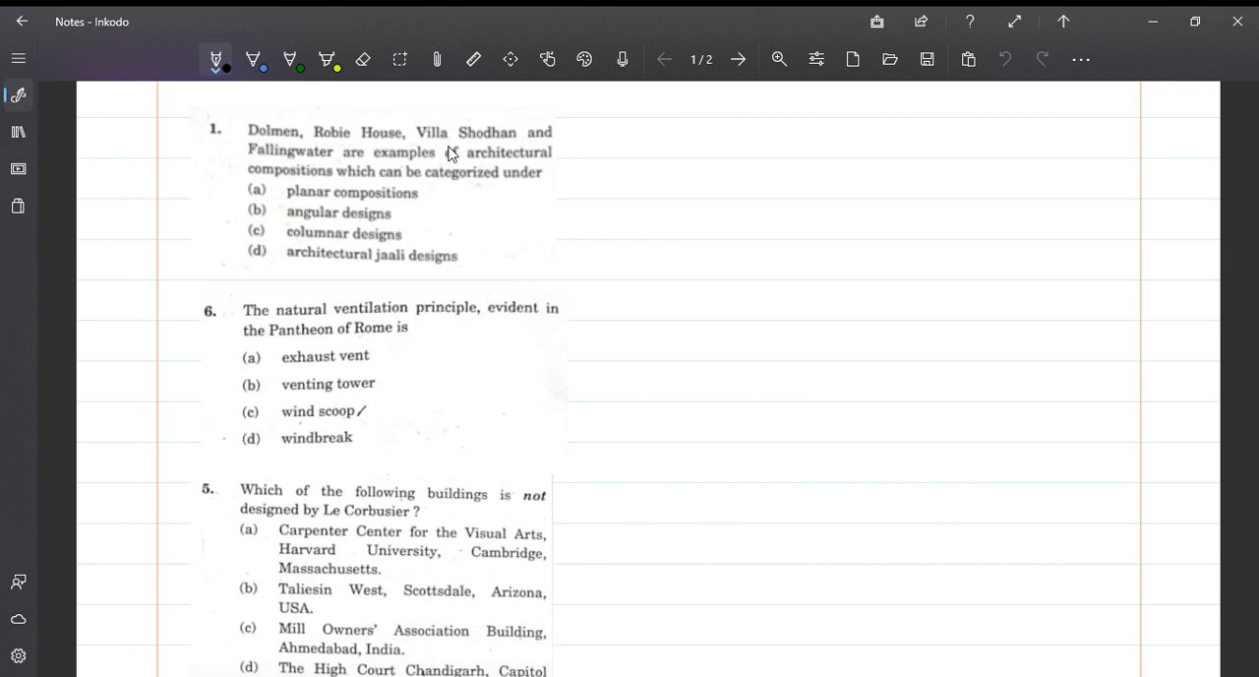
mouse_move(390, 180)
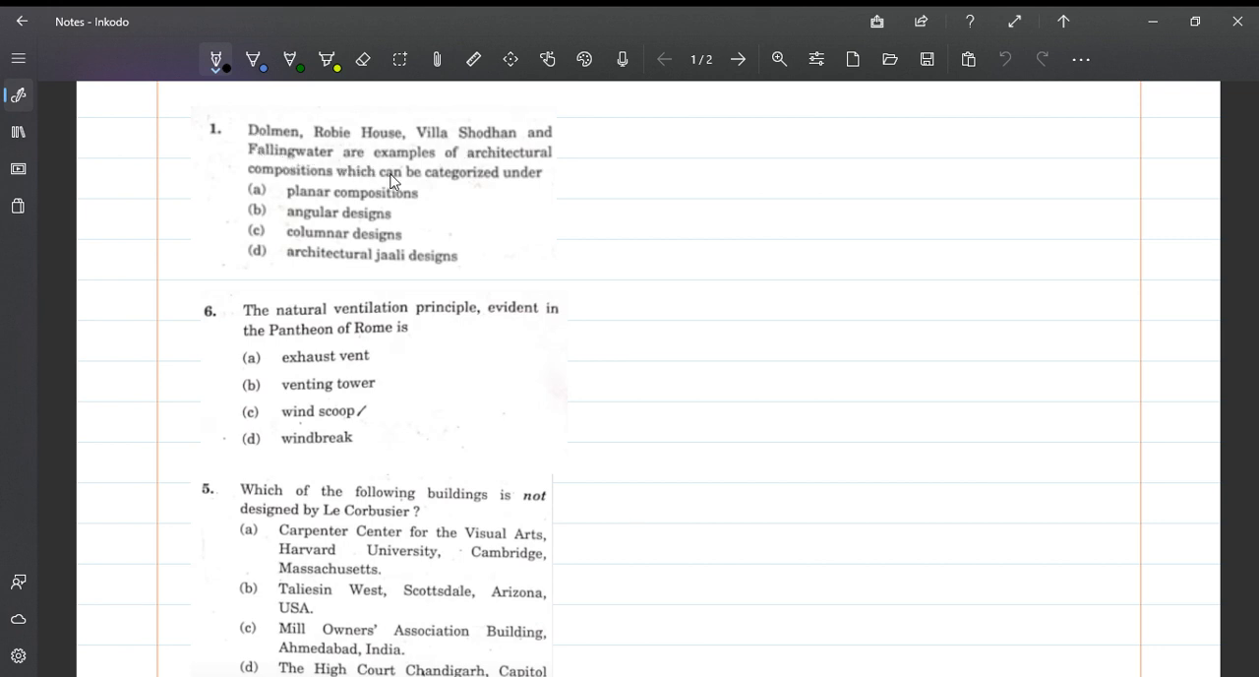
mouse_move(359, 186)
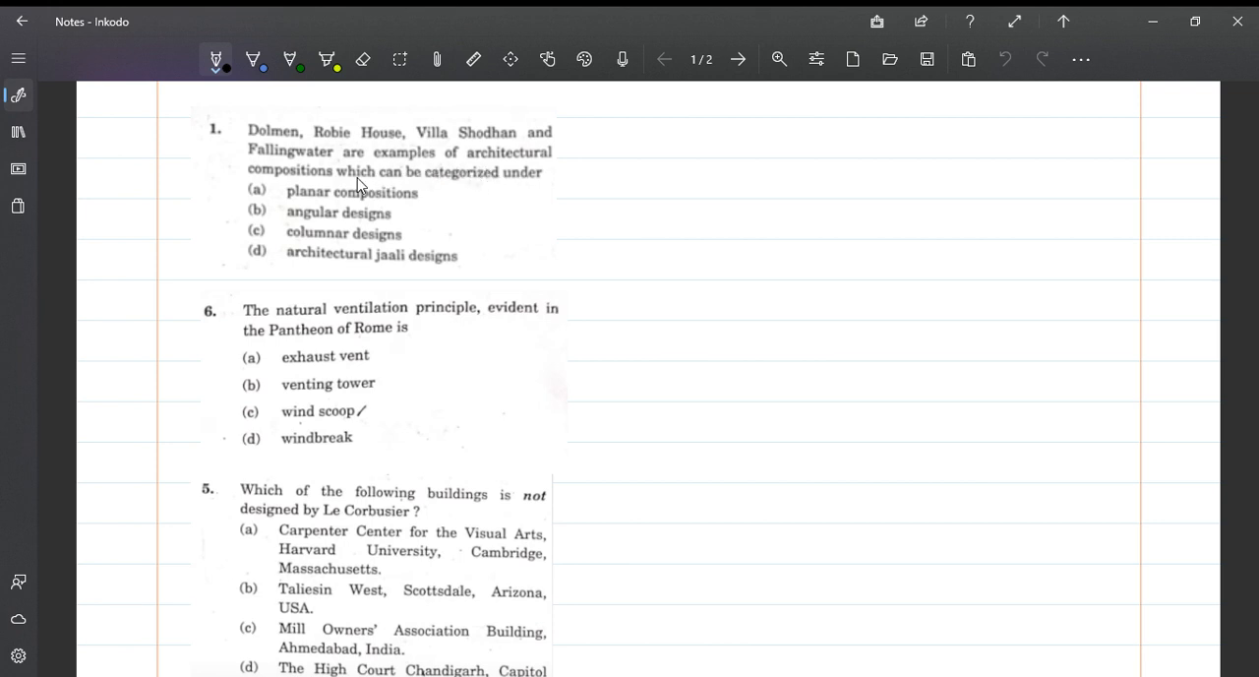
mouse_move(464, 204)
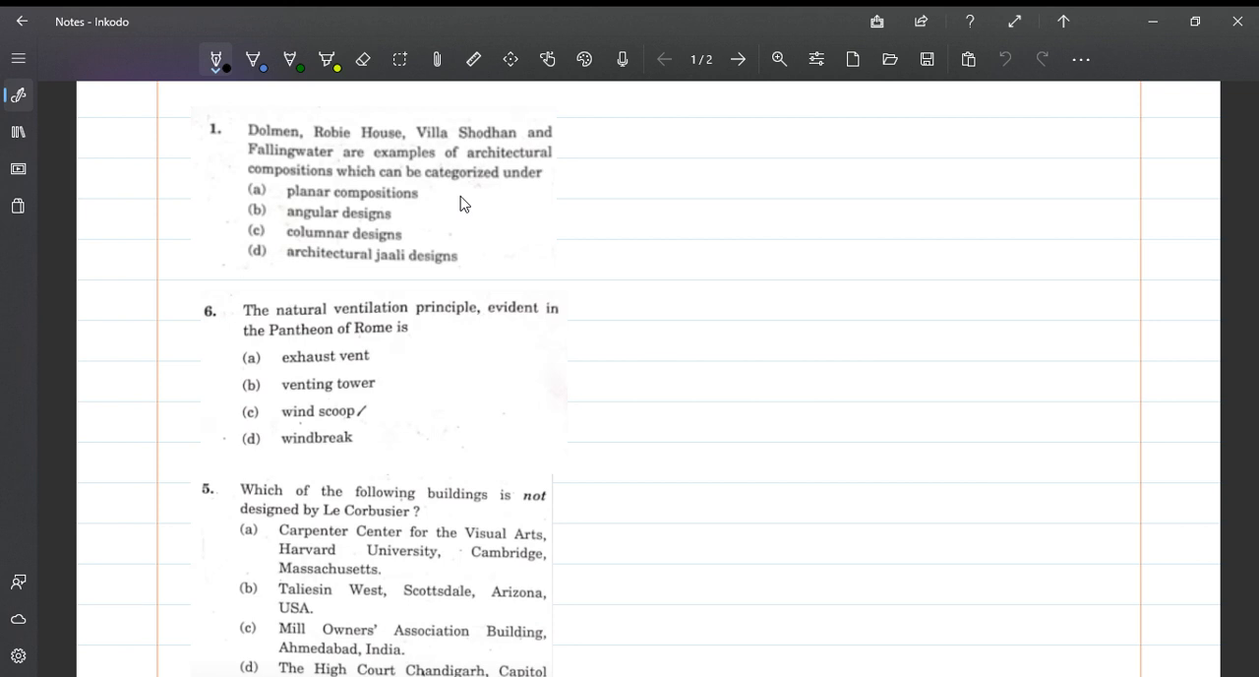
mouse_move(310, 170)
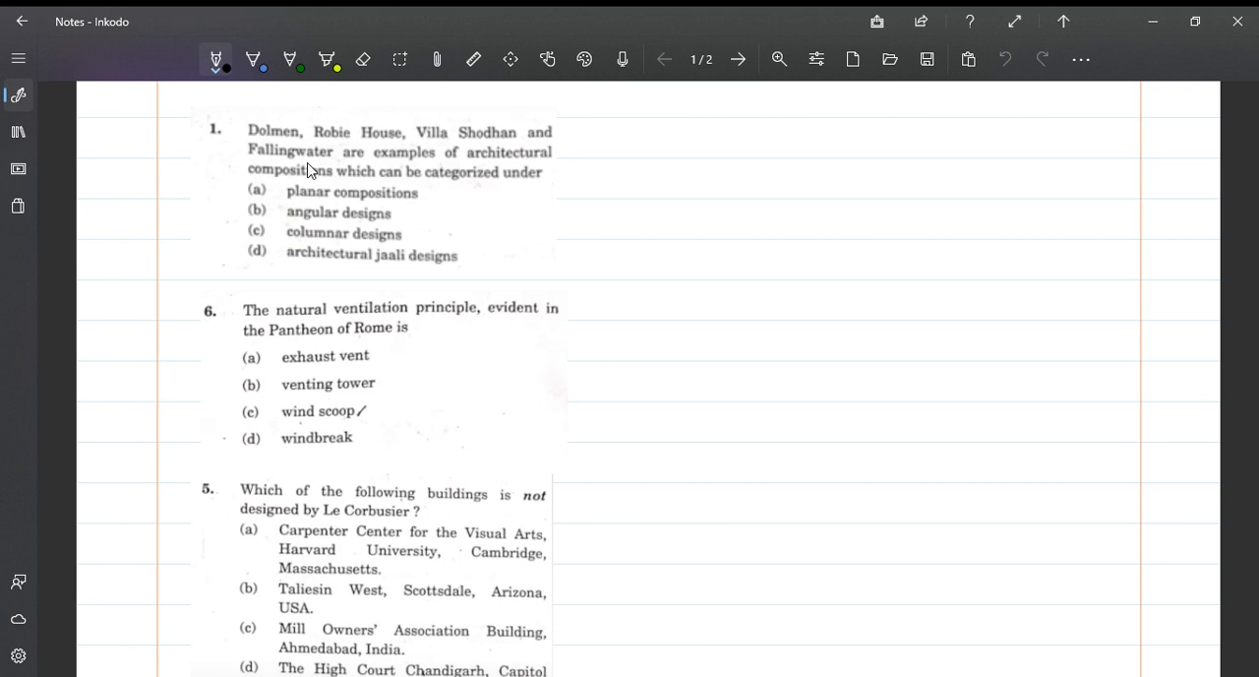
mouse_move(339, 157)
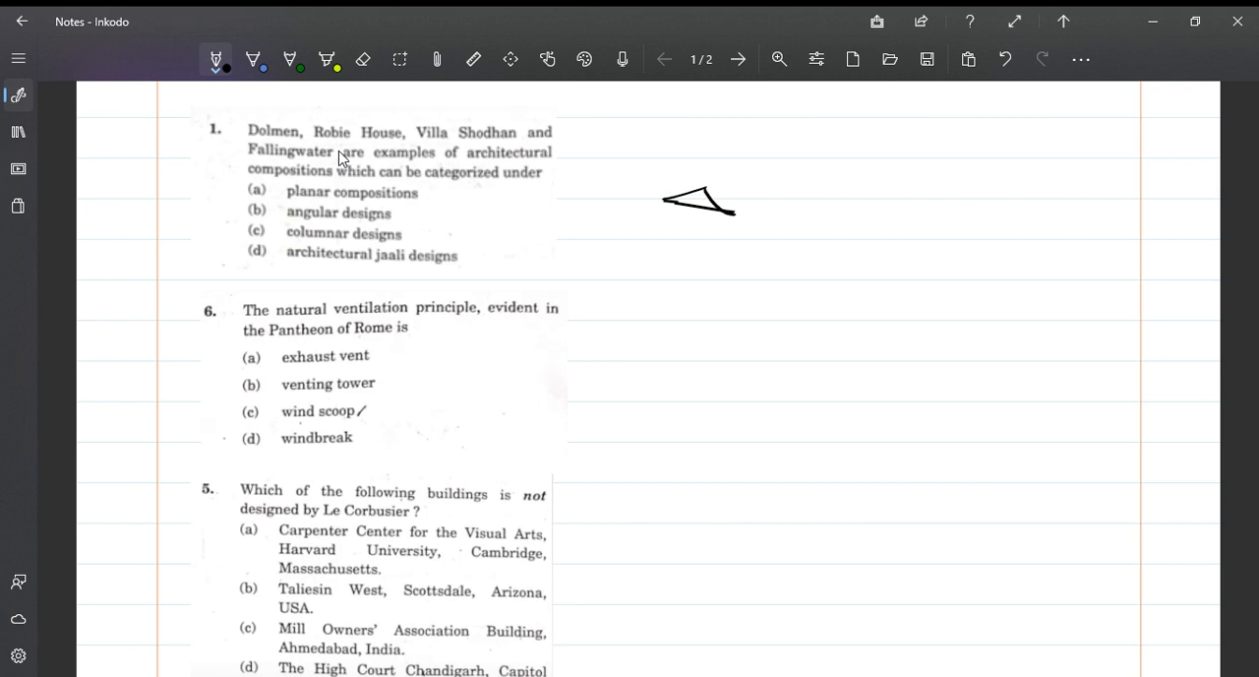
Sketch a doubled cantilevered slab, two support posts and a lower floor block beside question 1
left_click_drag(639, 220, 770, 222)
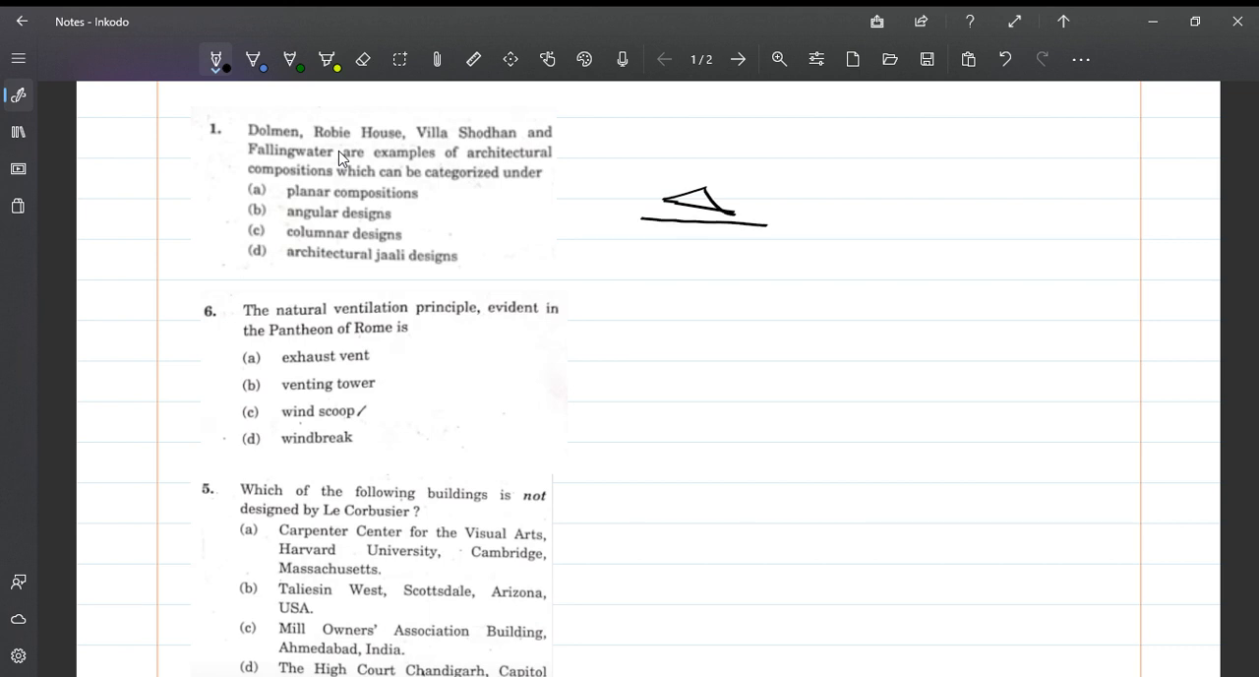
left_click_drag(640, 226, 770, 224)
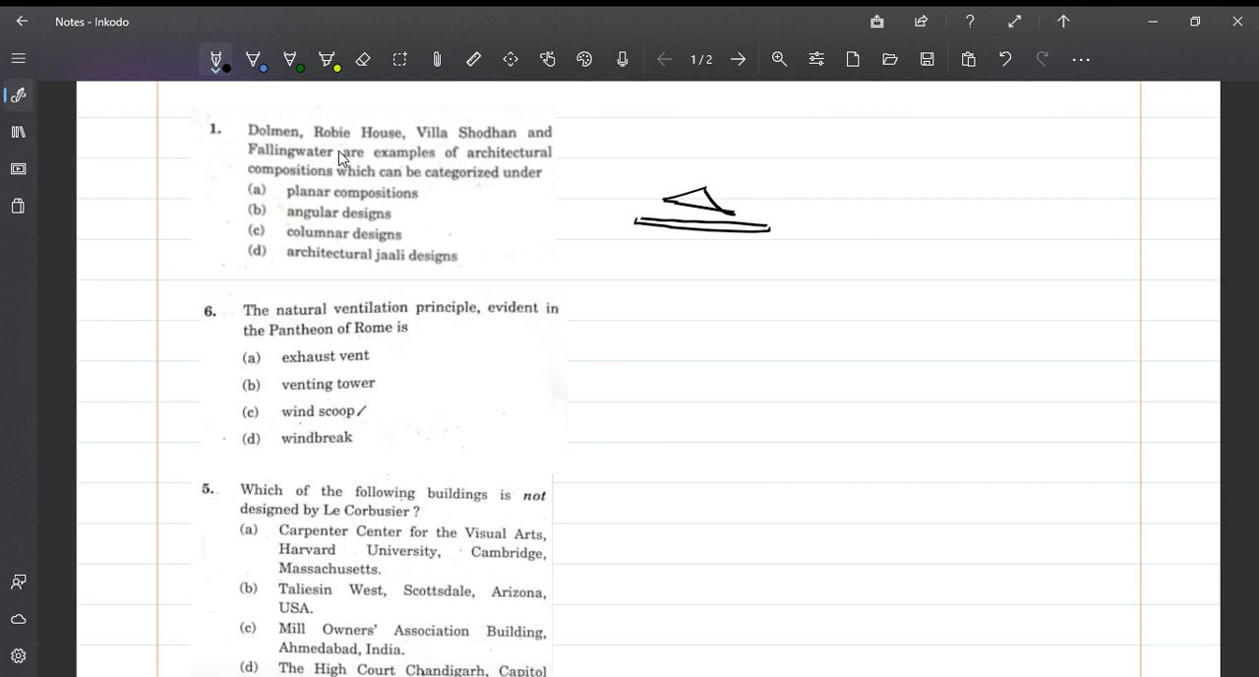
left_click_drag(768, 229, 871, 229)
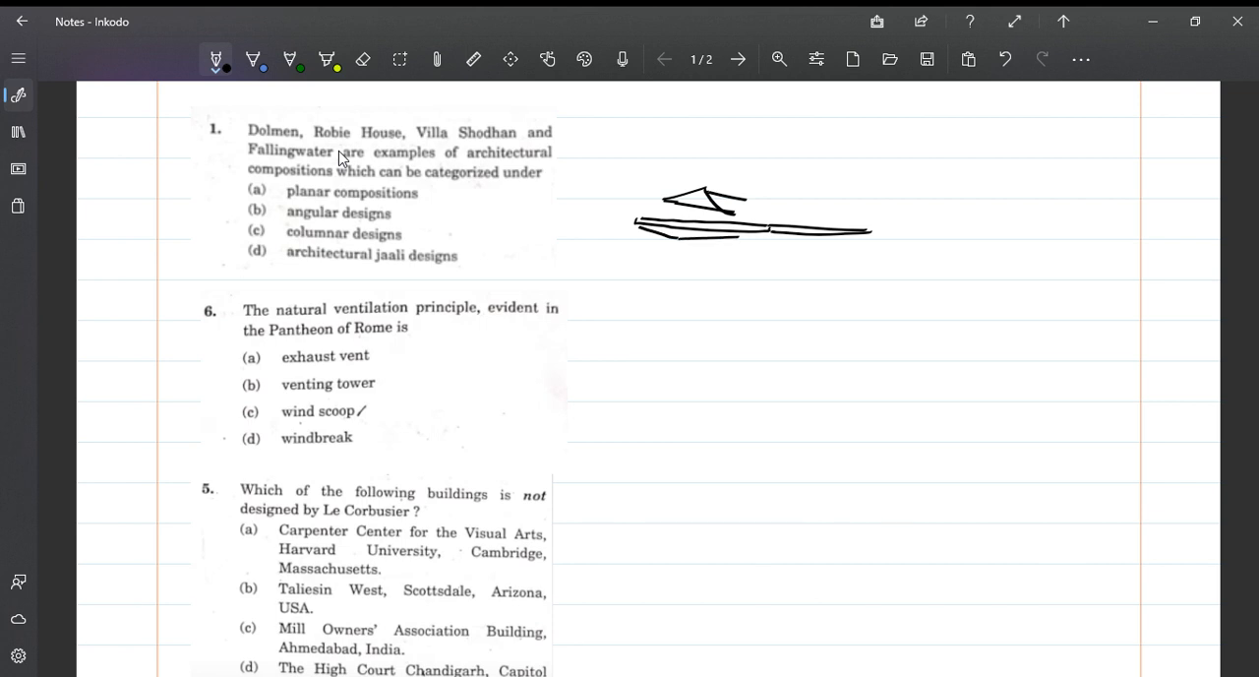
left_click_drag(699, 239, 698, 275)
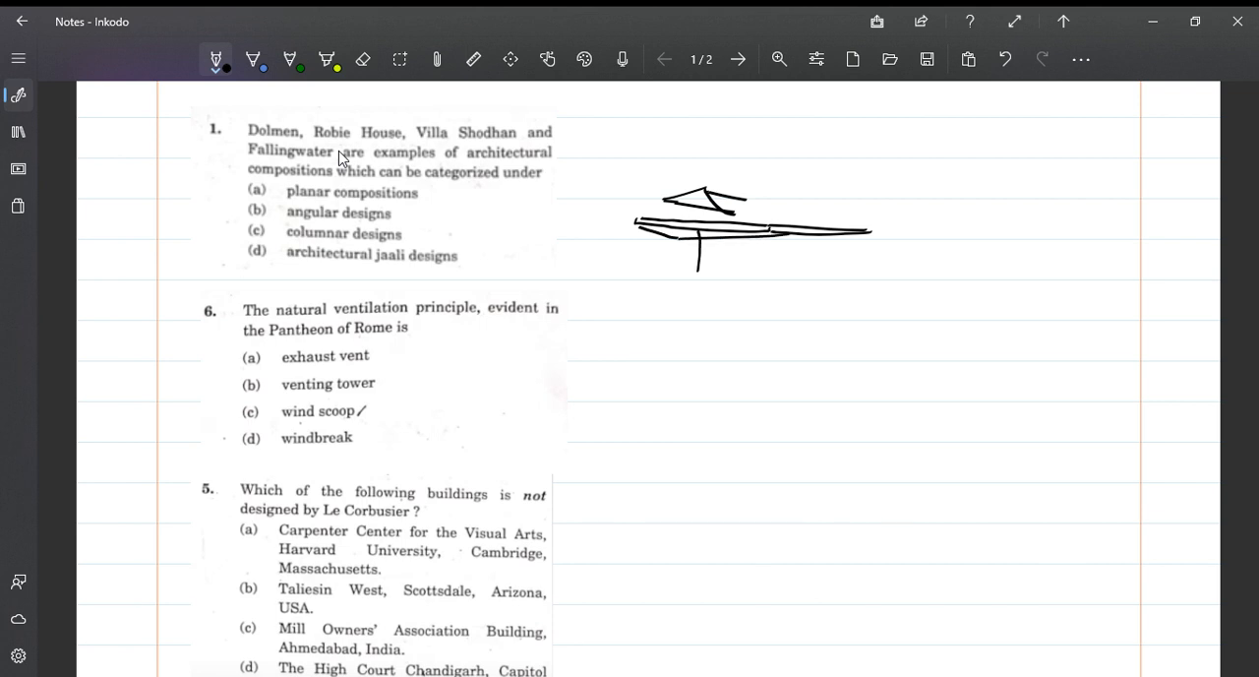
left_click_drag(645, 268, 758, 288)
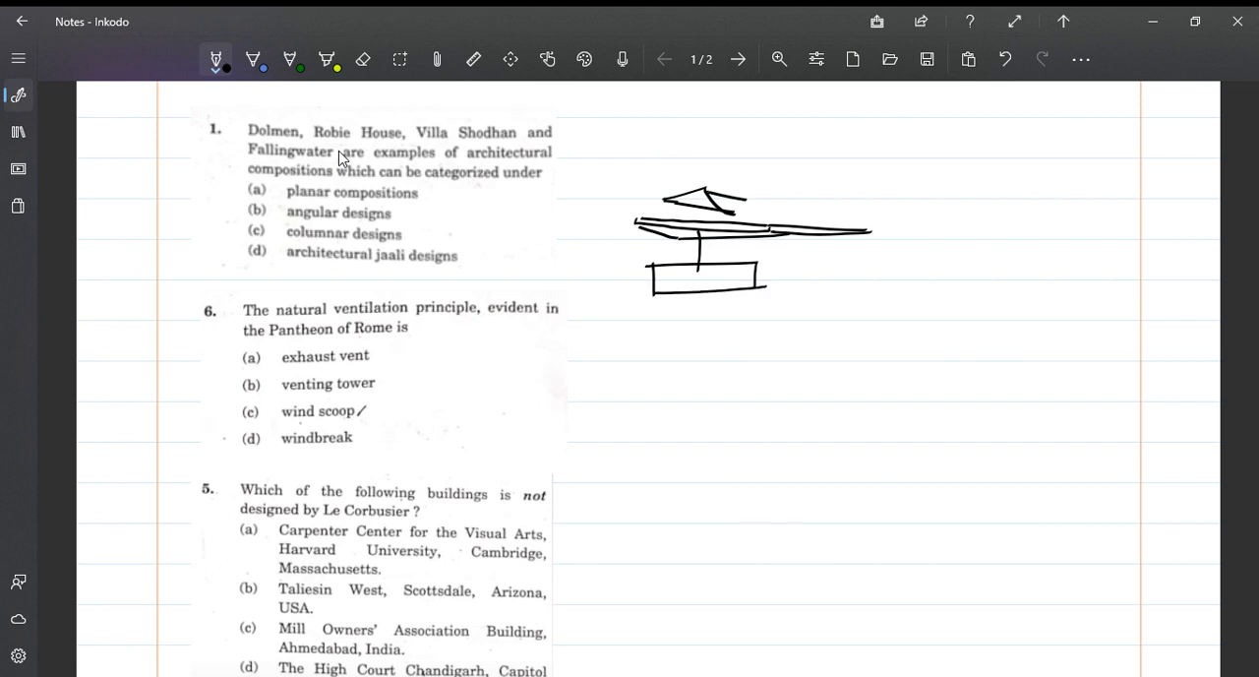
left_click_drag(757, 278, 787, 266)
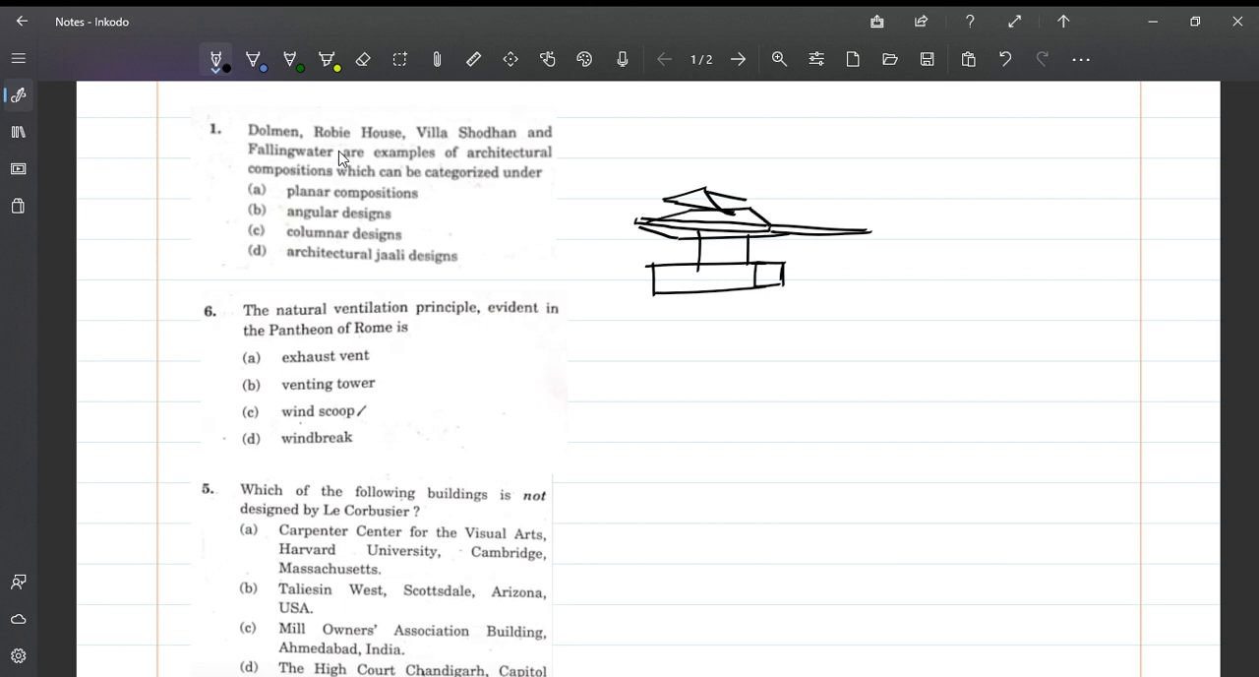
Add upper terrace lines, two upper blocks, an end block and wall hatching to the house
left_click_drag(754, 210, 848, 224)
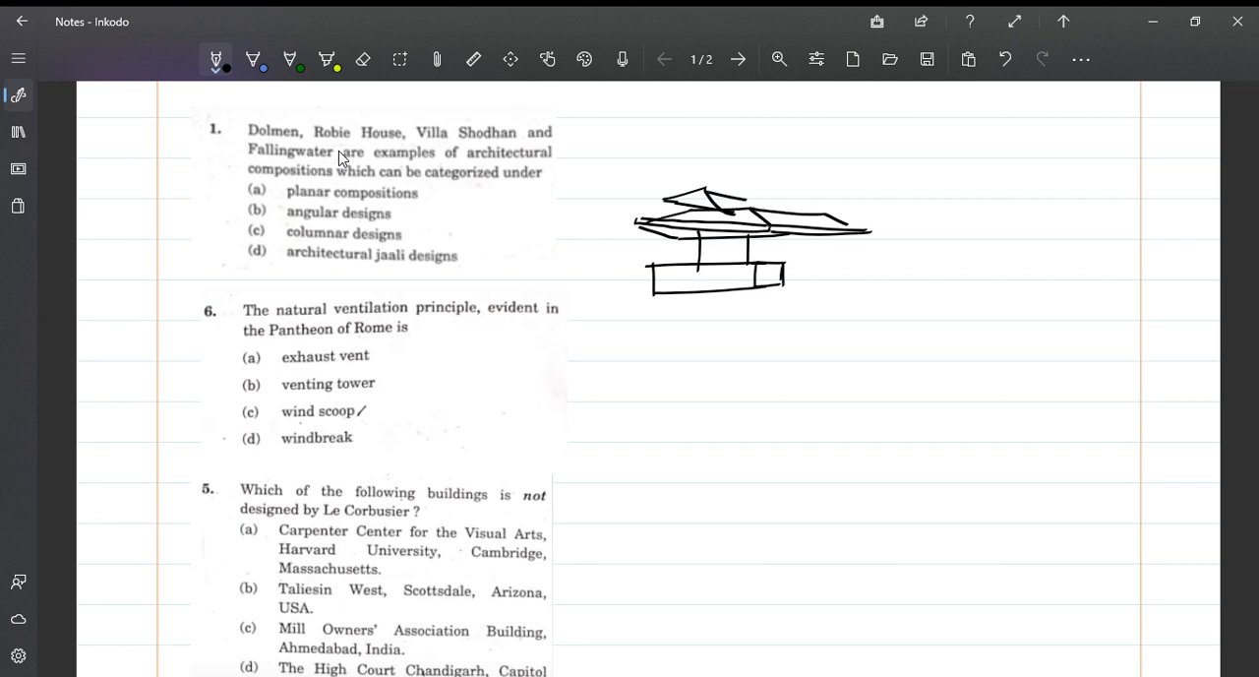
left_click_drag(753, 202, 784, 177)
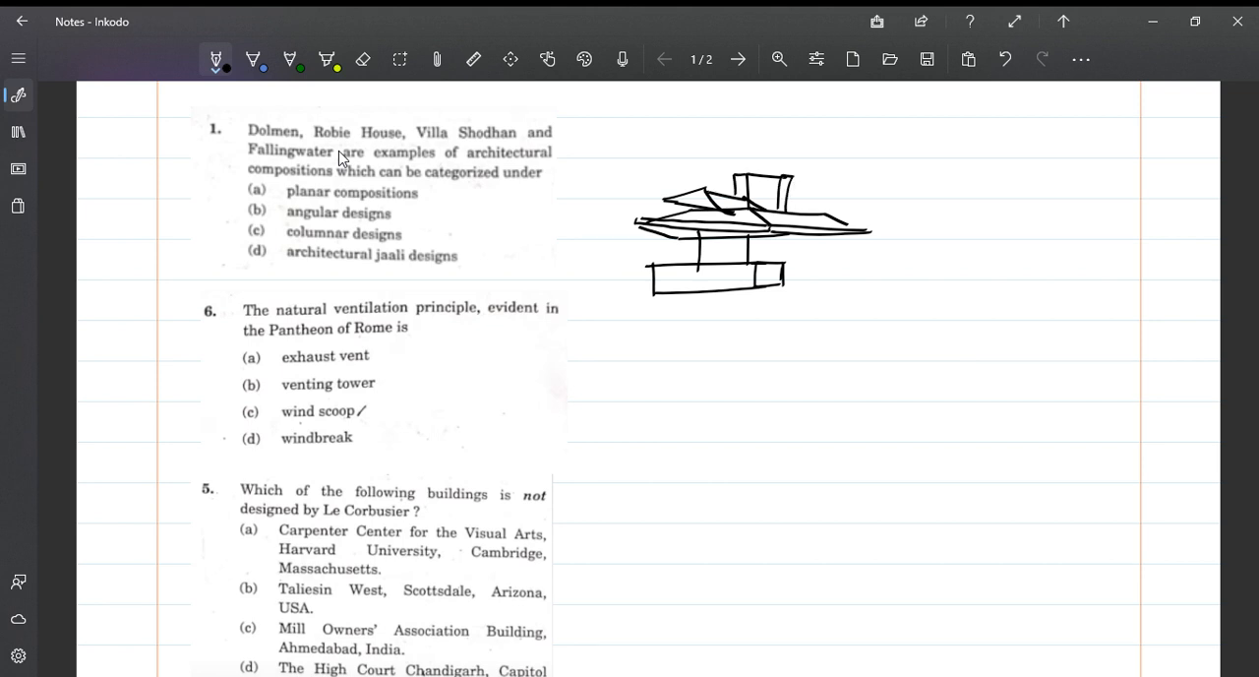
left_click_drag(748, 197, 866, 201)
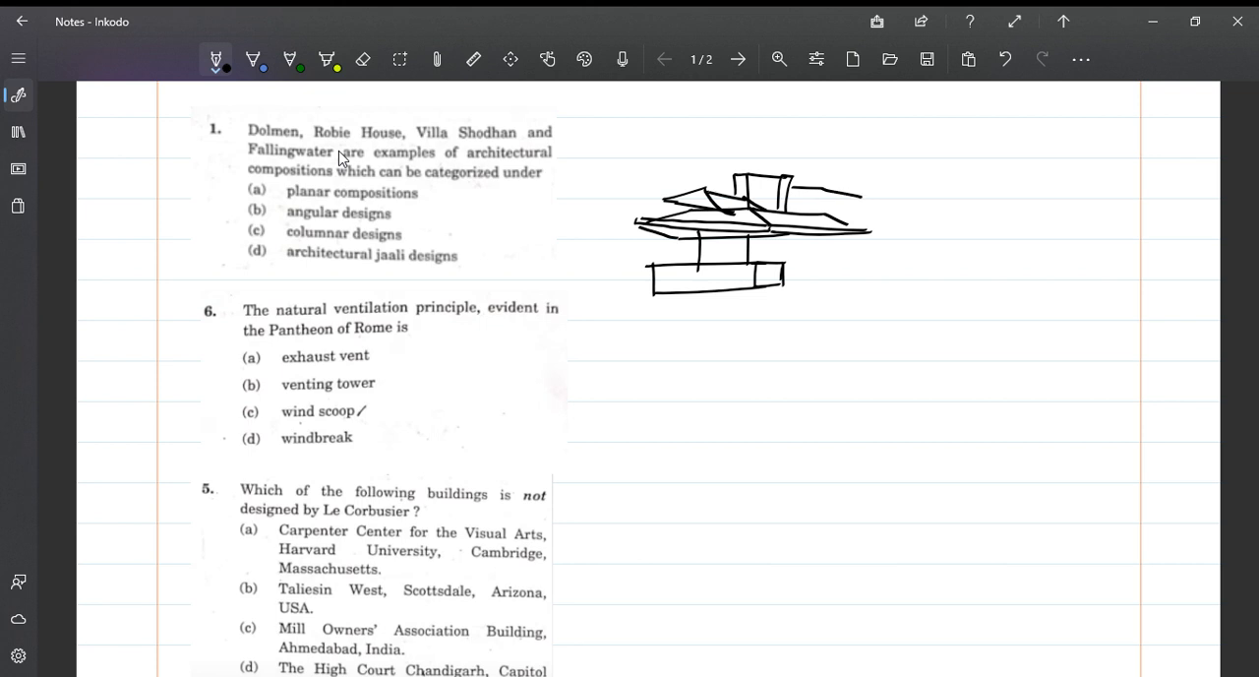
left_click_drag(787, 187, 865, 188)
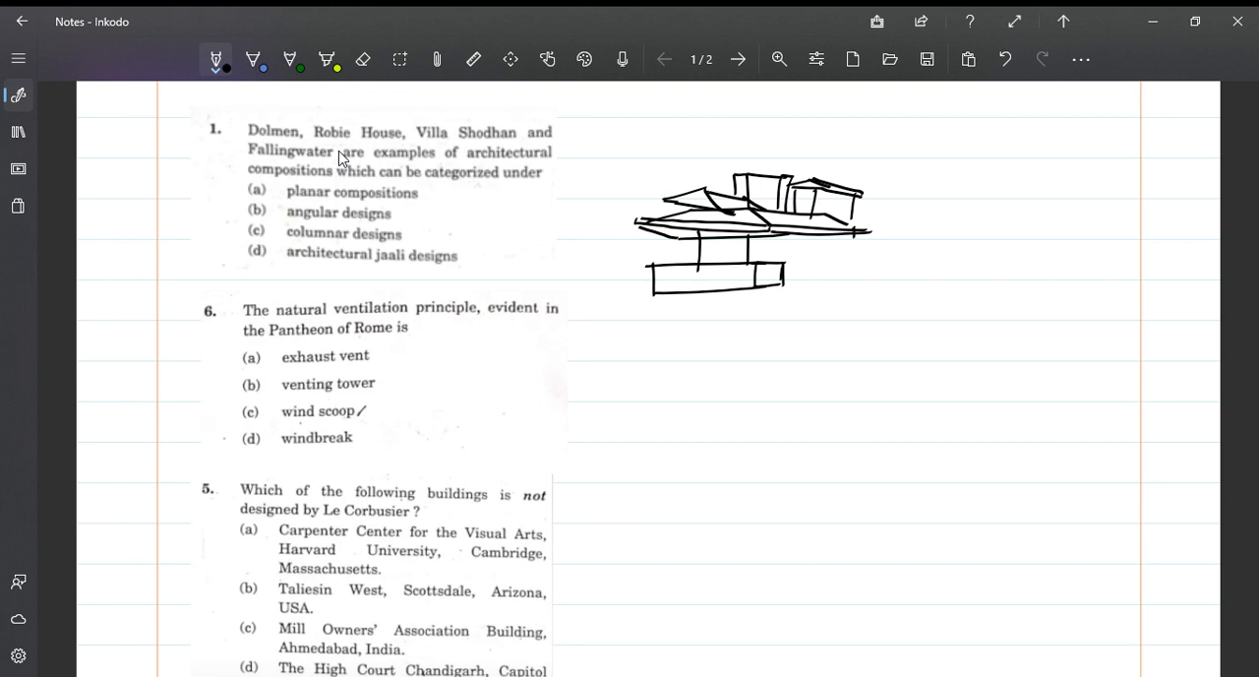
left_click_drag(777, 275, 863, 236)
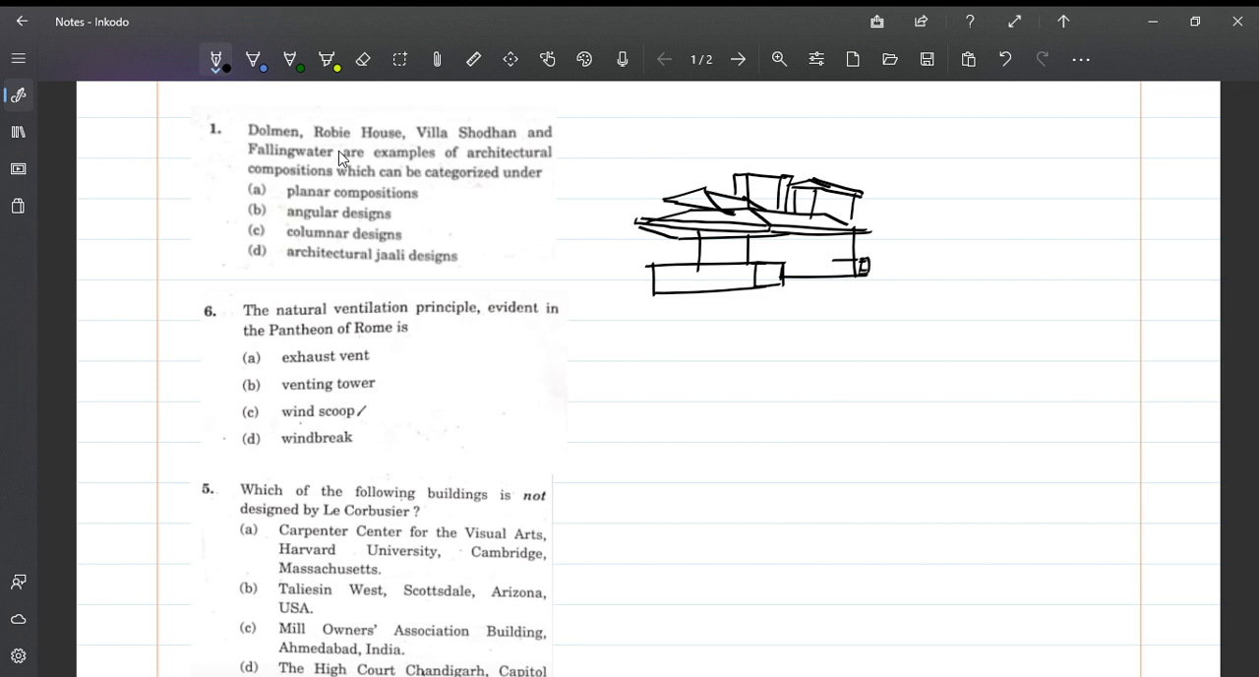
left_click_drag(866, 258, 922, 253)
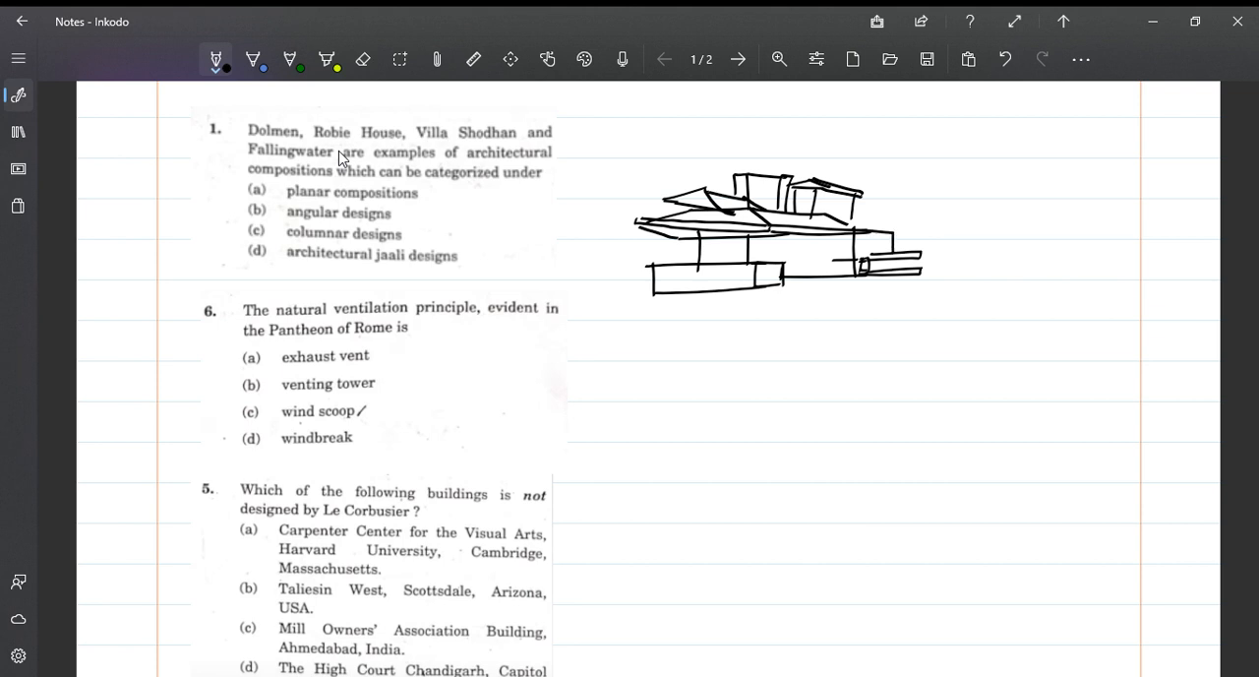
left_click_drag(699, 256, 817, 241)
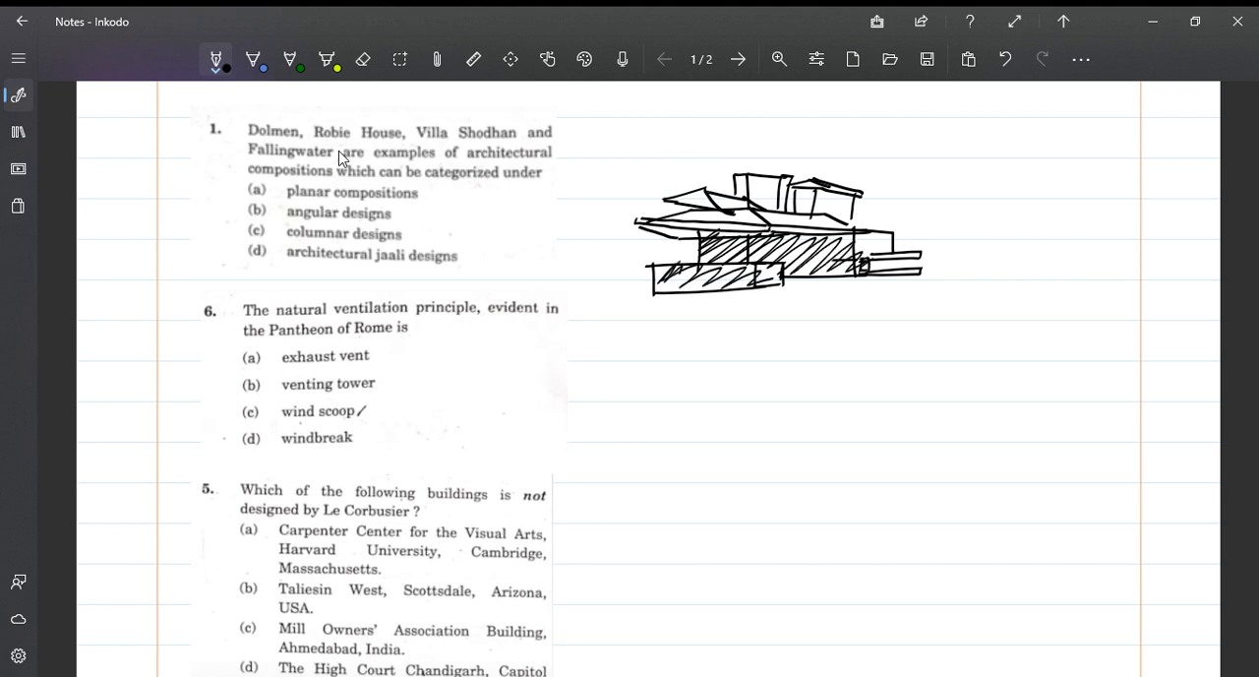
Add a ground line under the house, underline planar compositions and mark Fallingwater
left_click_drag(622, 279, 984, 284)
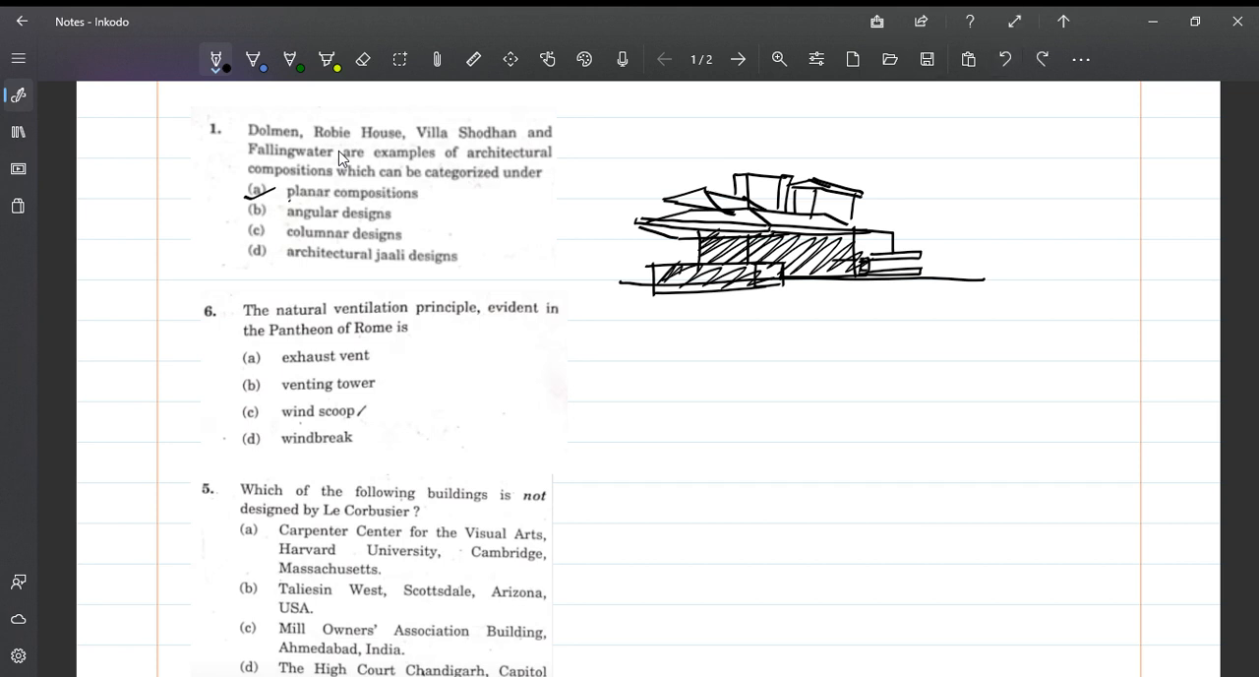
left_click_drag(288, 201, 373, 198)
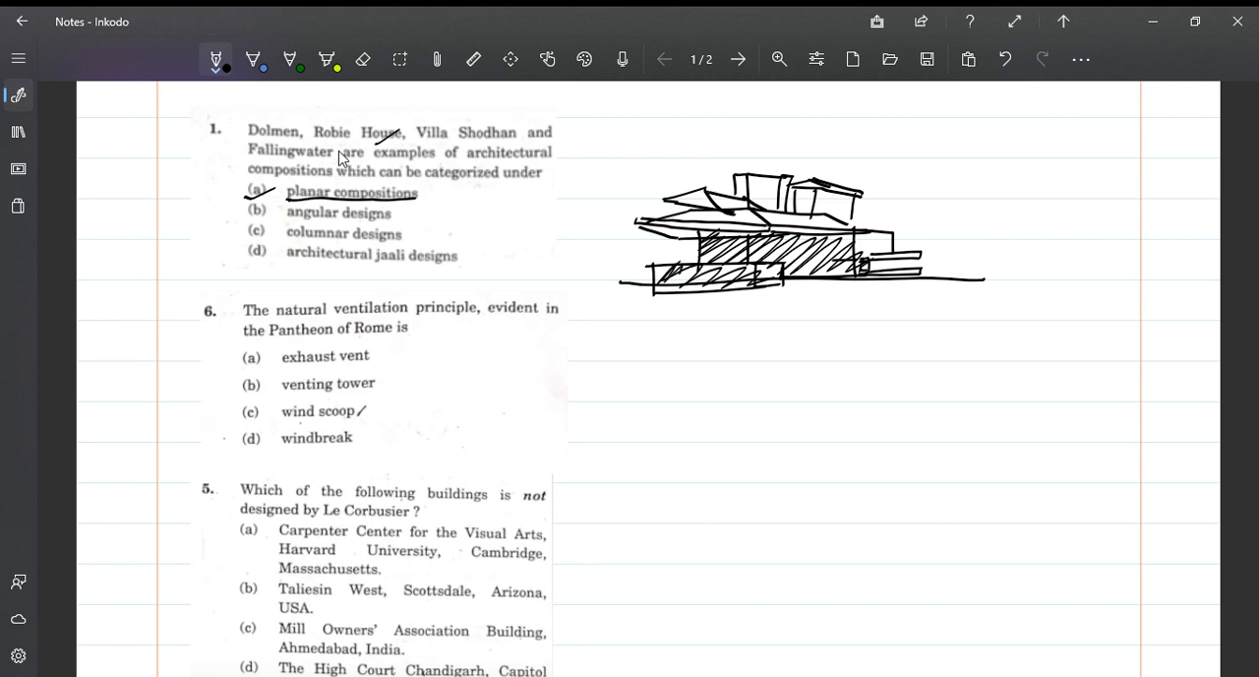
left_click_drag(310, 158, 349, 146)
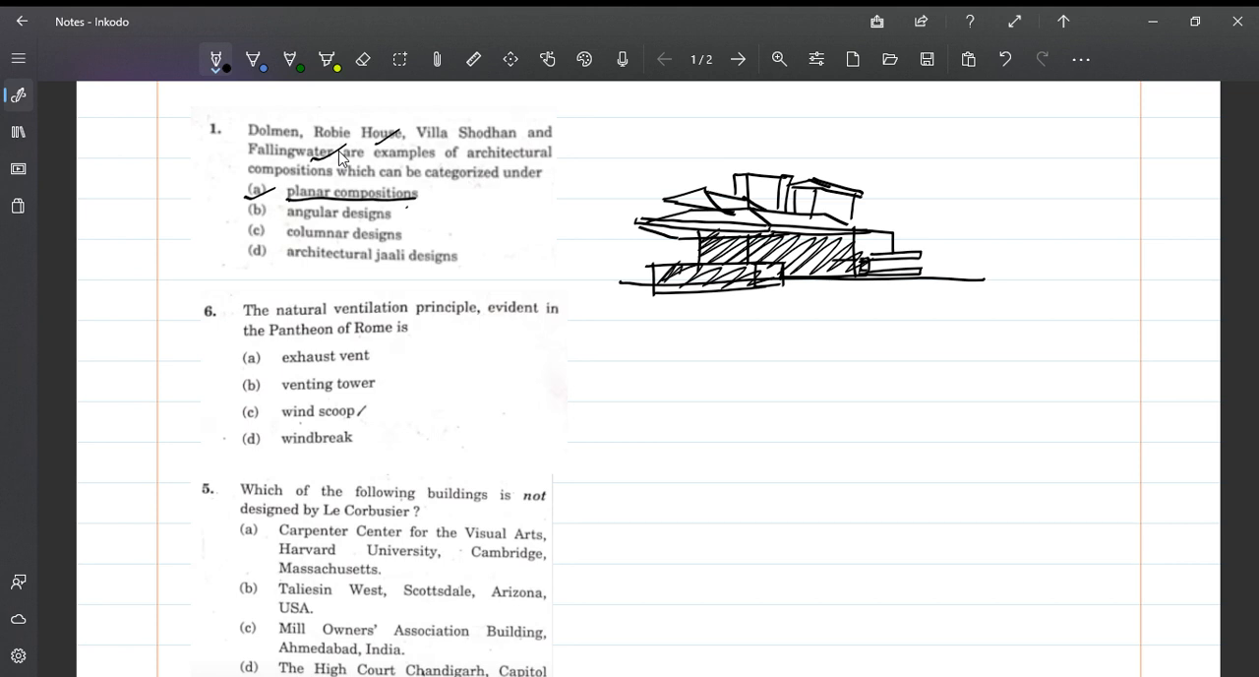
Tick angular designs and planar compositions; cross out the columnar and jaali designs options
left_click_drag(395, 209, 403, 218)
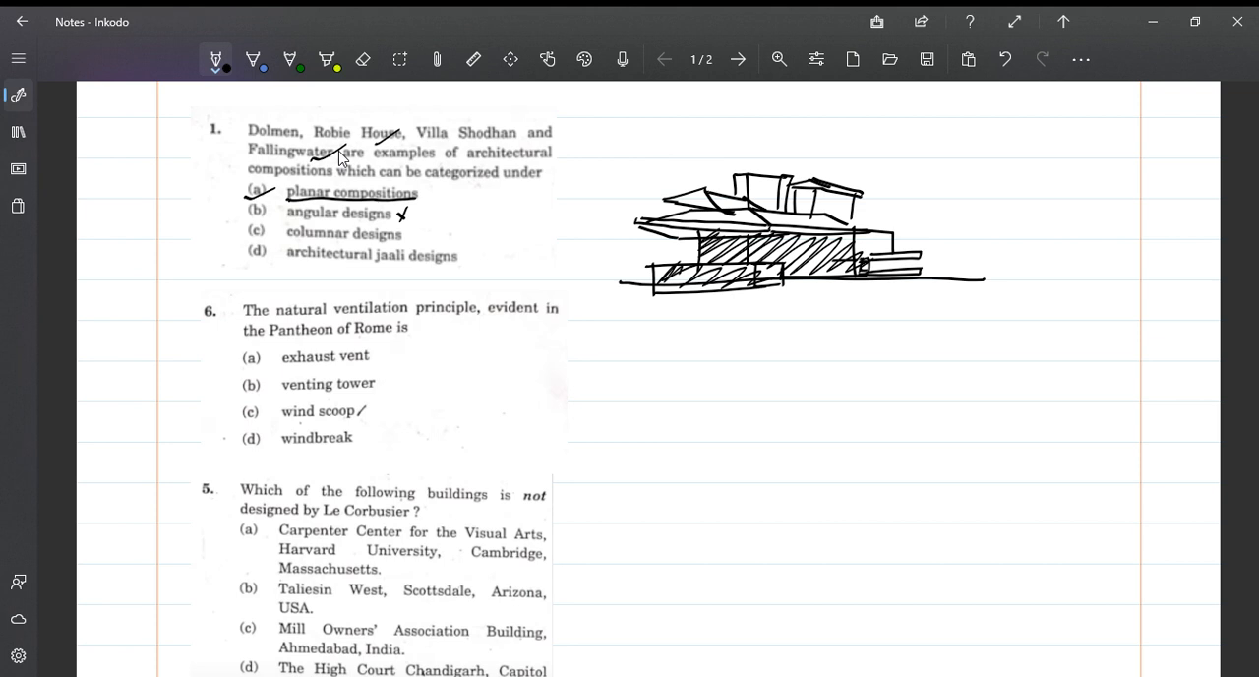
left_click_drag(398, 238, 428, 226)
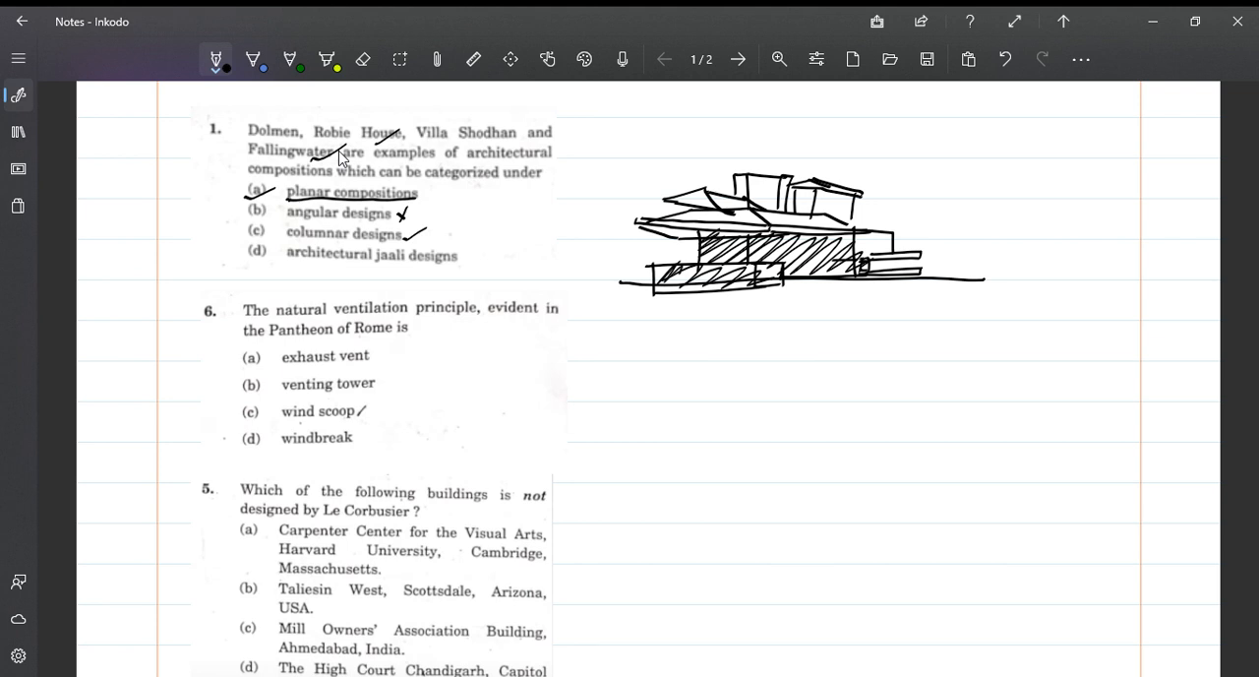
left_click_drag(398, 228, 423, 239)
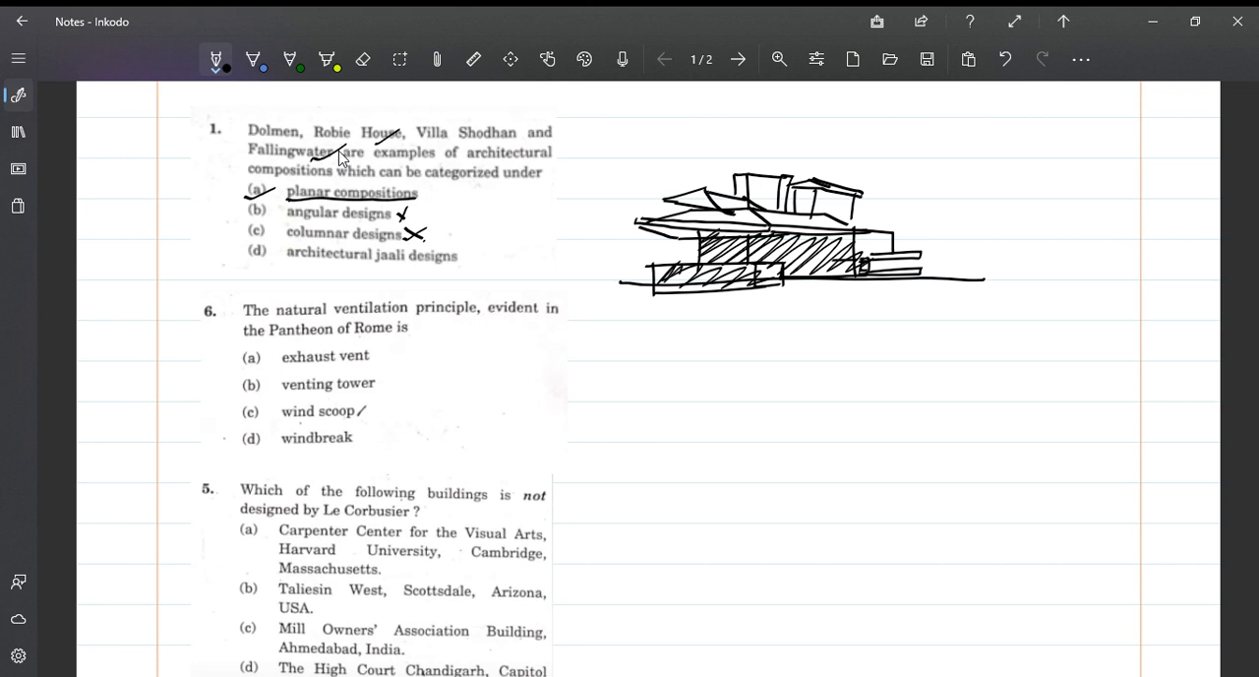
left_click_drag(448, 268, 473, 253)
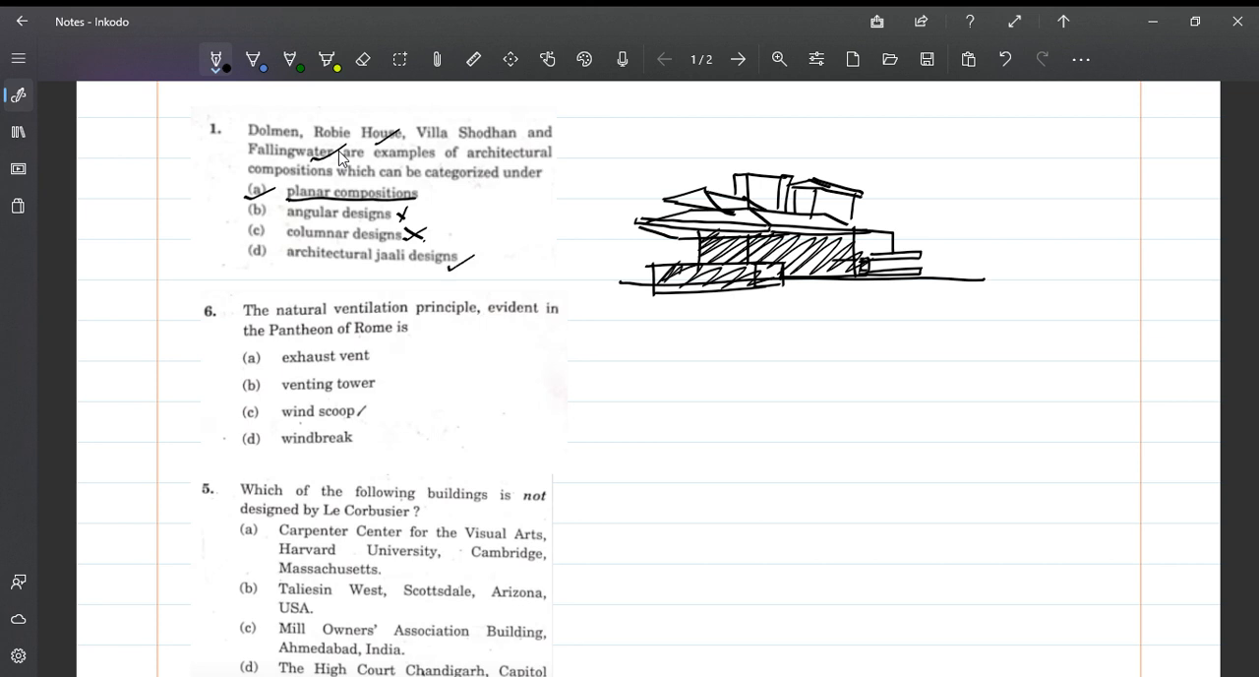
left_click_drag(455, 258, 470, 268)
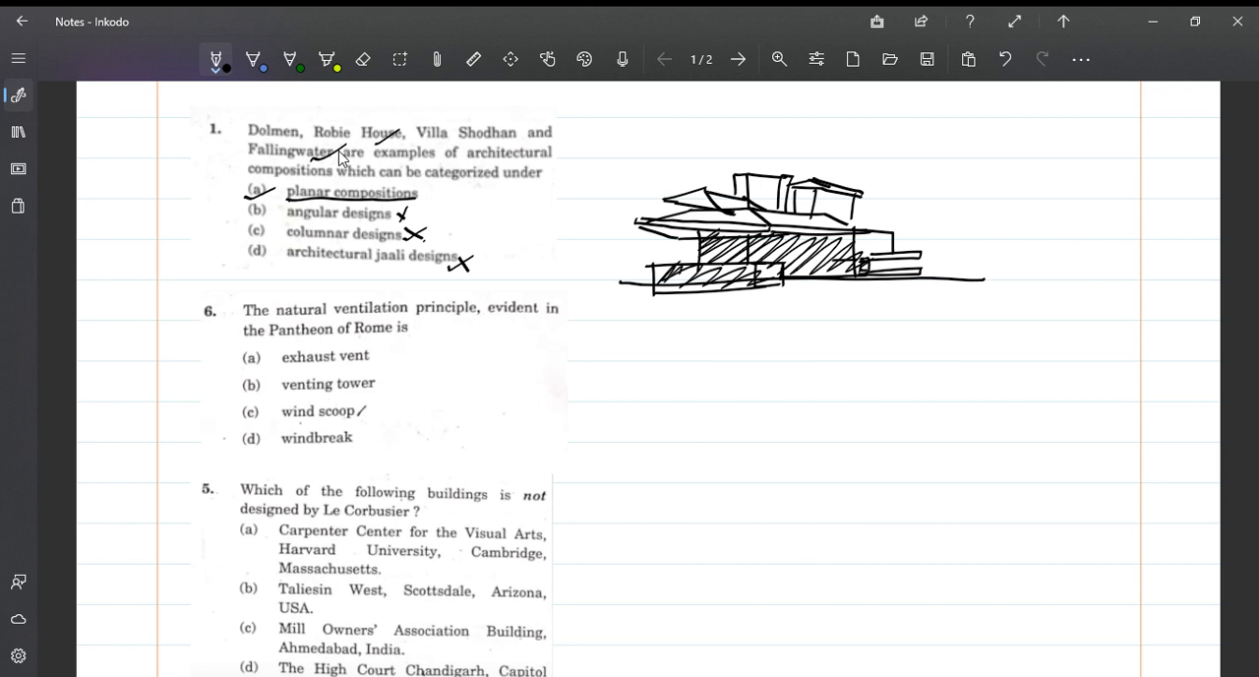
left_click_drag(421, 197, 453, 187)
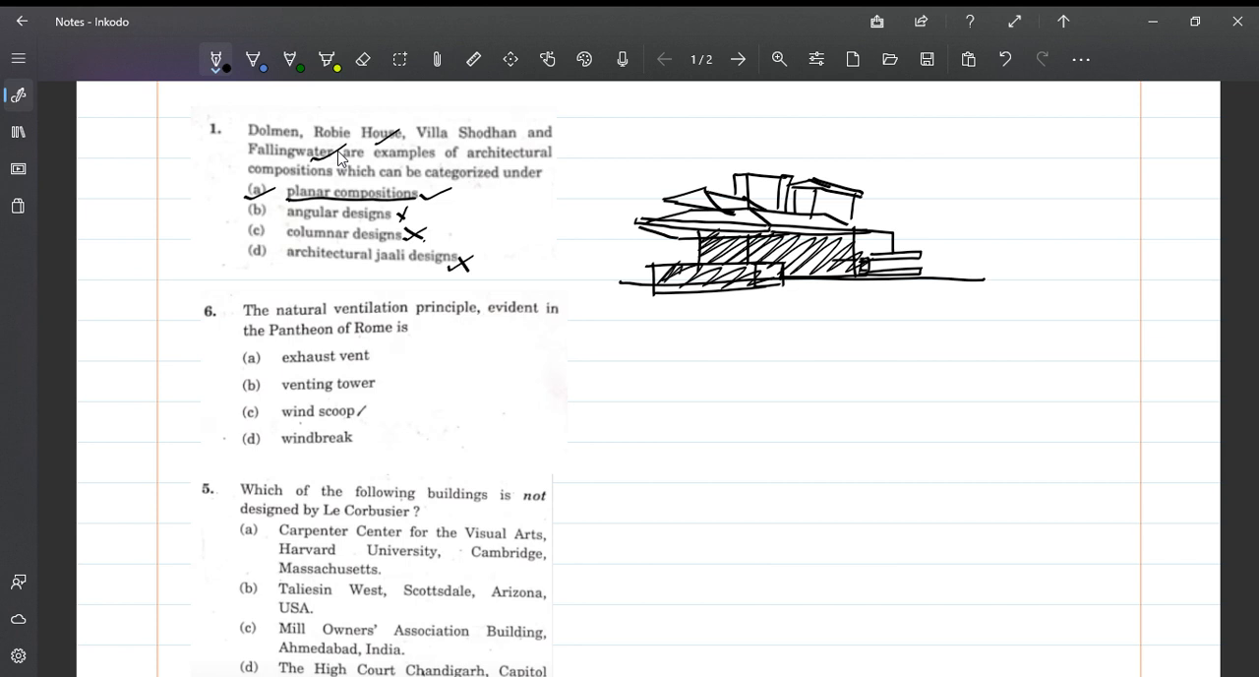
Tick option (a), exhaust vent, in question 6
left_click_drag(246, 366, 277, 352)
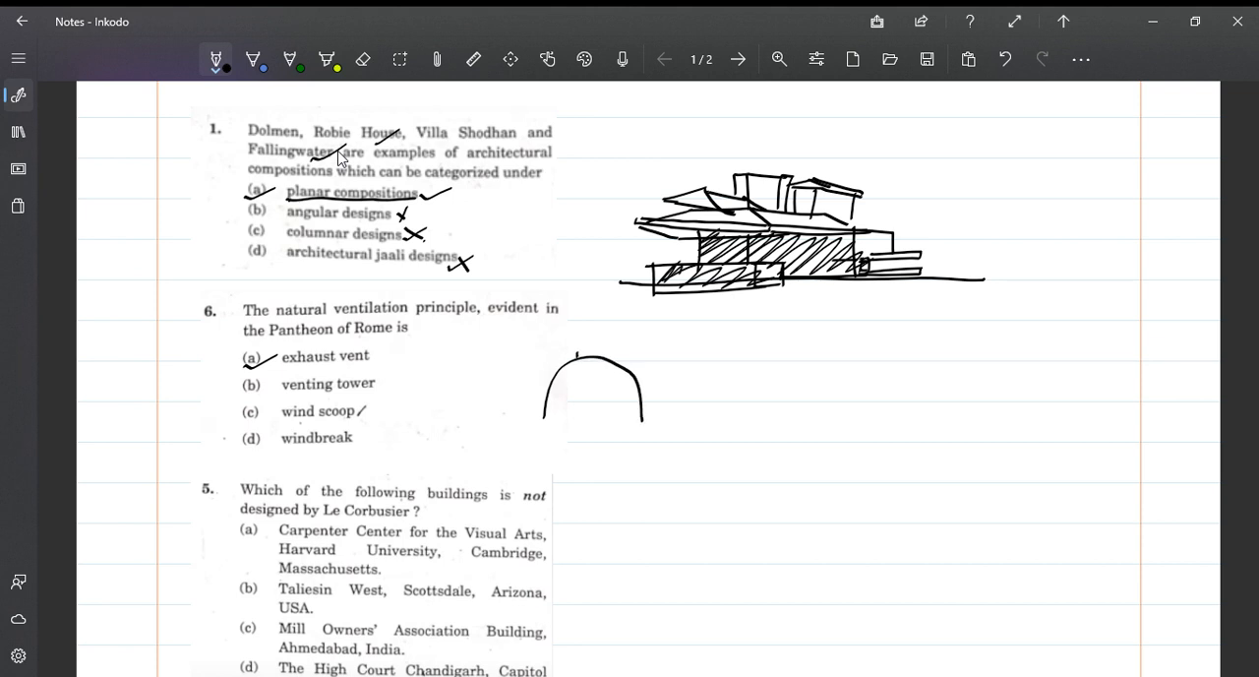
Give the dome a coffer pattern and drum base, with two arrows toward its top opening
left_click_drag(576, 352, 600, 349)
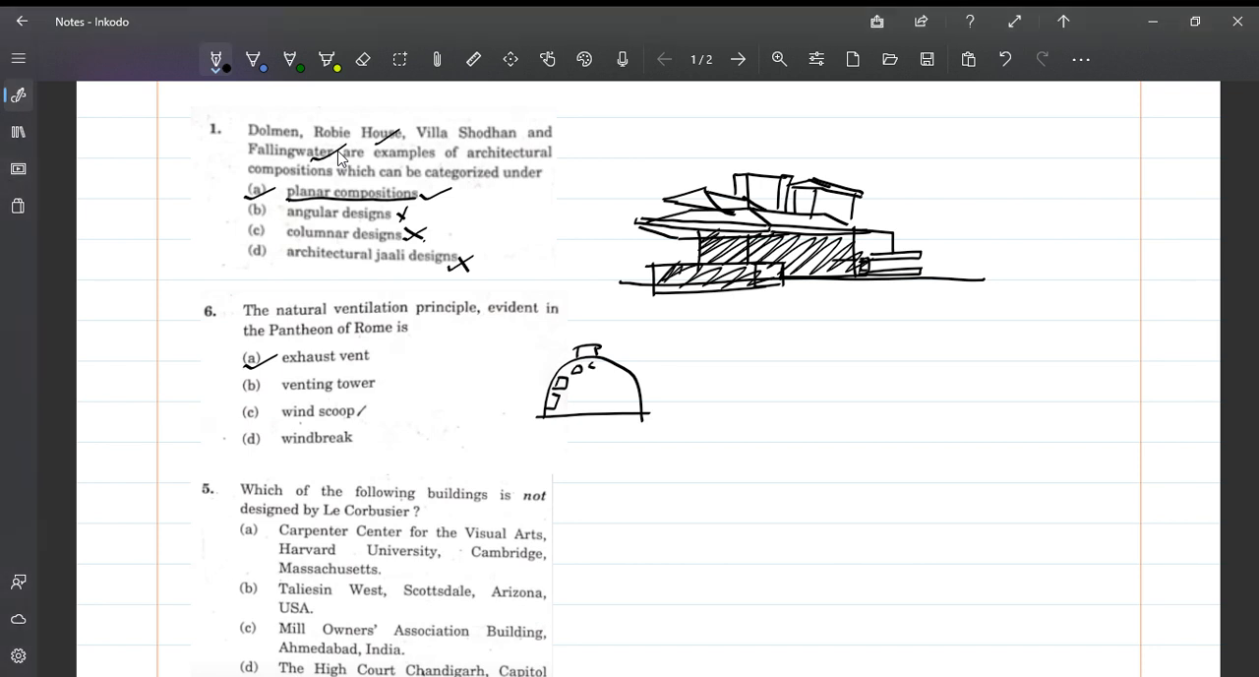
left_click_drag(590, 364, 625, 383)
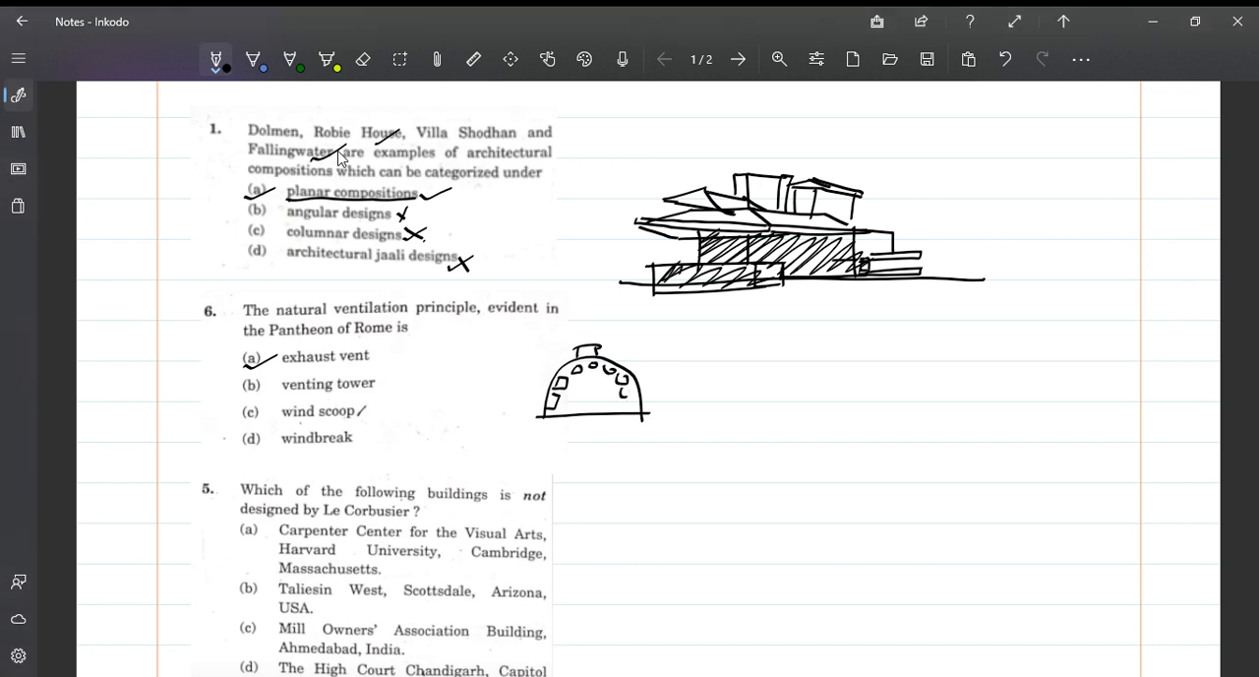
left_click_drag(590, 378, 627, 403)
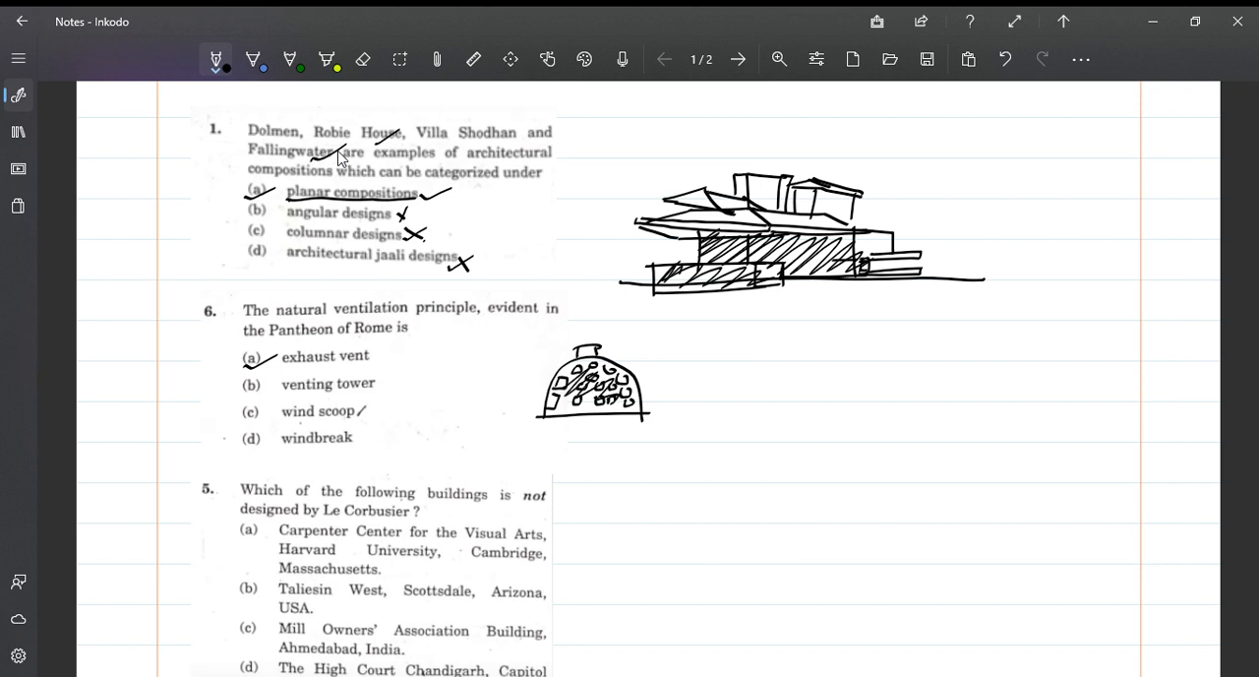
left_click_drag(543, 413, 637, 463)
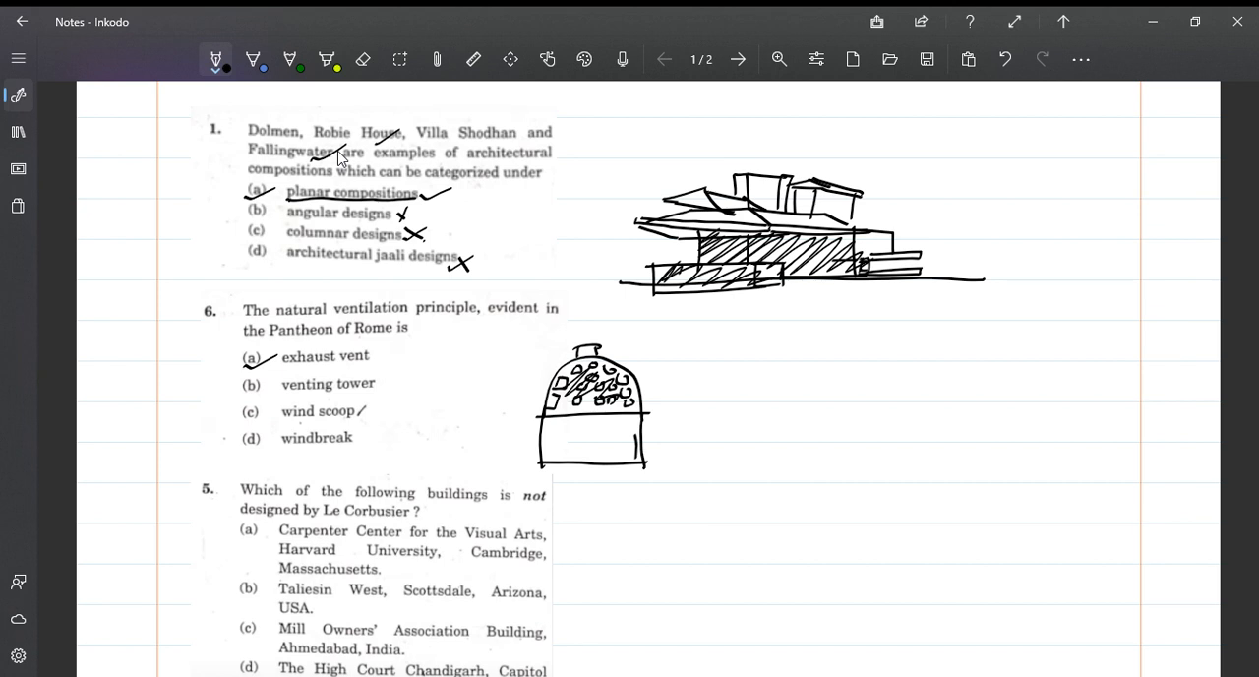
left_click_drag(513, 357, 568, 356)
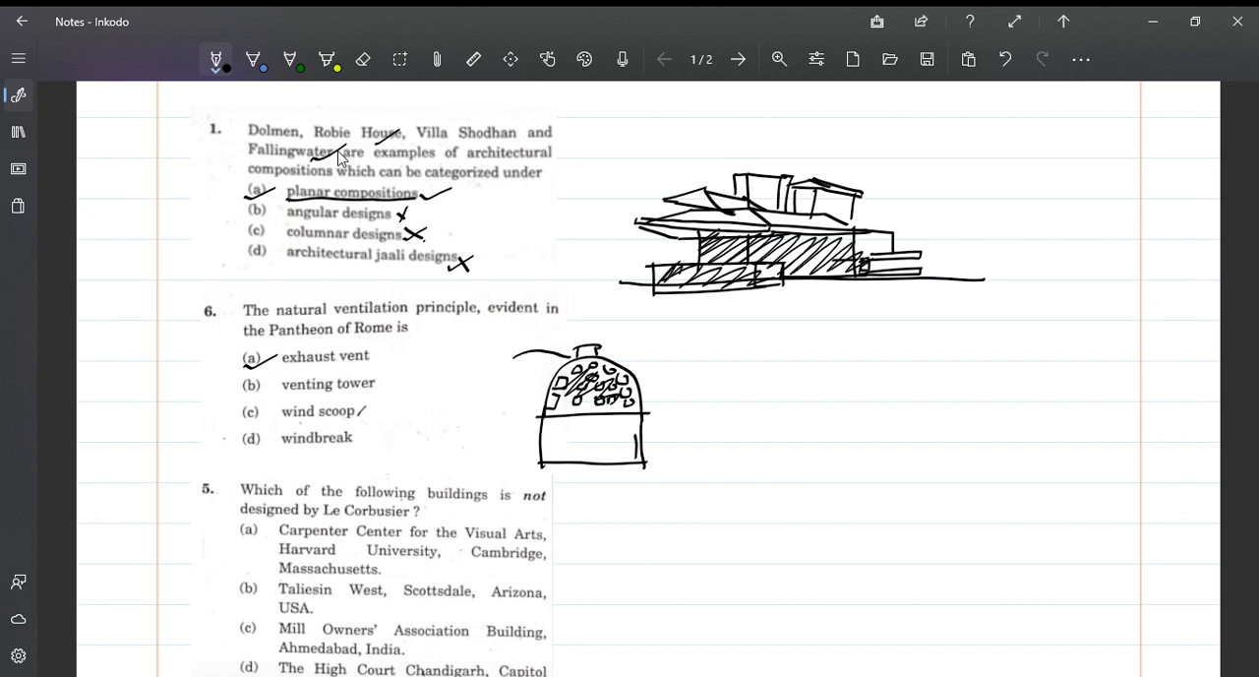
left_click_drag(489, 345, 568, 349)
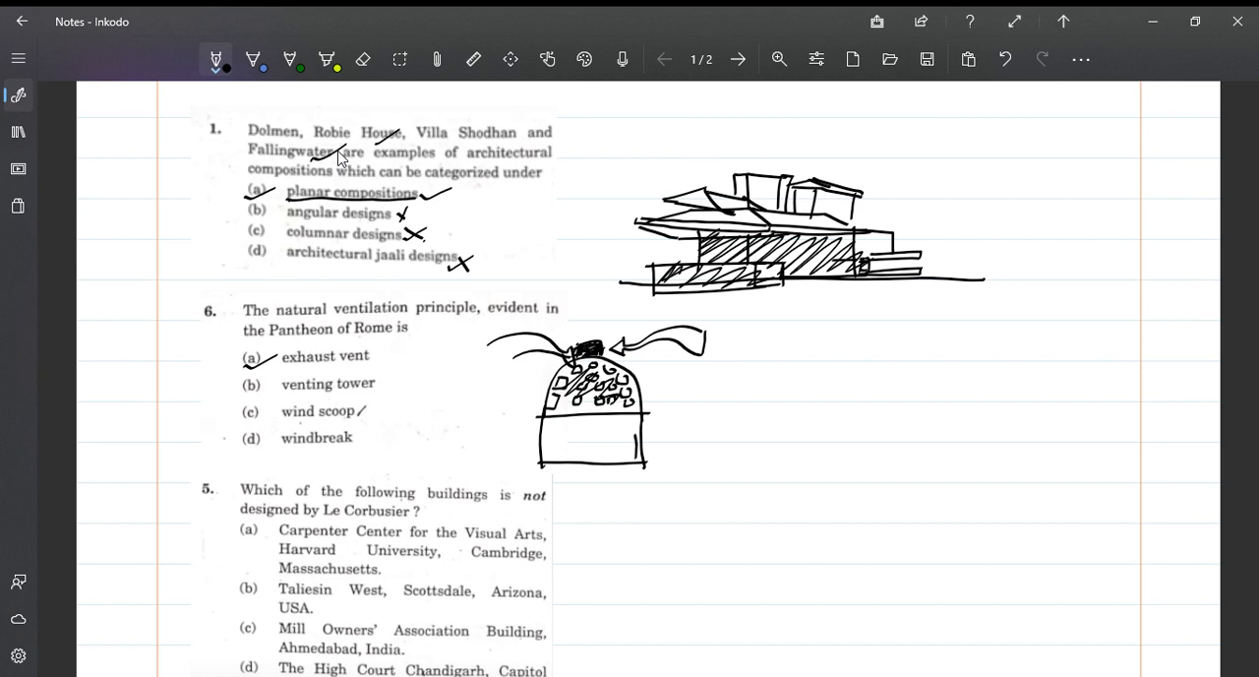
Tick options a, c and d of question 5 and double-underline Chandigarh
scroll("down", 3)
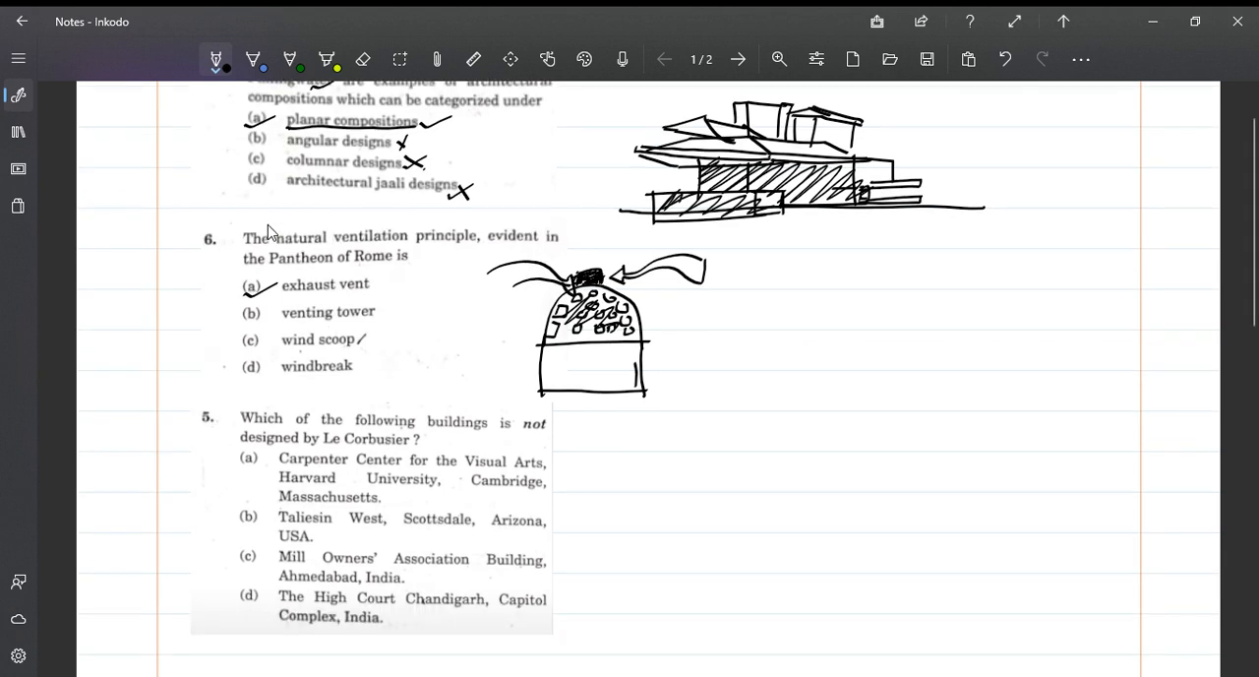
scroll("down", 3)
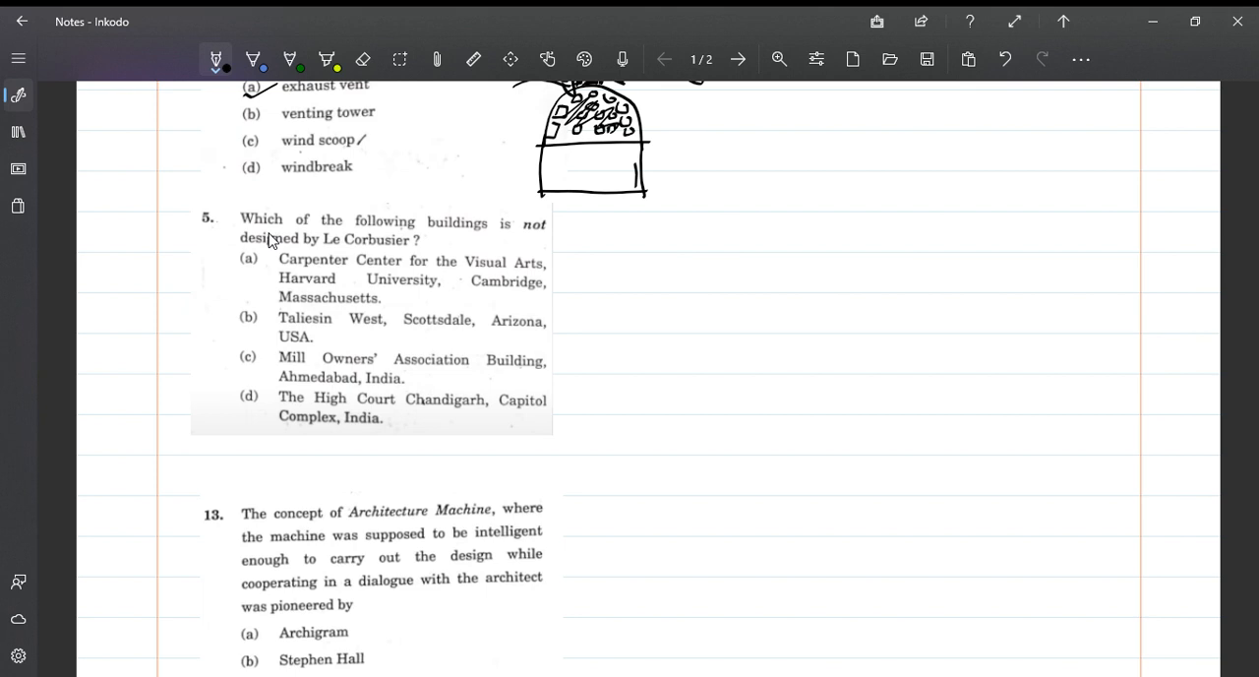
left_click_drag(242, 369, 262, 362)
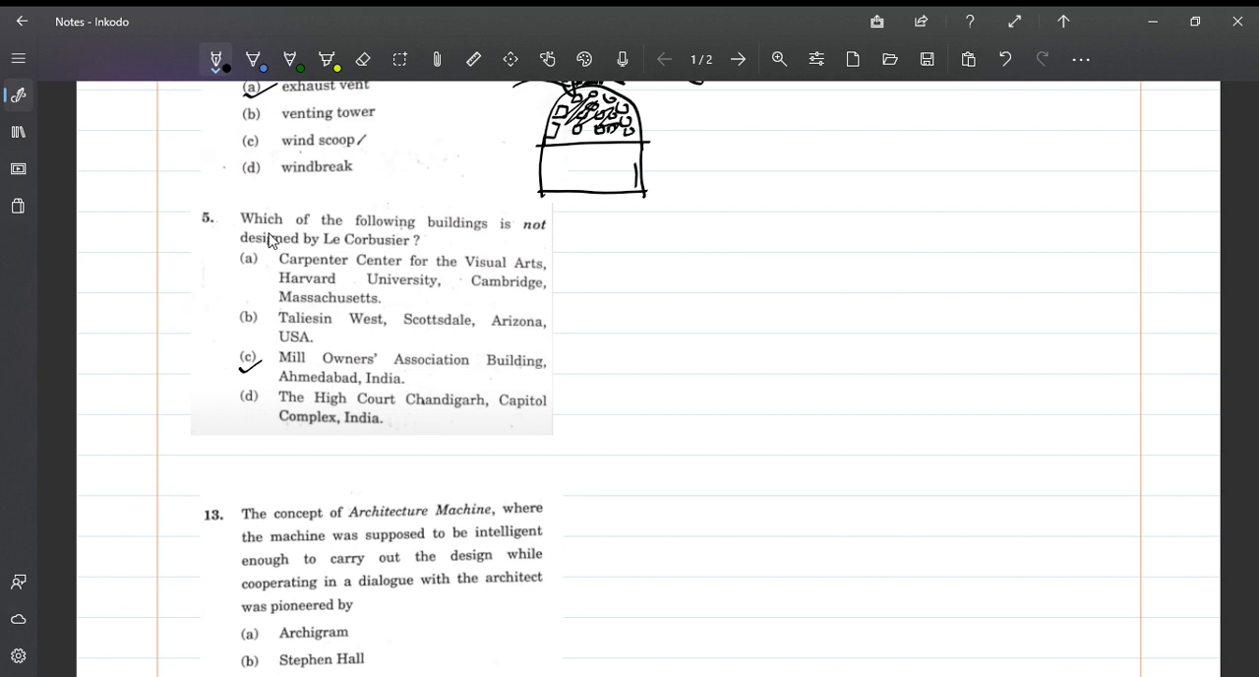
left_click_drag(406, 415, 482, 414)
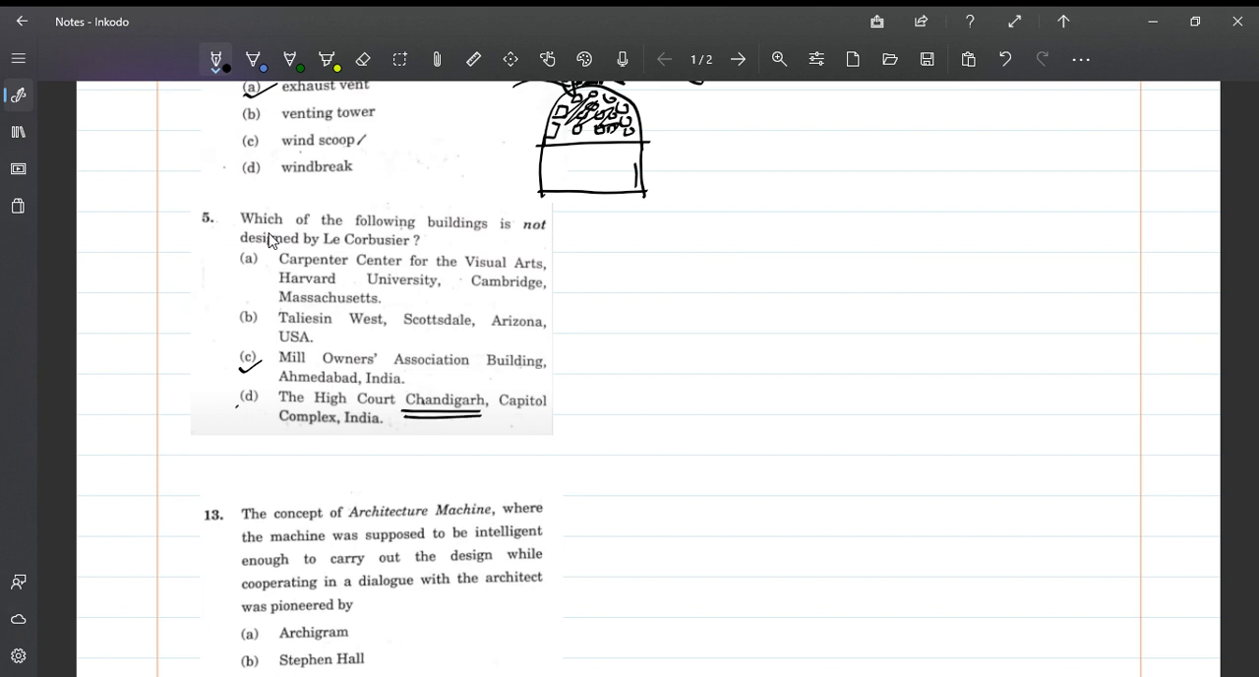
left_click_drag(241, 401, 258, 407)
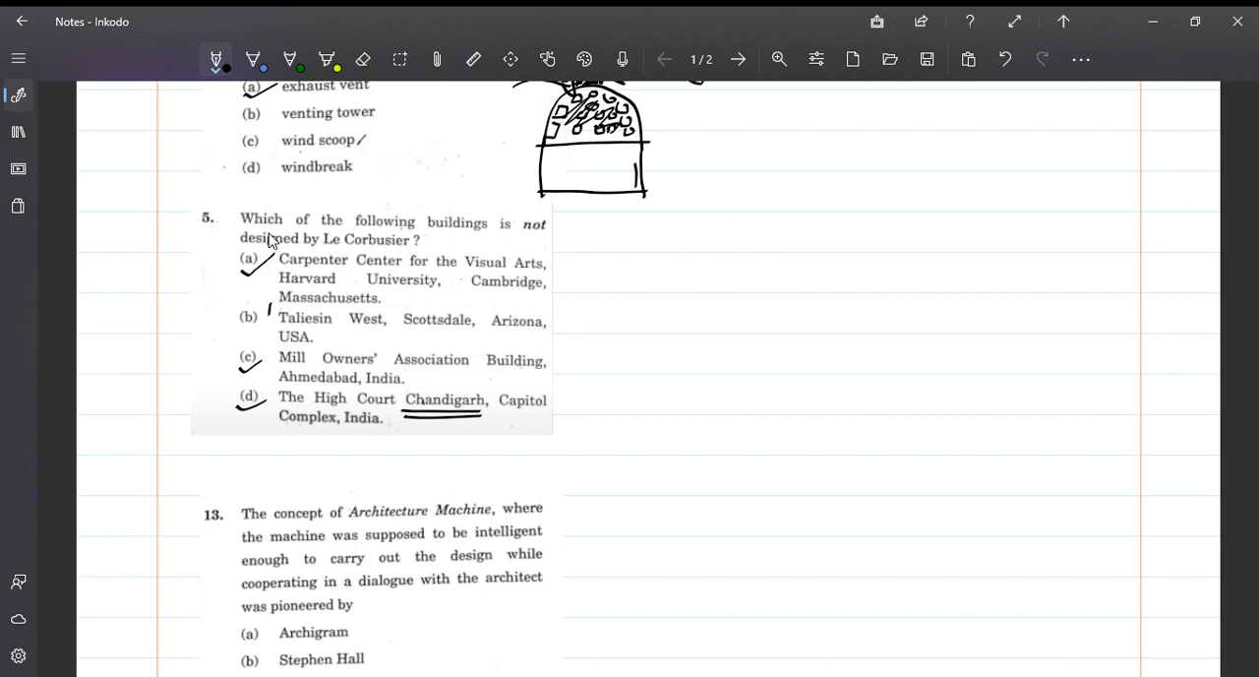
Circle option b, Taliesin West, with an arrow annotated 'FL Wright'
left_click_drag(273, 324, 551, 329)
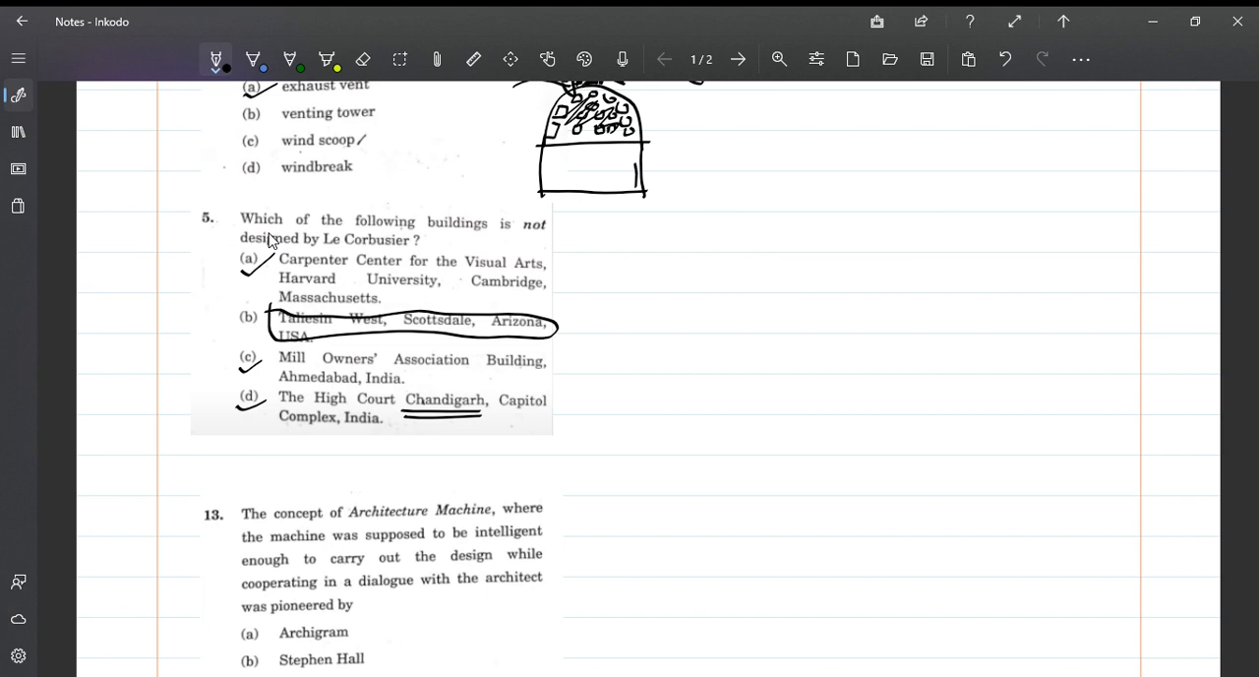
left_click_drag(555, 324, 610, 329)
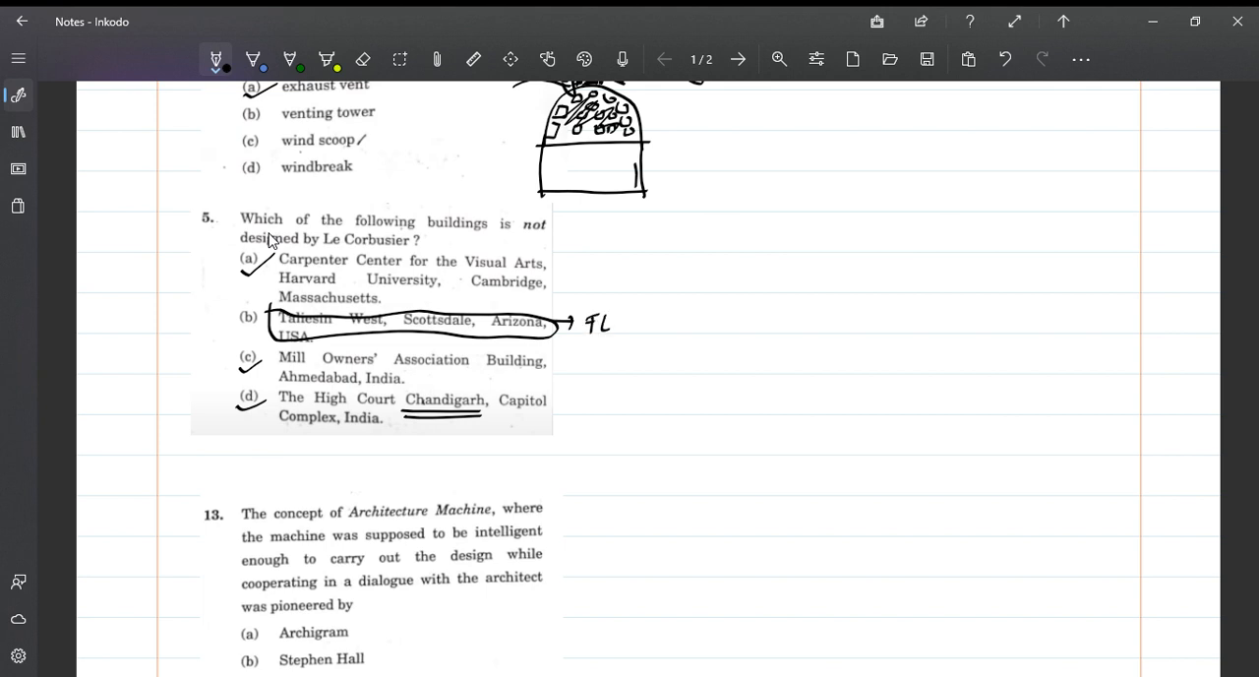
left_click_drag(618, 324, 684, 314)
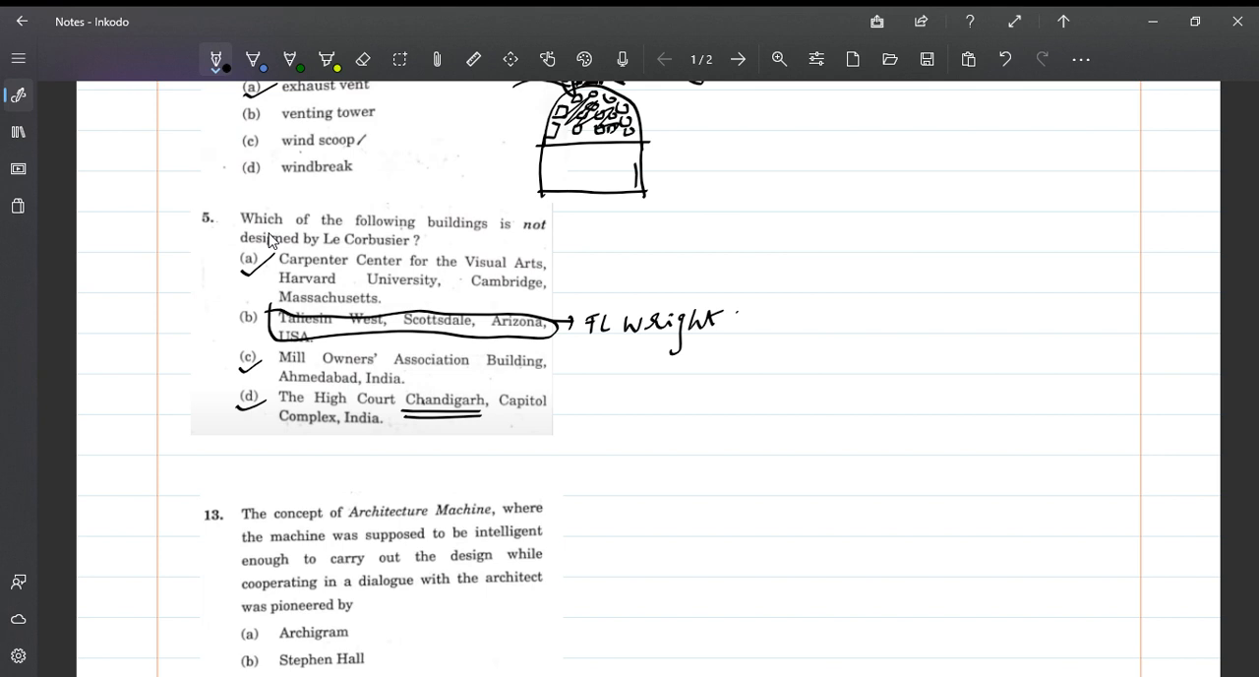
Outline a building's roof, walls, side block and ground line right of question 5
left_click_drag(783, 221, 930, 192)
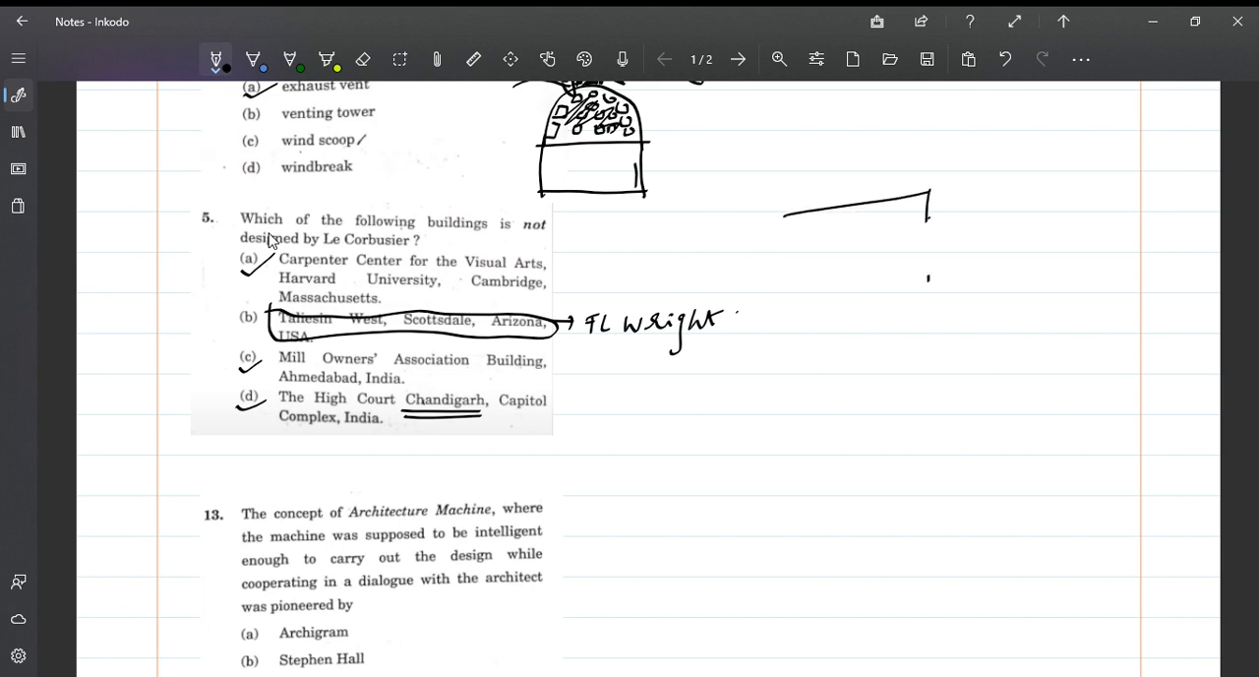
left_click_drag(927, 192, 930, 298)
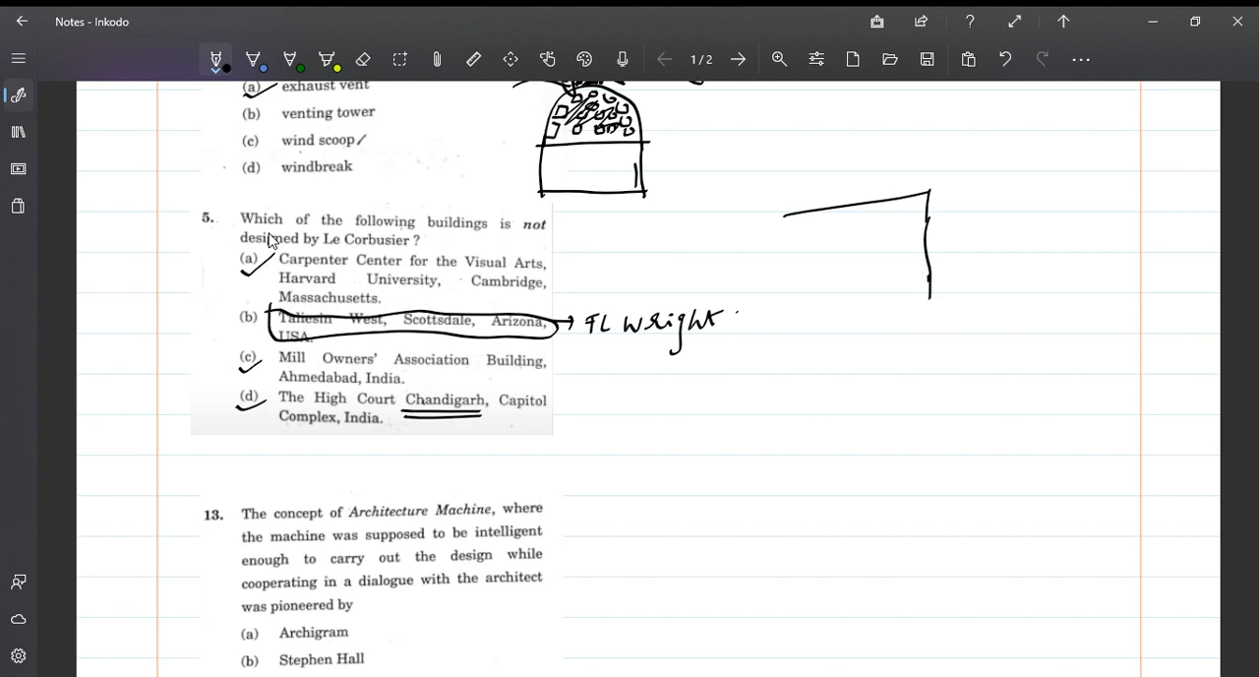
left_click_drag(786, 211, 790, 300)
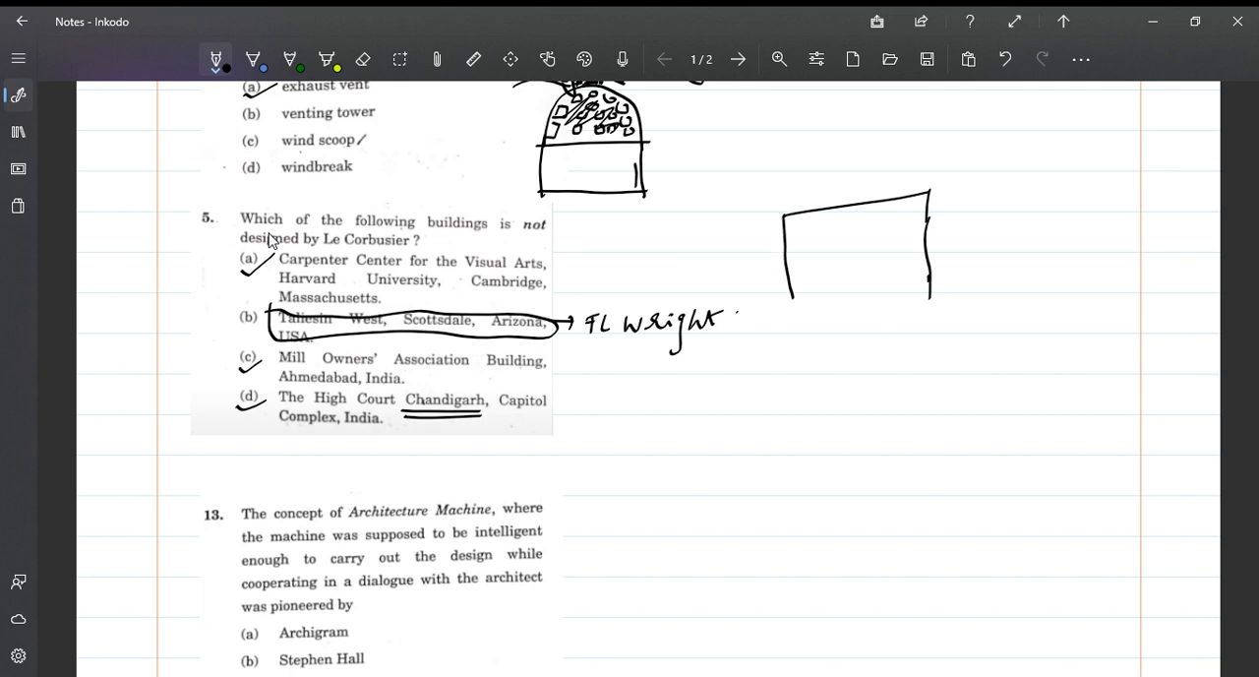
left_click_drag(783, 296, 963, 293)
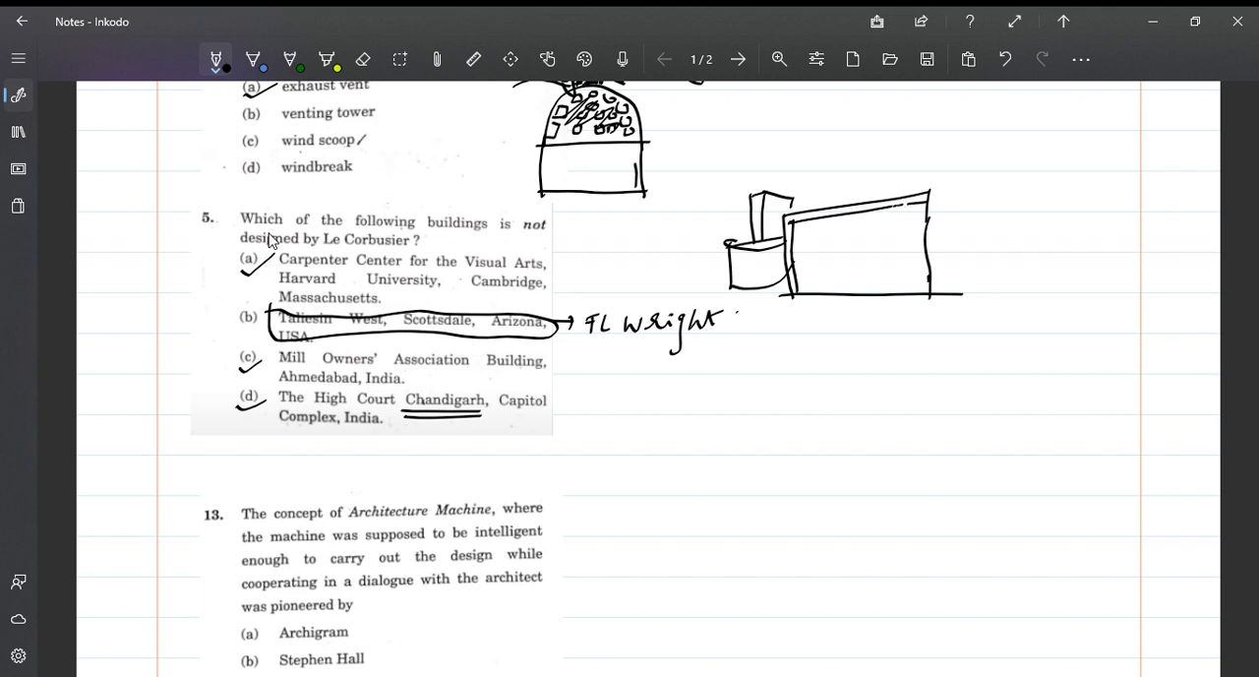
Add pilotis and a grid facade, double-underline FL Wright and label 'Carpenter Center'
left_click_drag(915, 187, 920, 295)
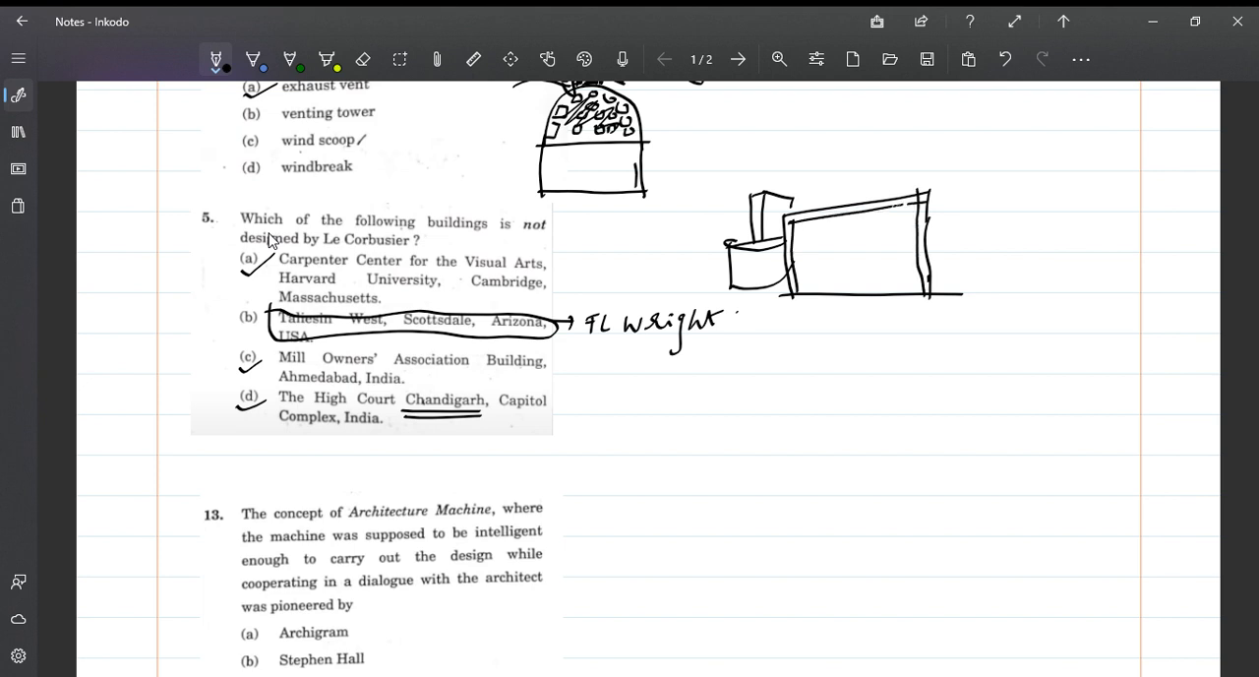
left_click_drag(747, 291, 750, 305)
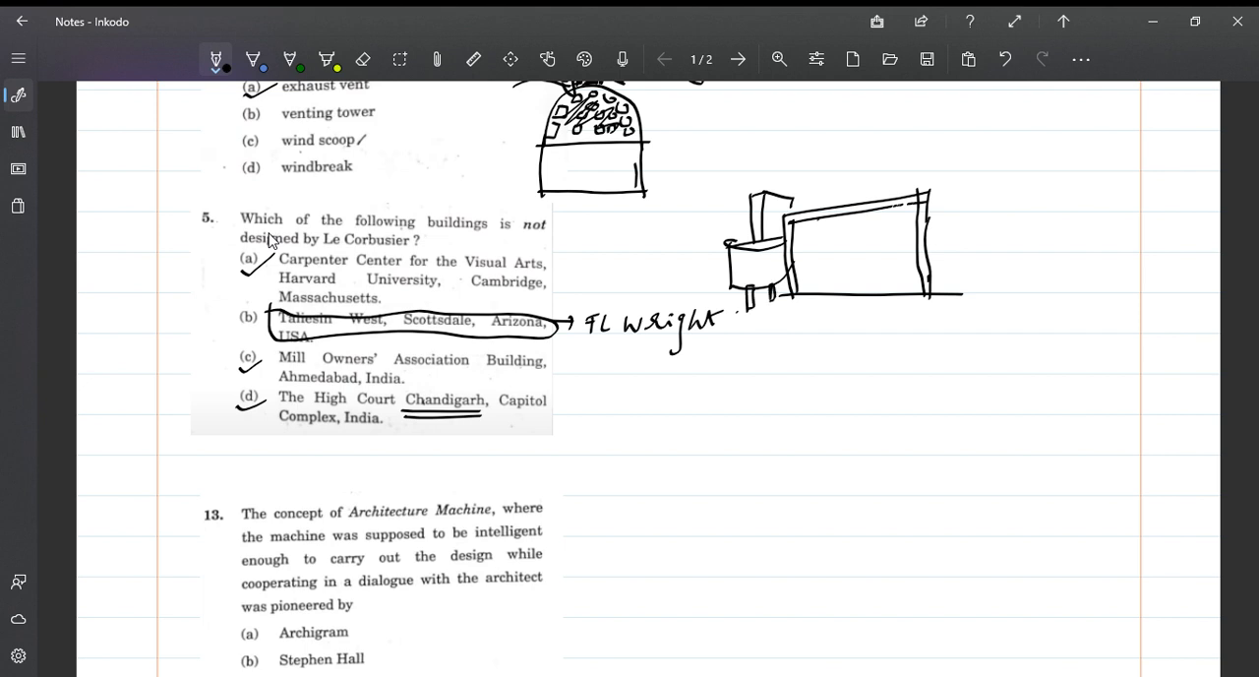
left_click_drag(815, 221, 814, 305)
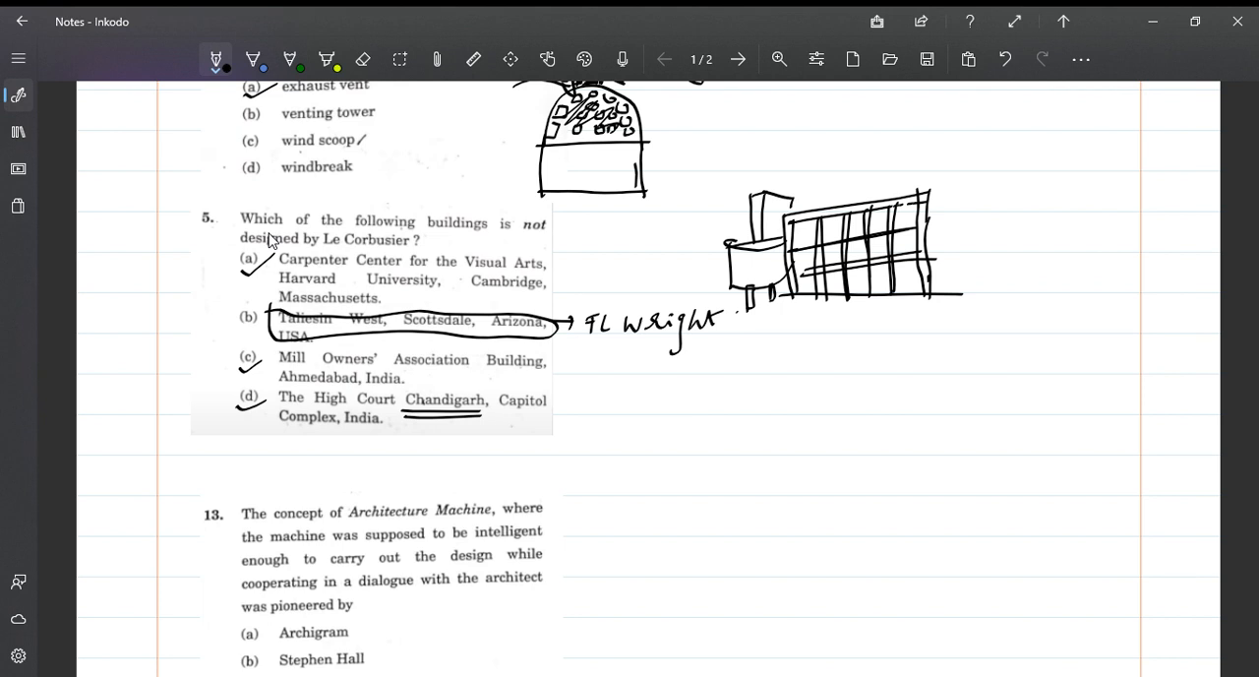
left_click_drag(590, 348, 659, 342)
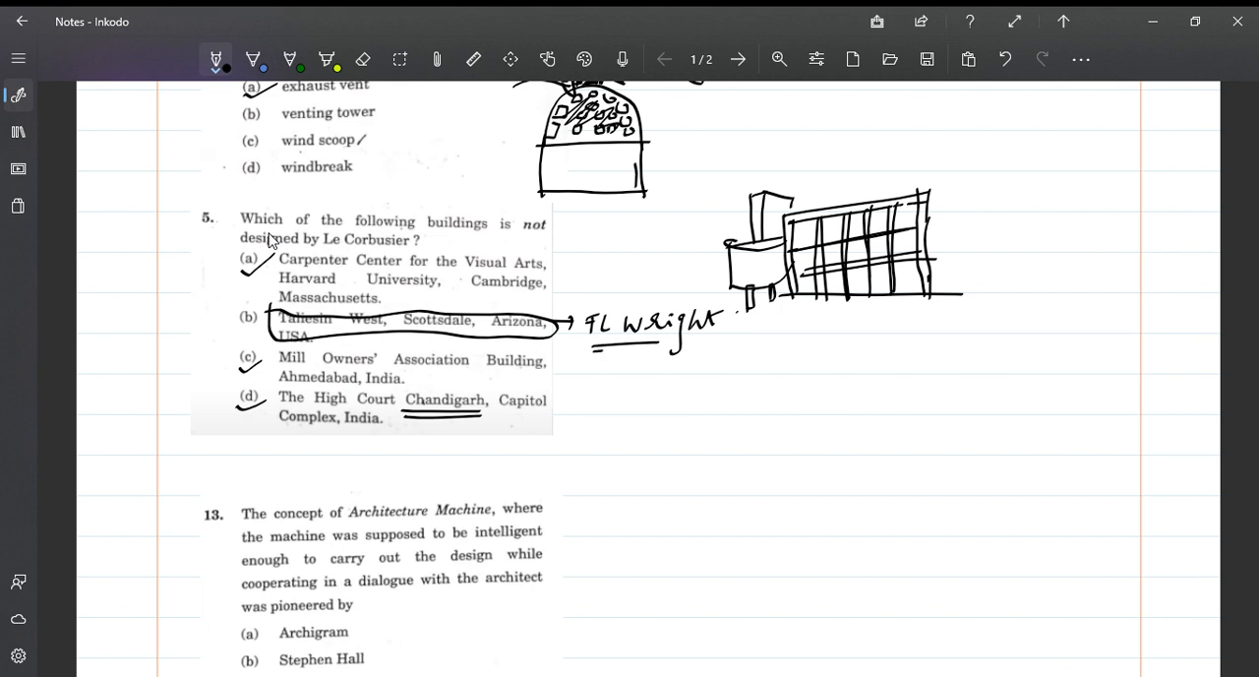
left_click_drag(595, 351, 669, 346)
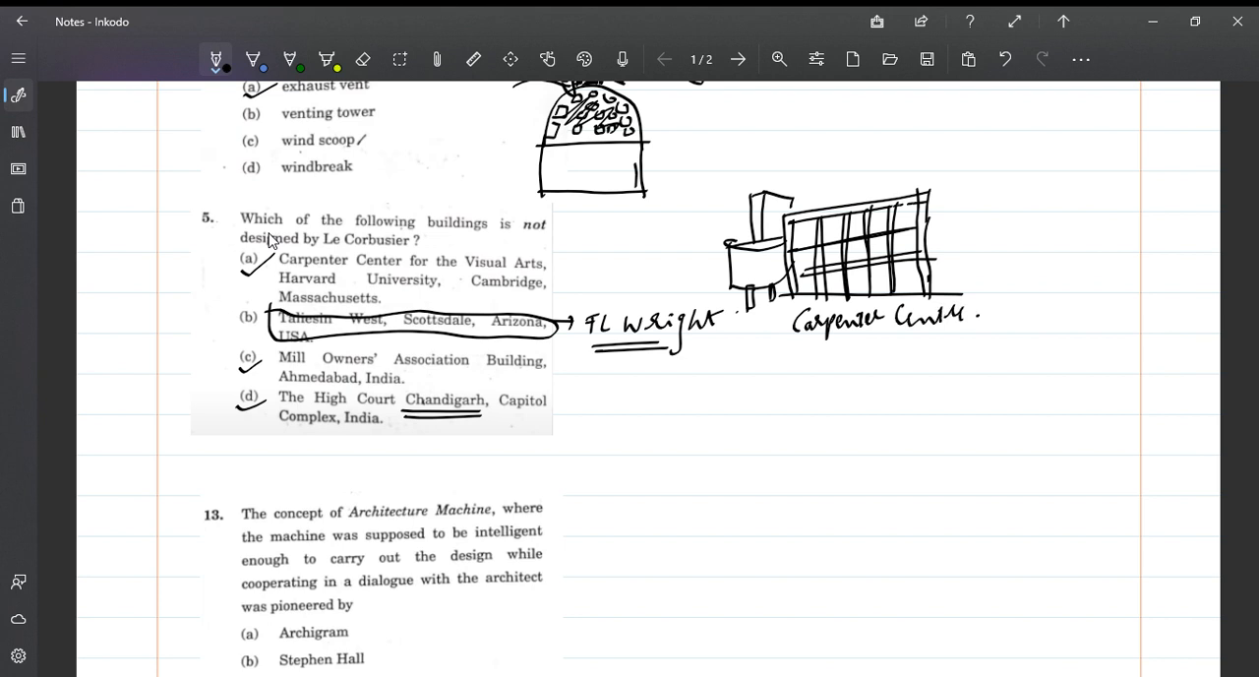
Draw a second building's roof slab and facade, labelled 'Mill Owners Association' underneath
scroll("down", 3)
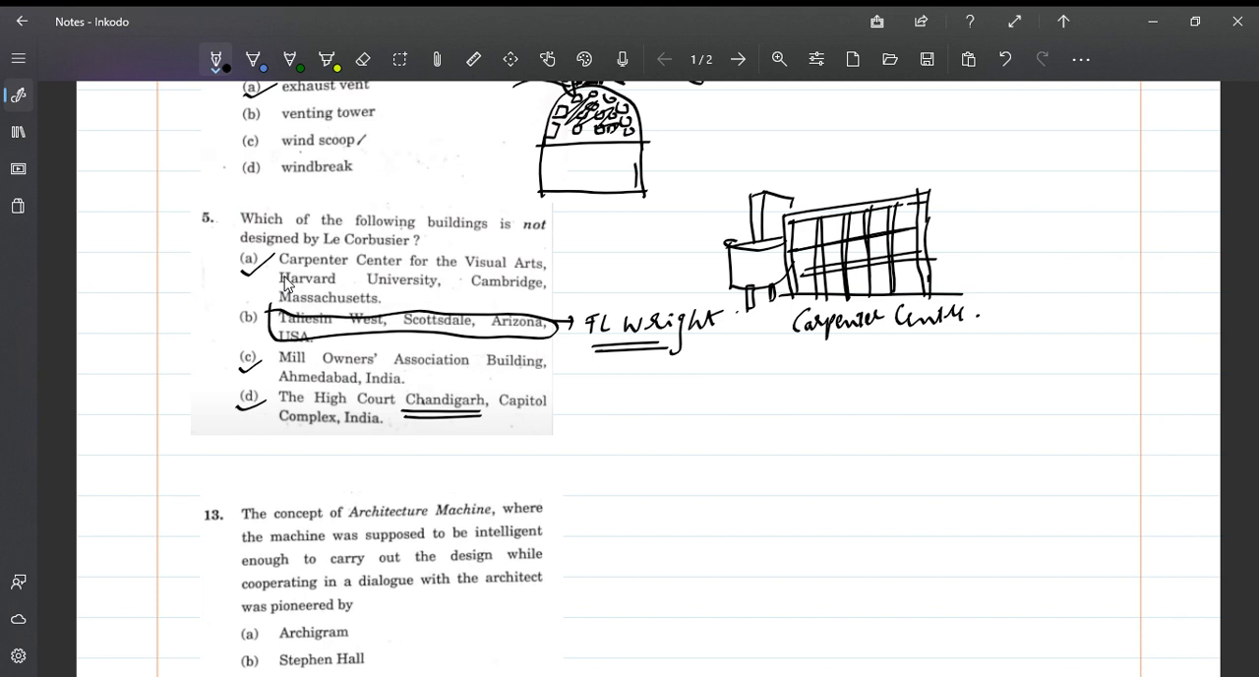
left_click_drag(979, 198, 1117, 195)
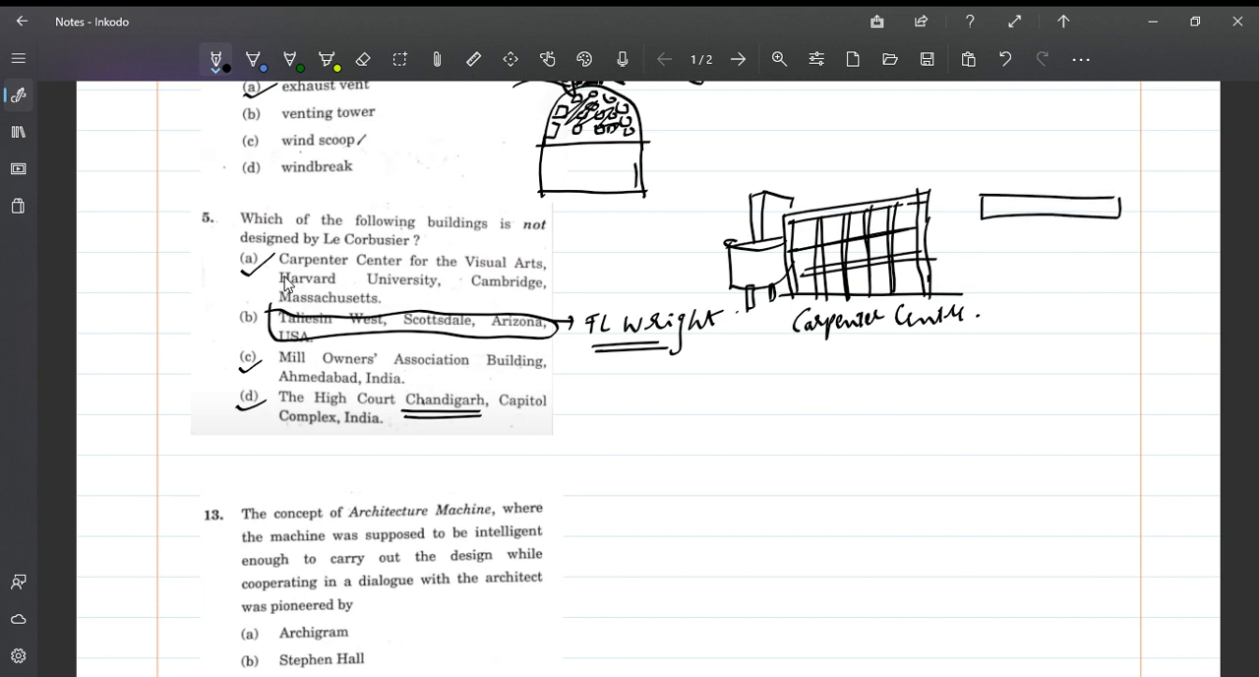
left_click_drag(984, 207, 987, 285)
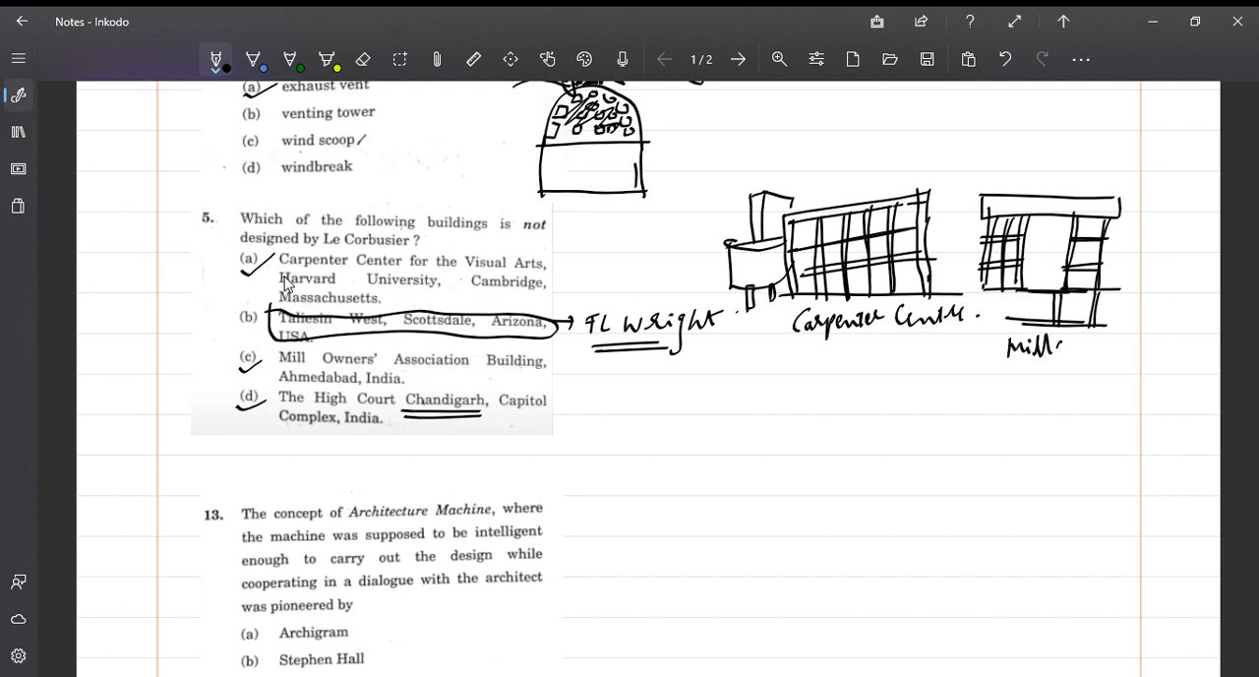
left_click_drag(1052, 340, 1137, 343)
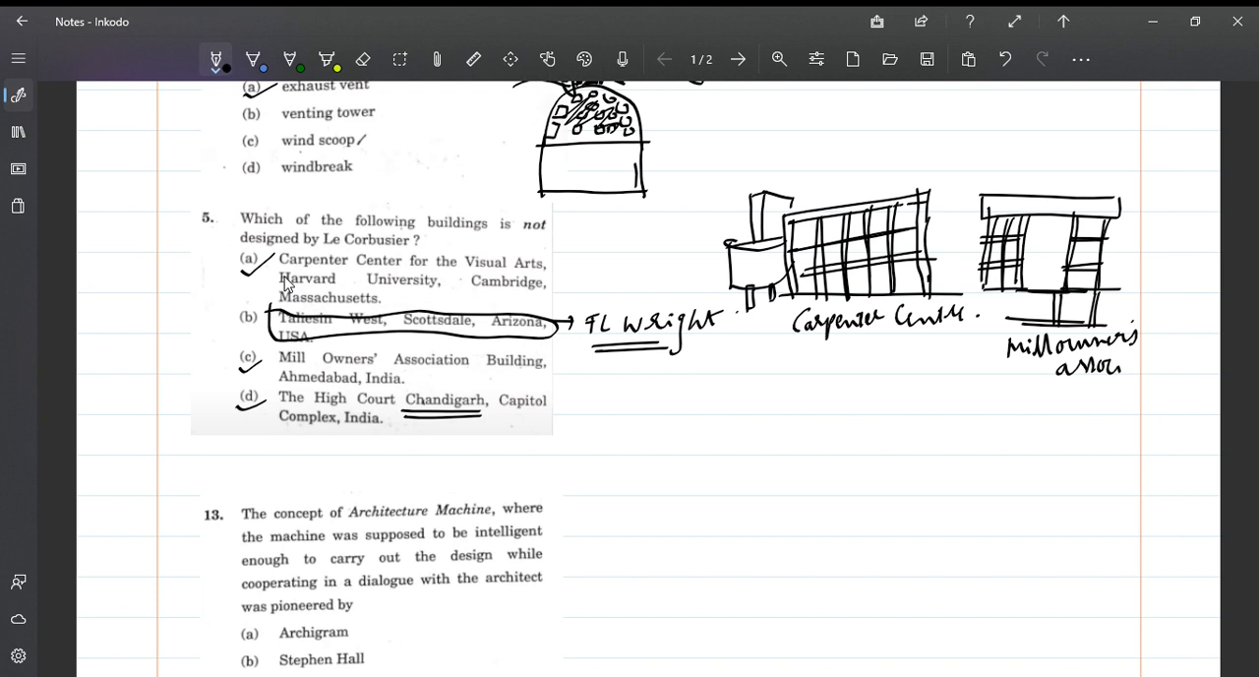
left_click_drag(1112, 360, 1181, 362)
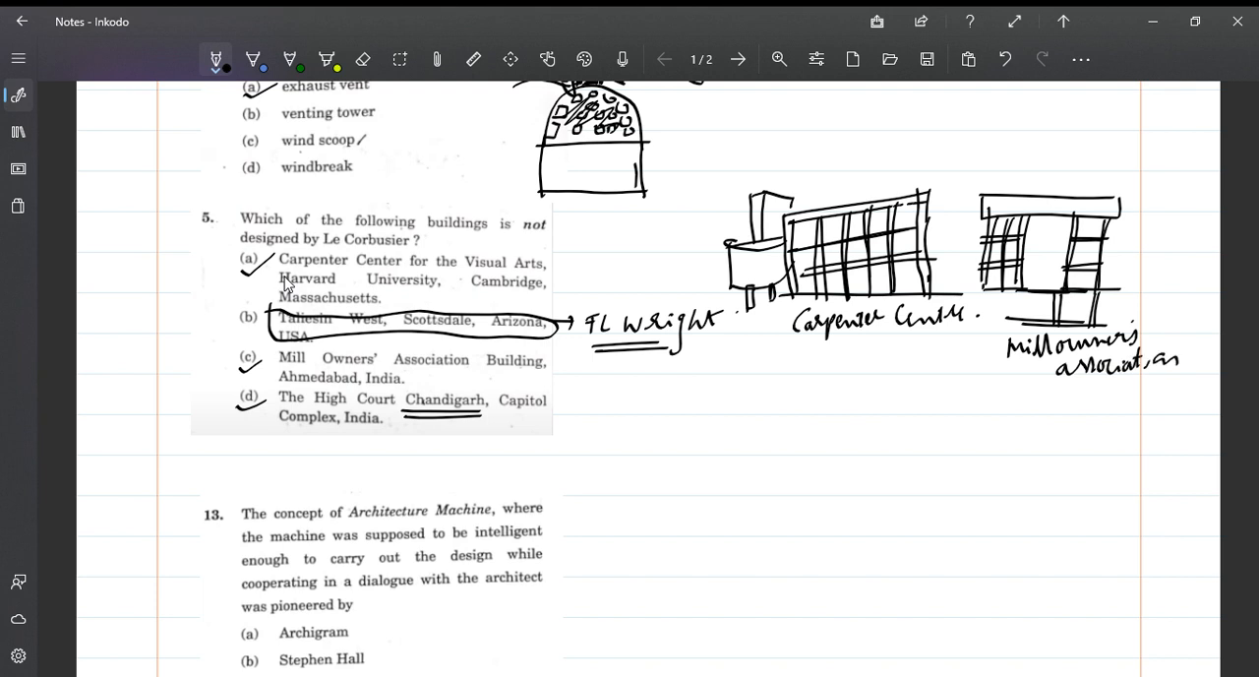
mouse_move(591, 208)
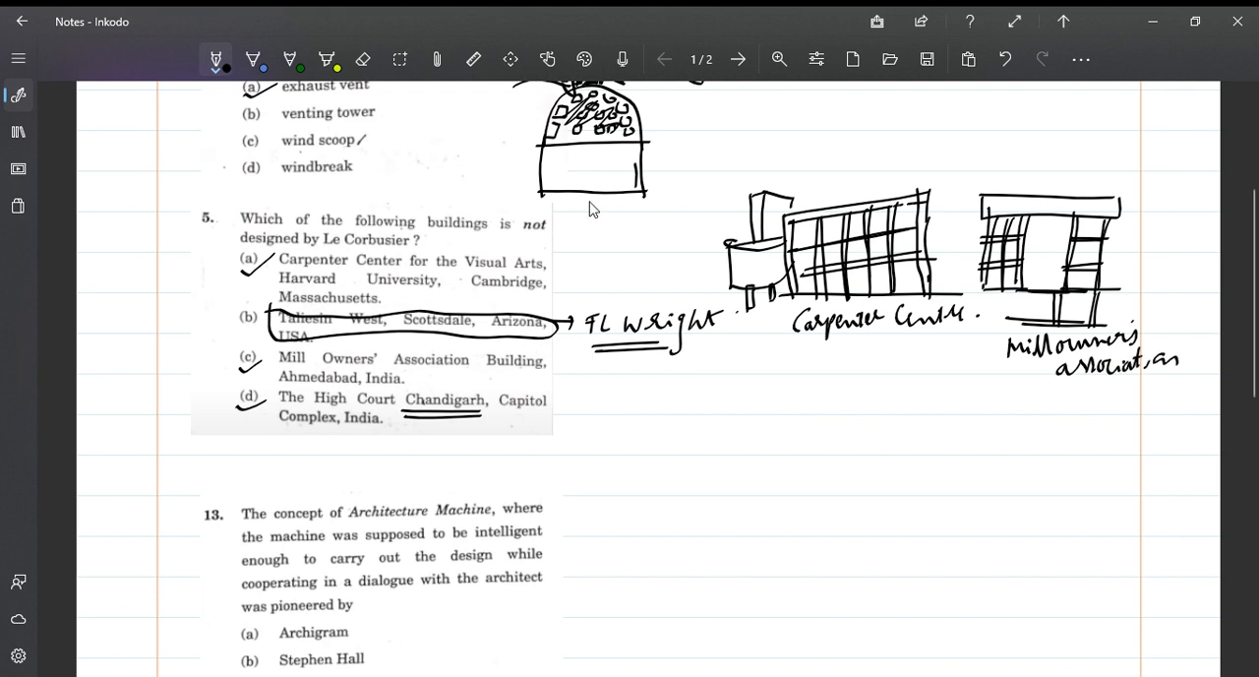
Underline 'Architecture Machine' in question 13 and tick Nicholas Negroponte
scroll("down", 3)
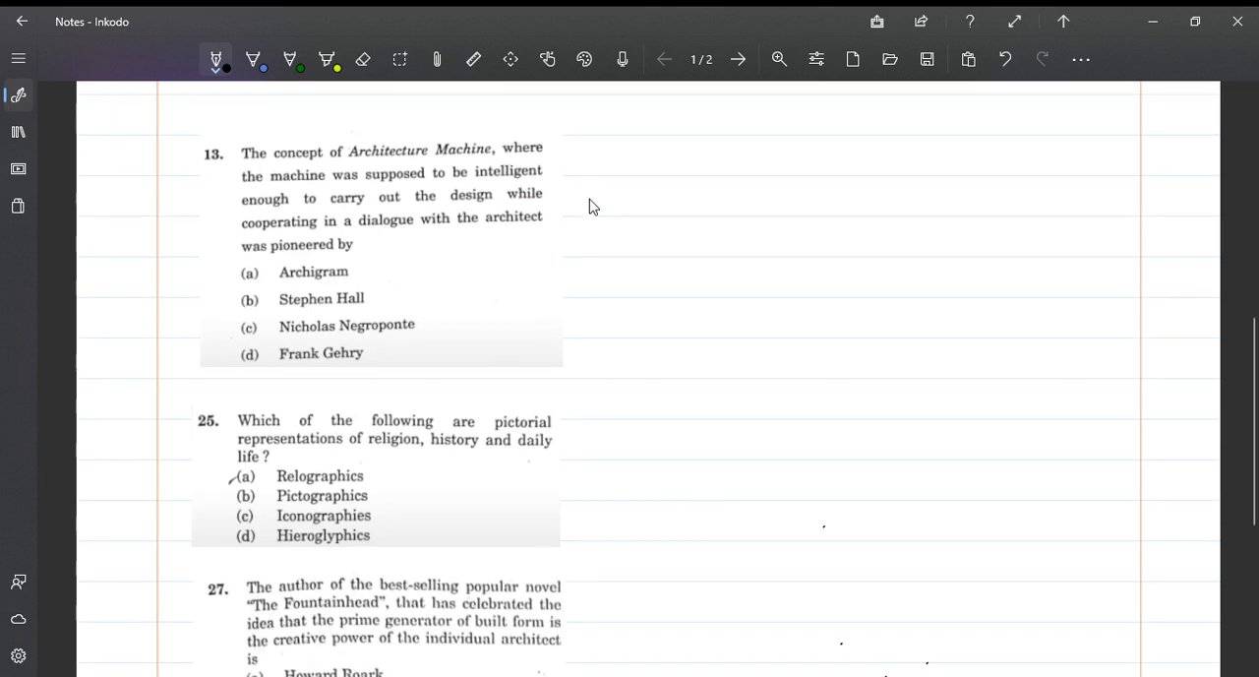
mouse_move(483, 188)
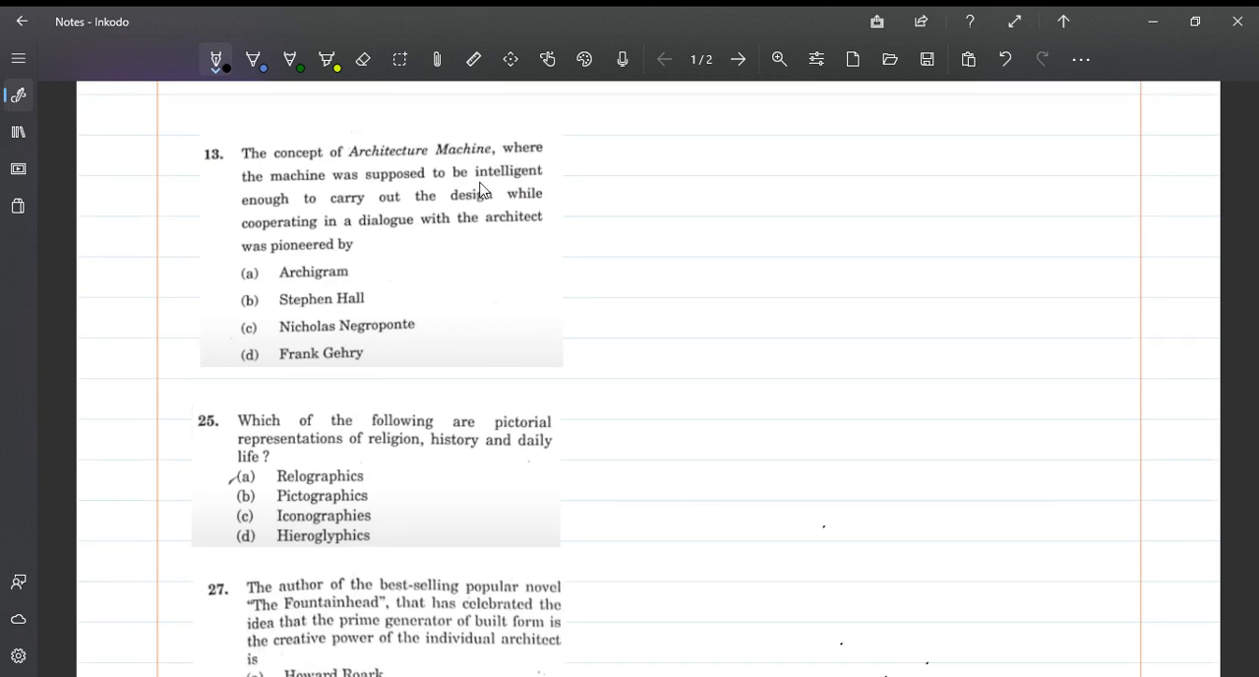
mouse_move(445, 187)
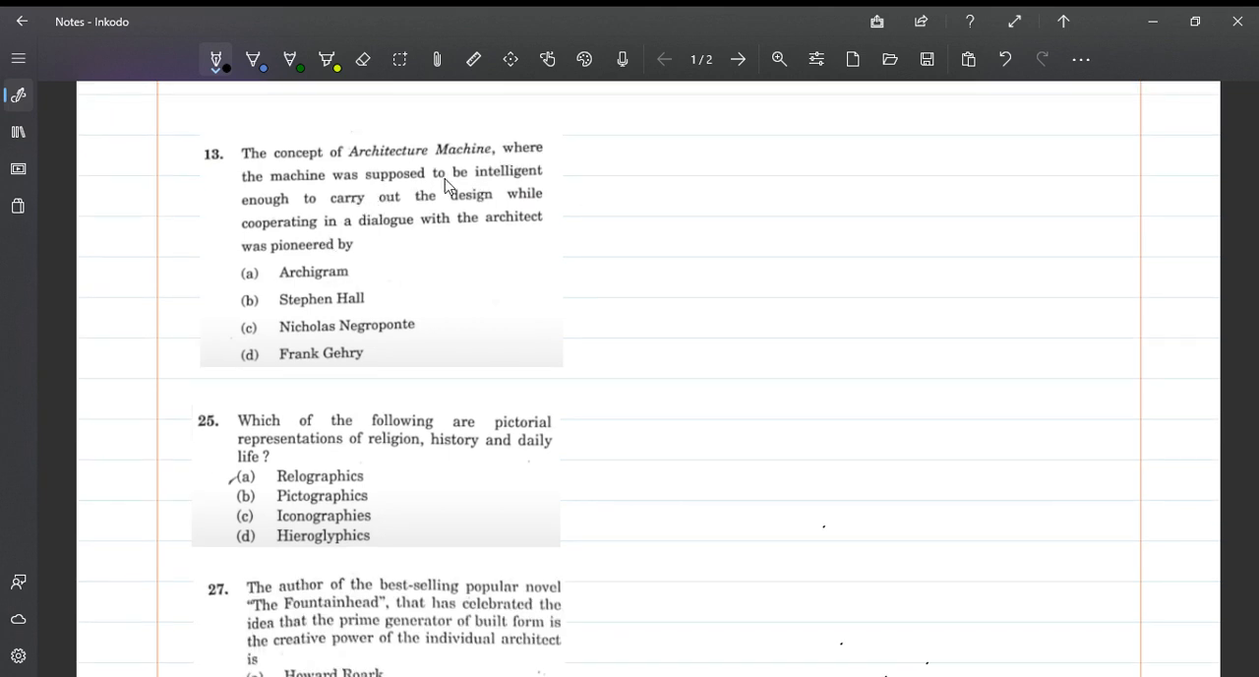
mouse_move(440, 215)
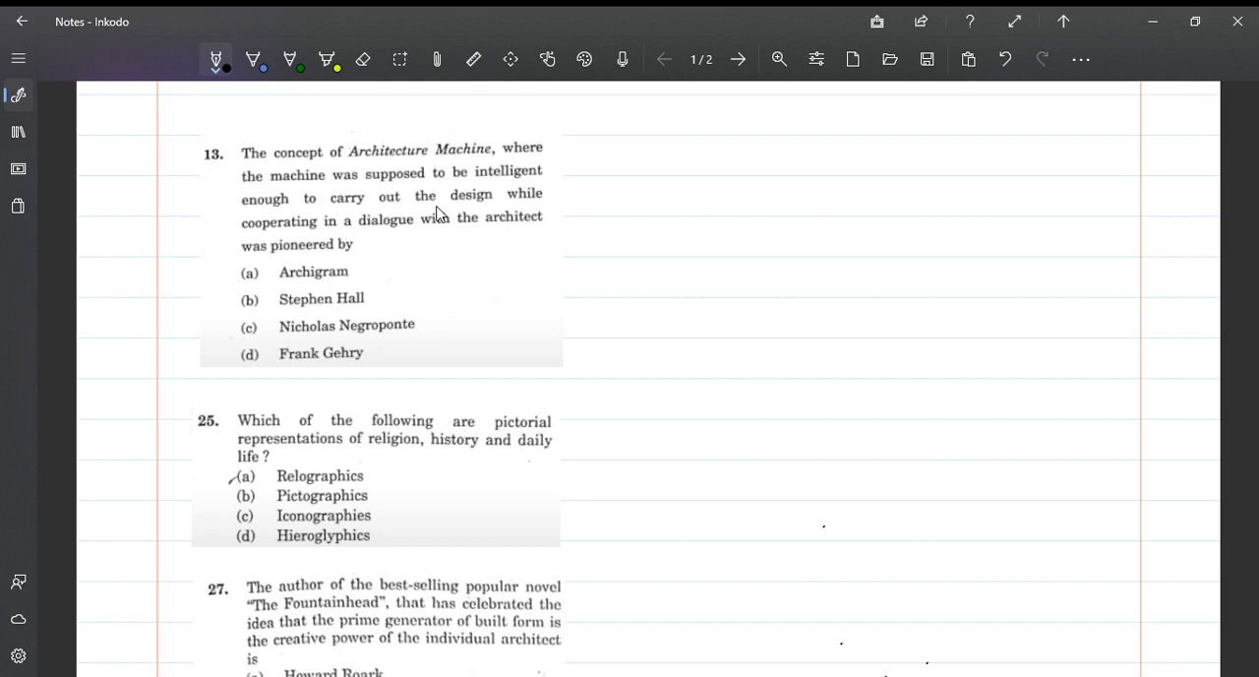
mouse_move(456, 246)
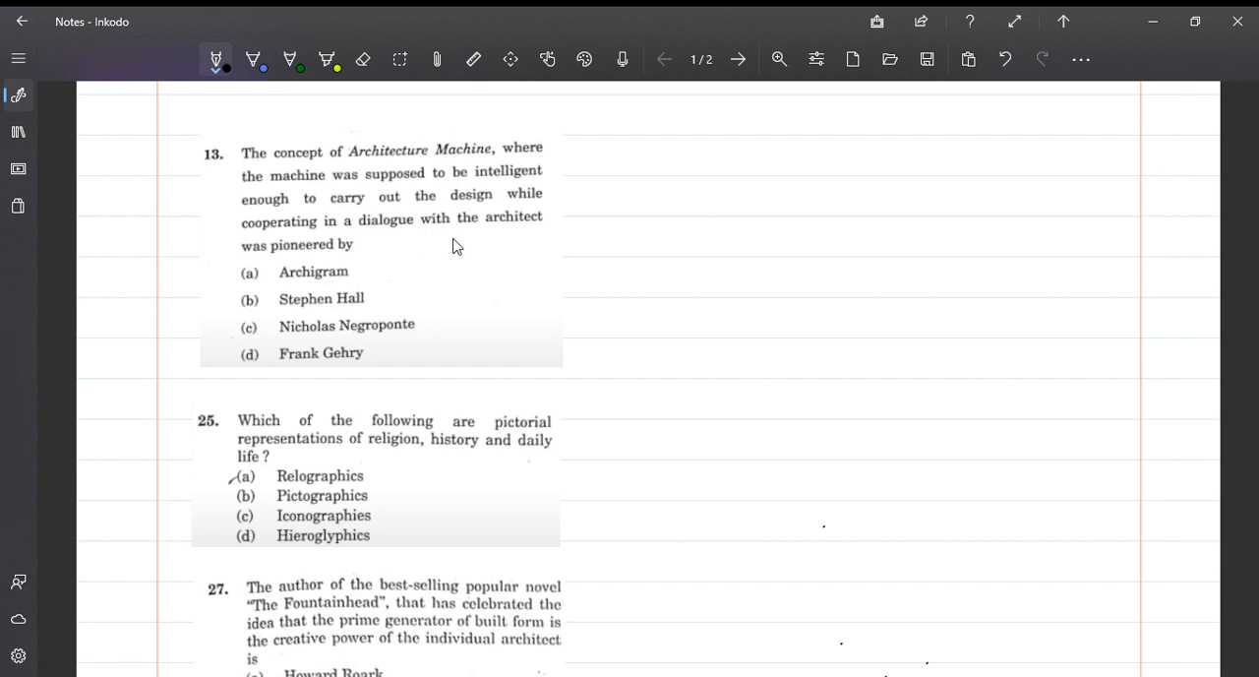
mouse_move(388, 246)
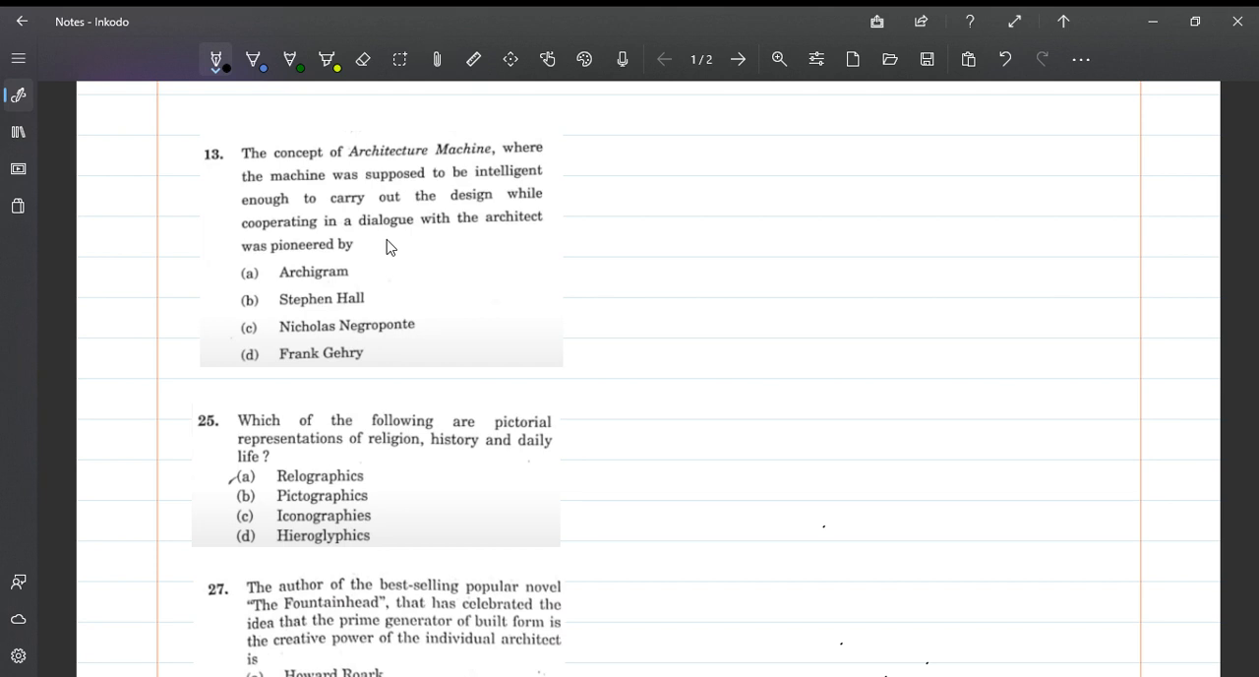
left_click_drag(349, 158, 398, 157)
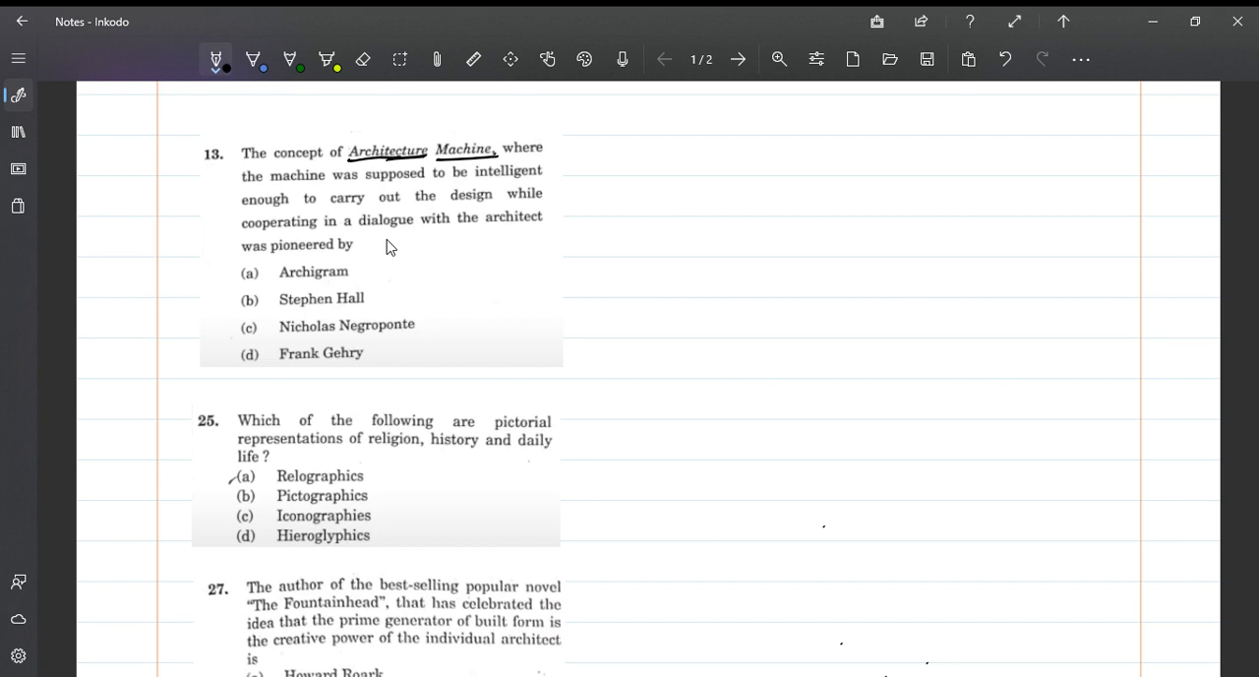
left_click_drag(418, 327, 440, 312)
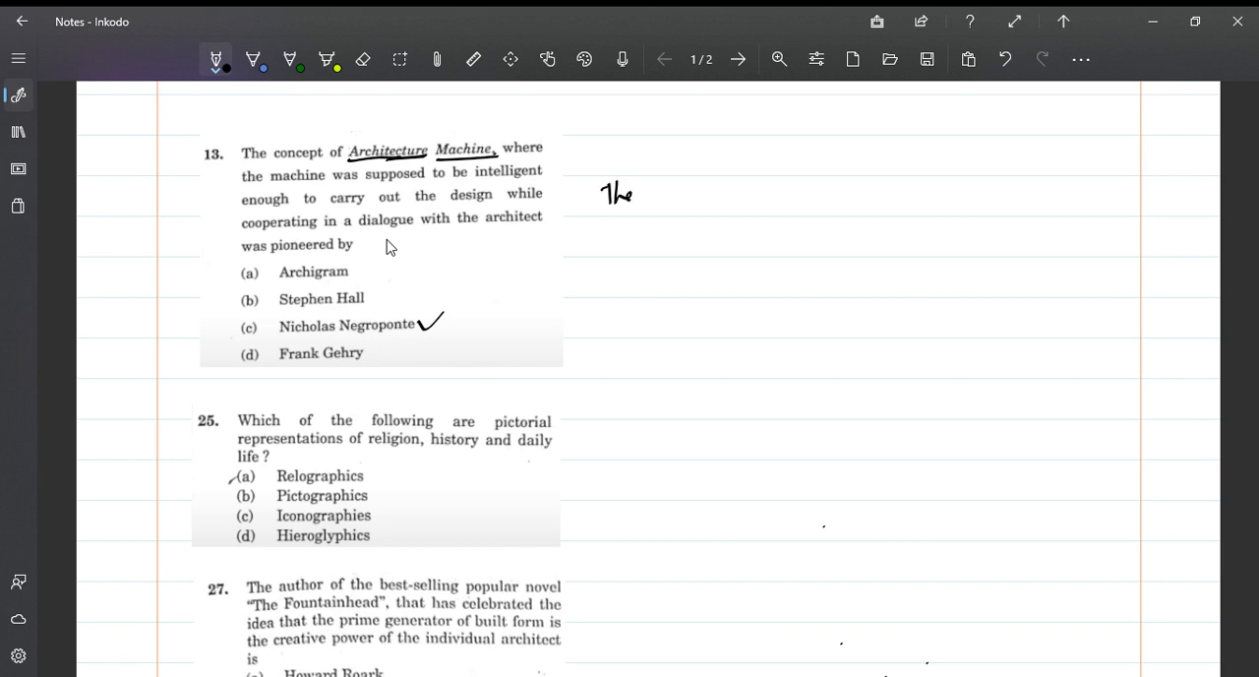
Write 'The Architecture machine = Towards a more human' beside question 13
left_click_drag(635, 194, 689, 194)
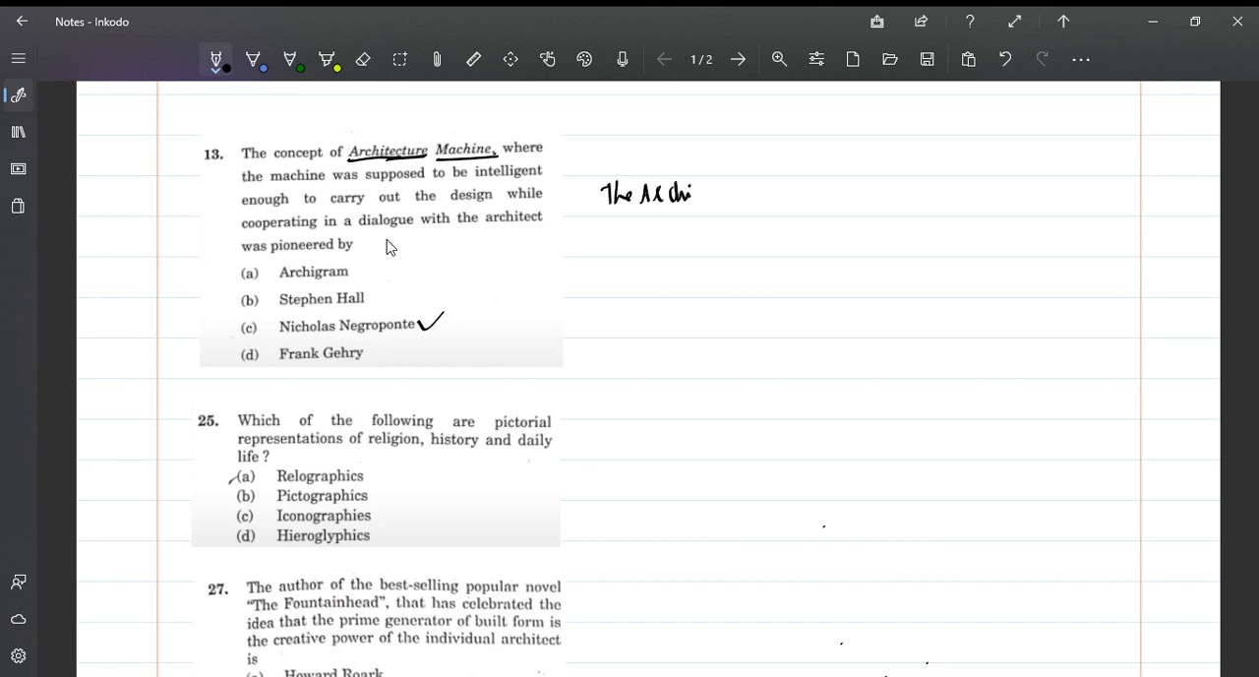
left_click_drag(679, 192, 743, 187)
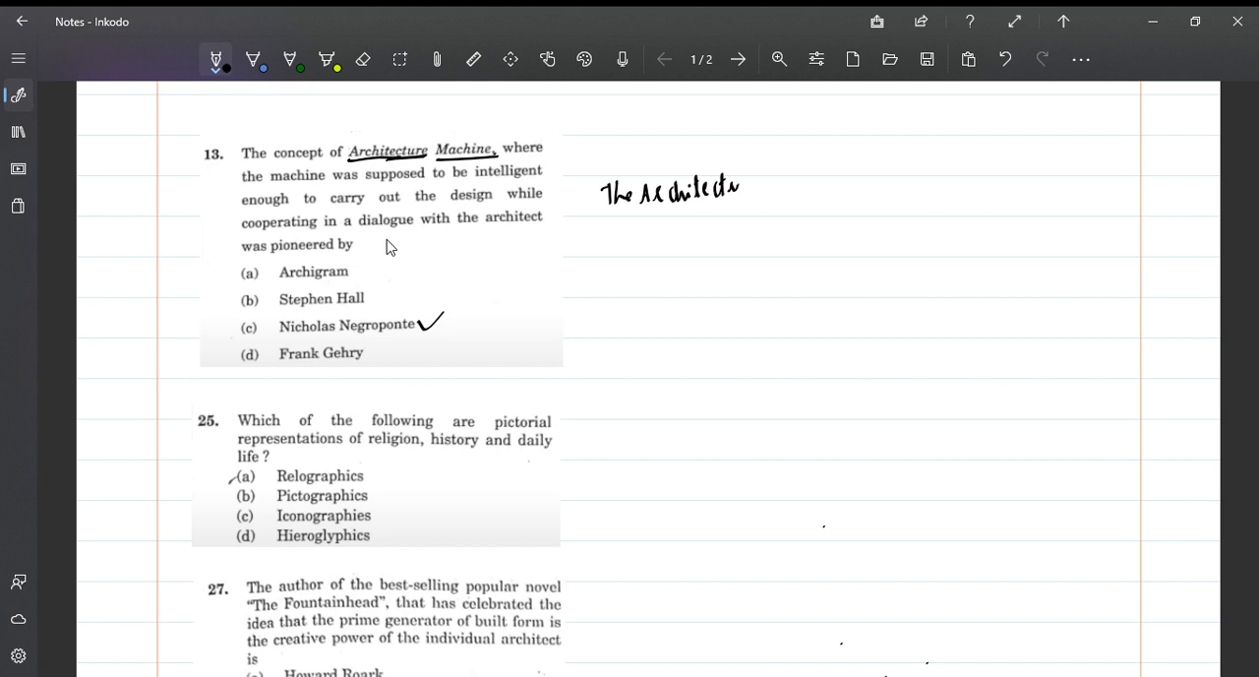
left_click_drag(728, 187, 812, 186)
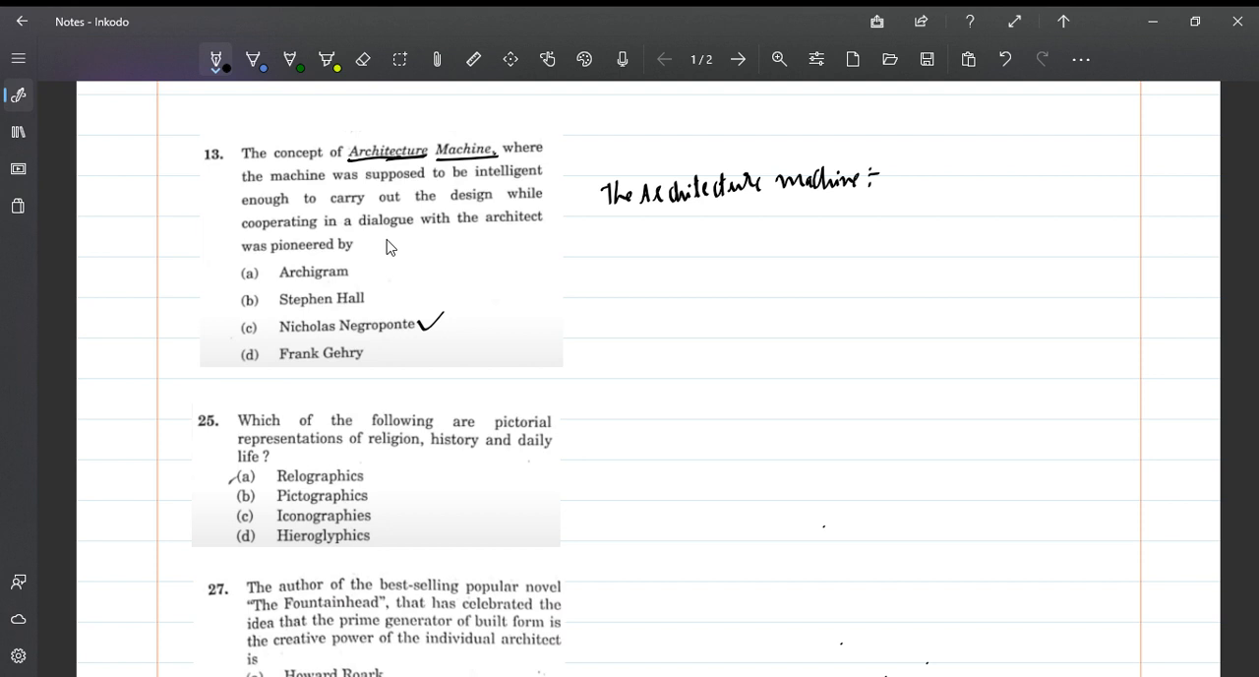
left_click_drag(885, 177, 920, 178)
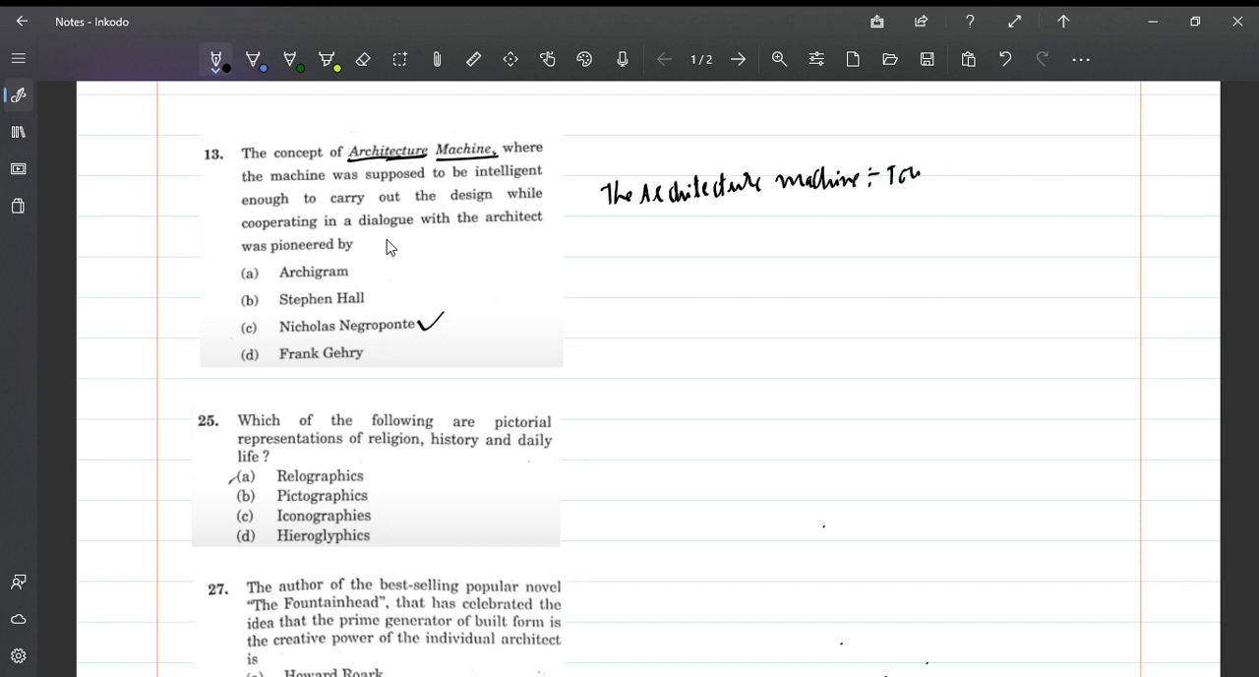
left_click_drag(920, 172, 993, 172)
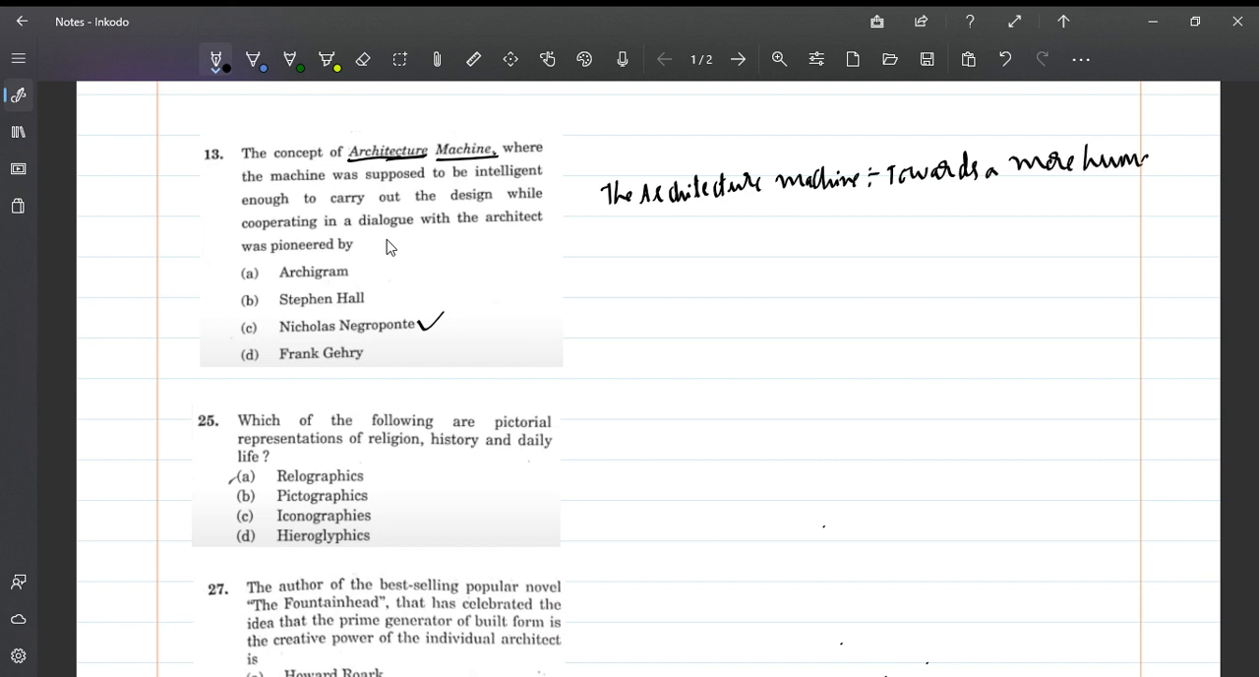
Finish the note with 'environment', circle it, and circle the question stem
left_click_drag(905, 214, 934, 215)
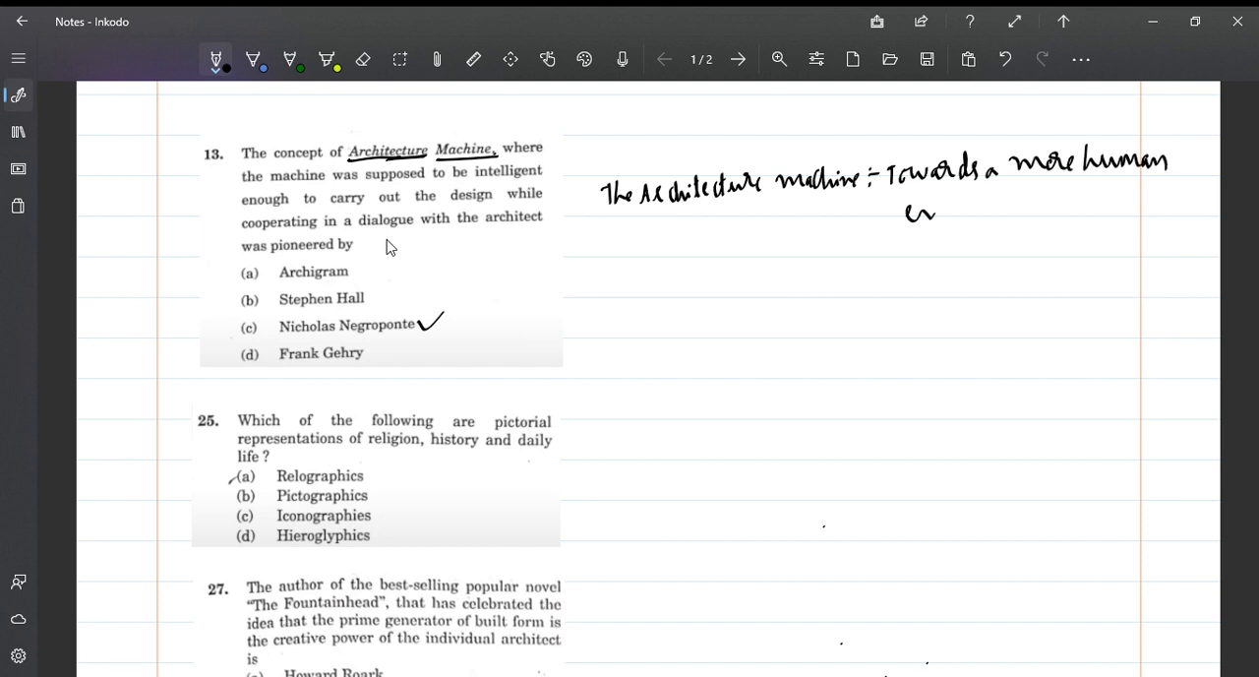
left_click_drag(925, 210, 1018, 209)
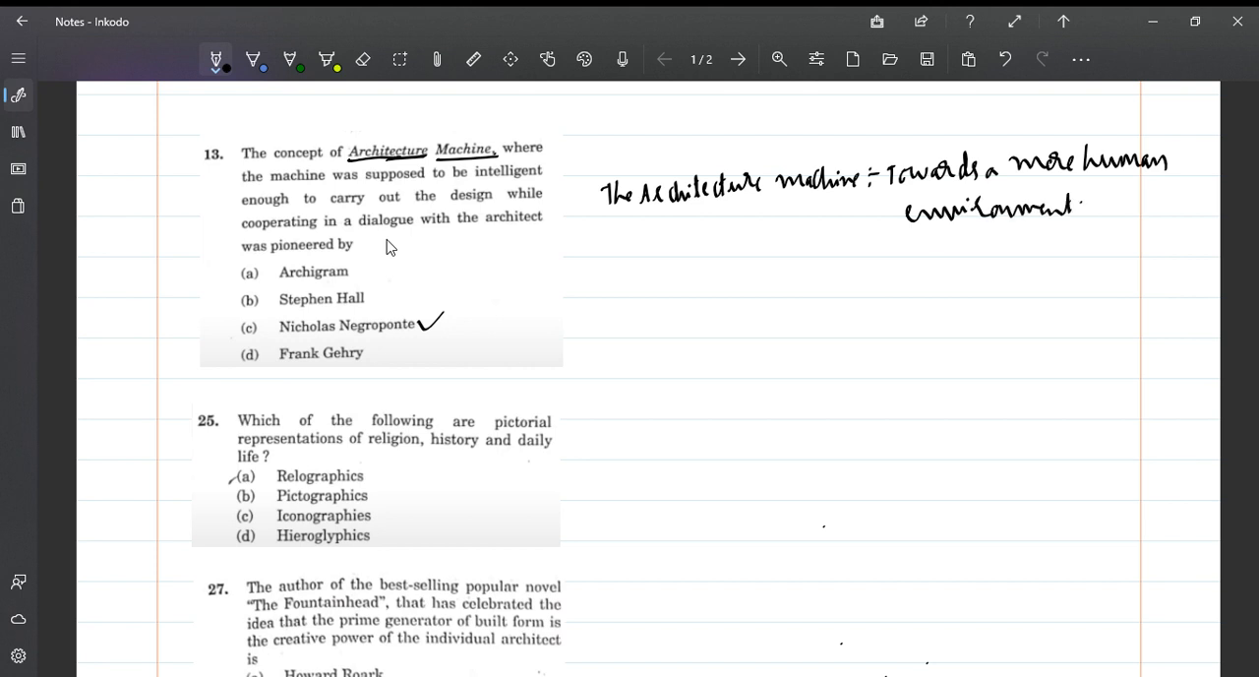
left_click_drag(930, 241, 1038, 234)
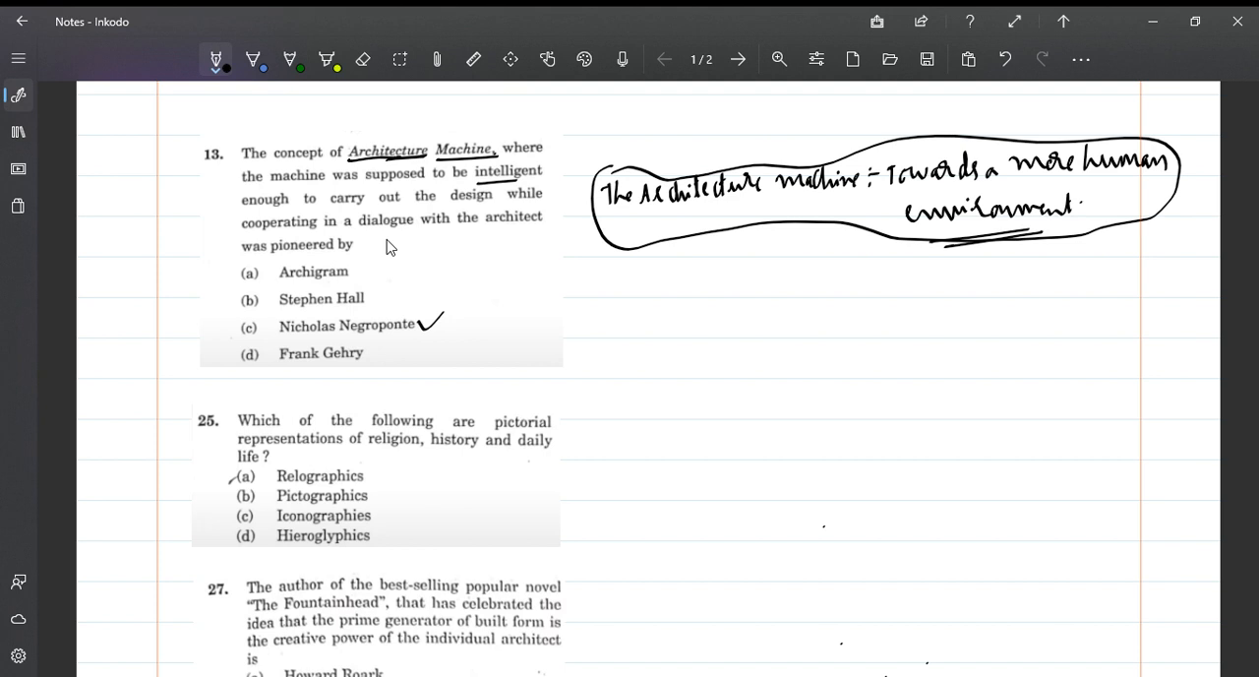
left_click_drag(480, 227, 527, 224)
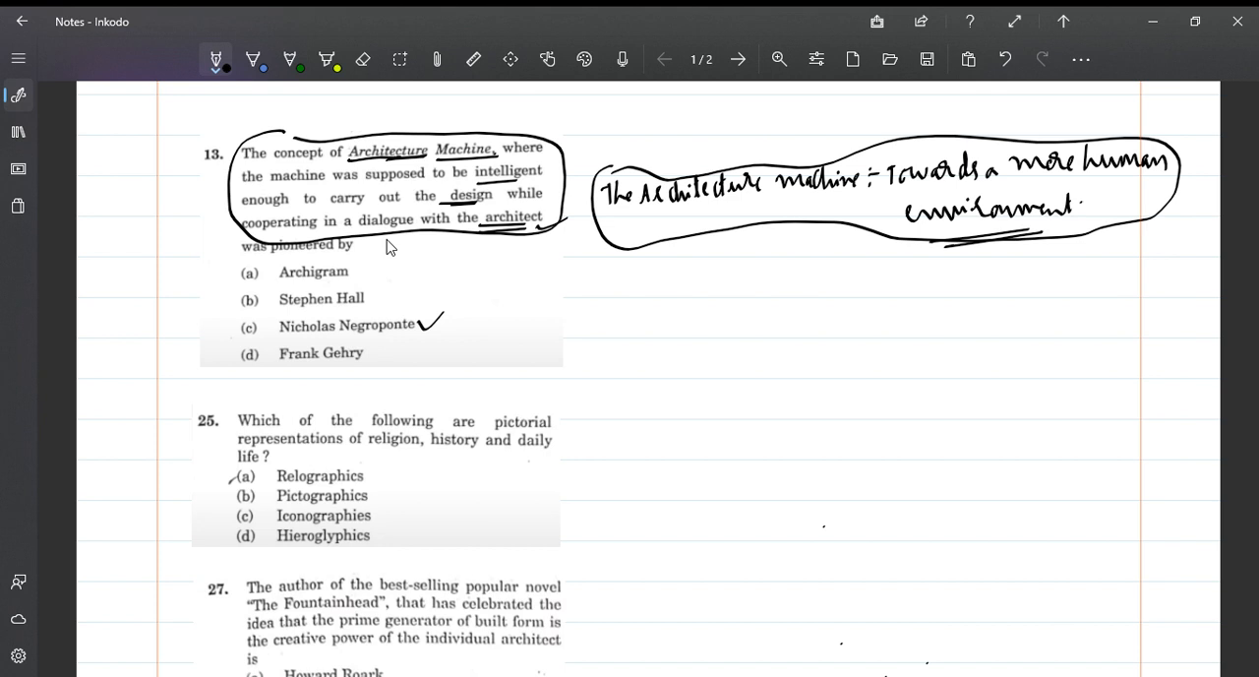
left_click_drag(312, 338, 369, 332)
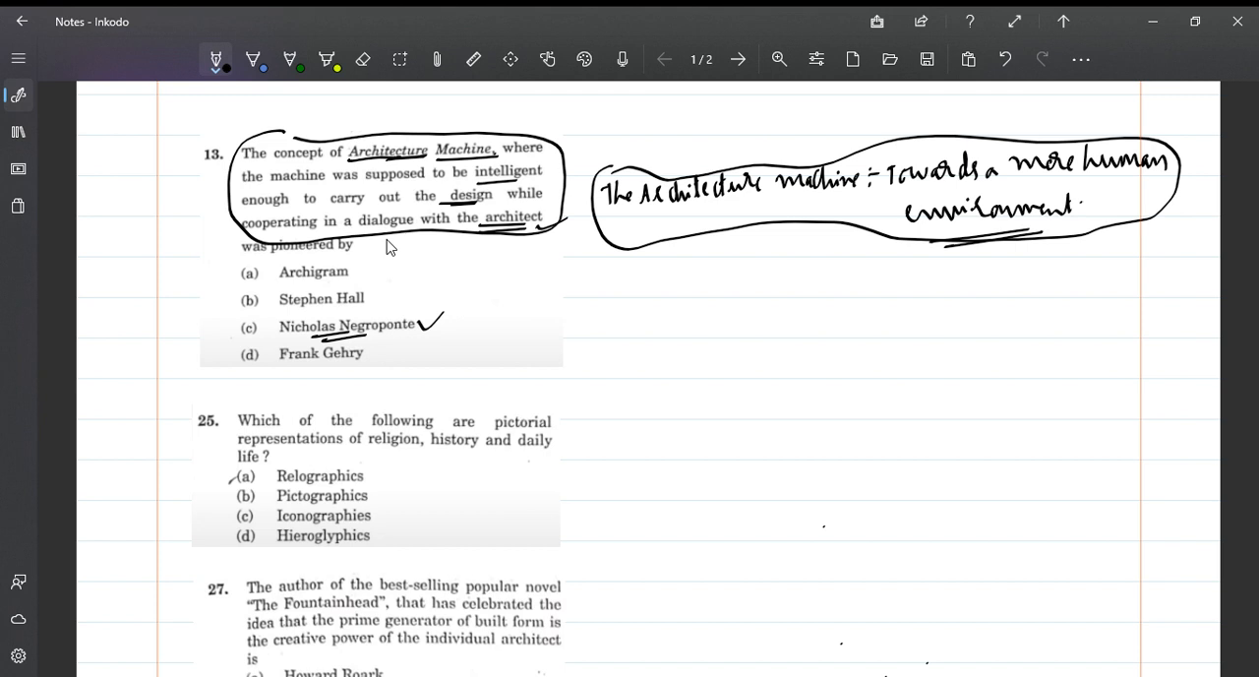
mouse_move(394, 312)
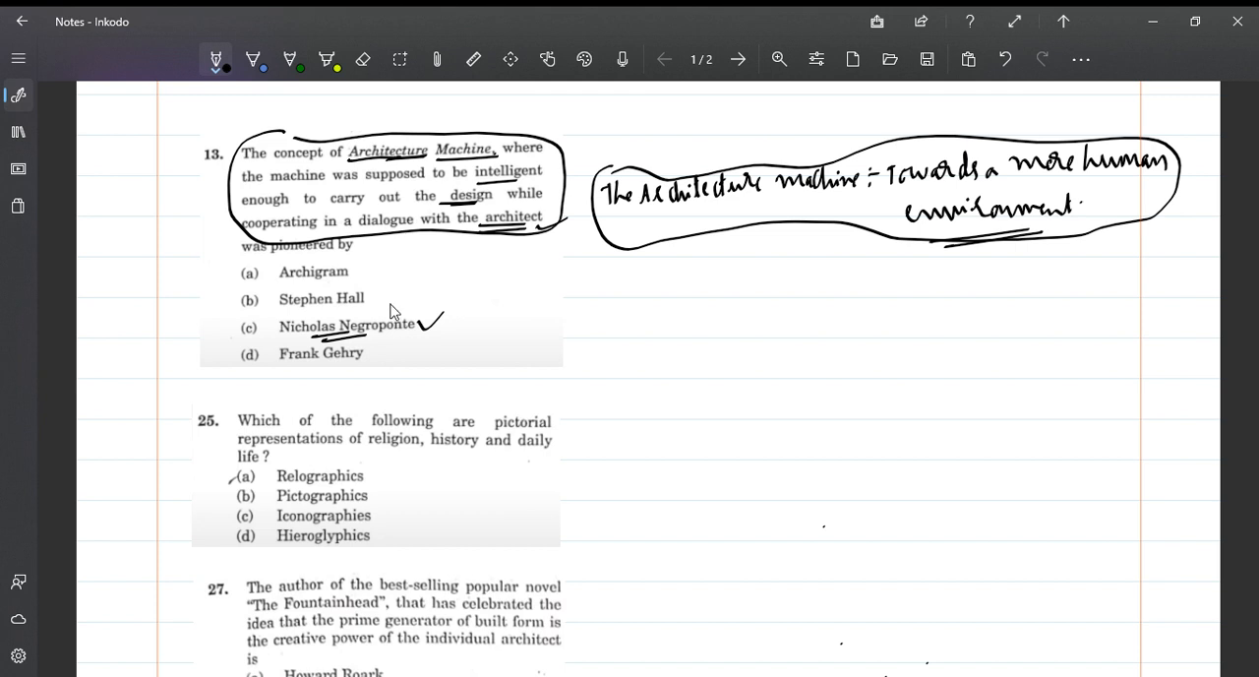
Circle Hieroglyphics in question 25 and draw a rectangular frame to its right
scroll("down", 3)
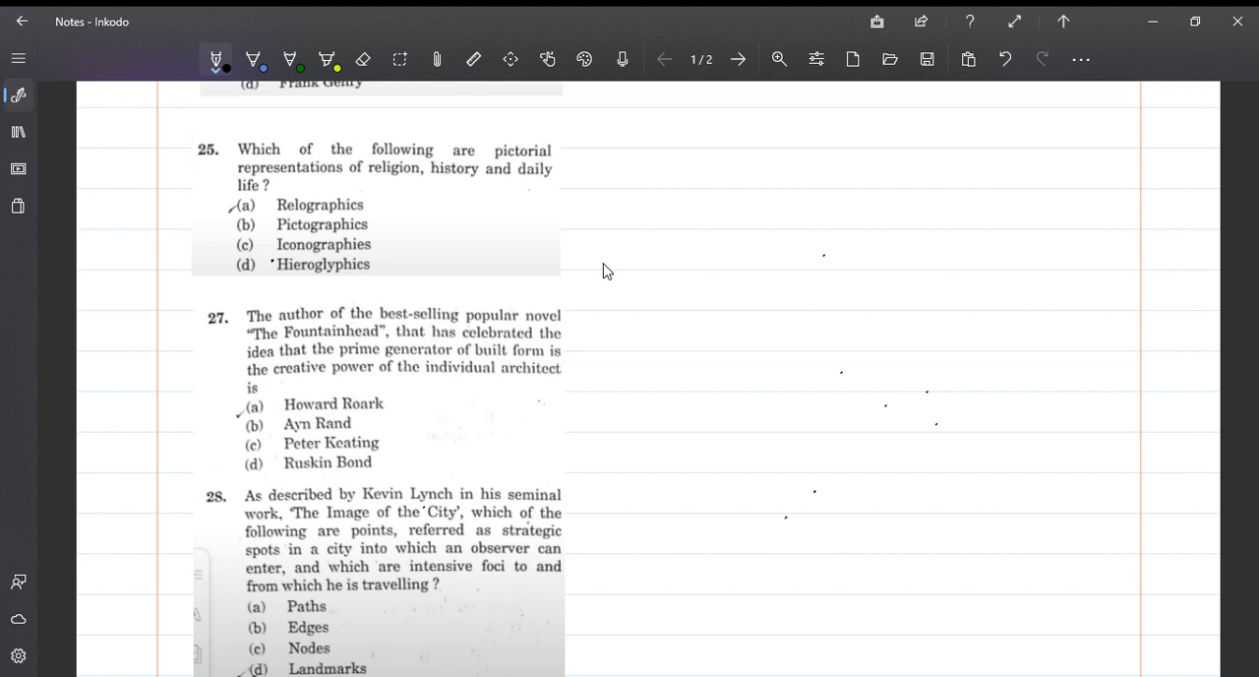
left_click_drag(275, 266, 374, 266)
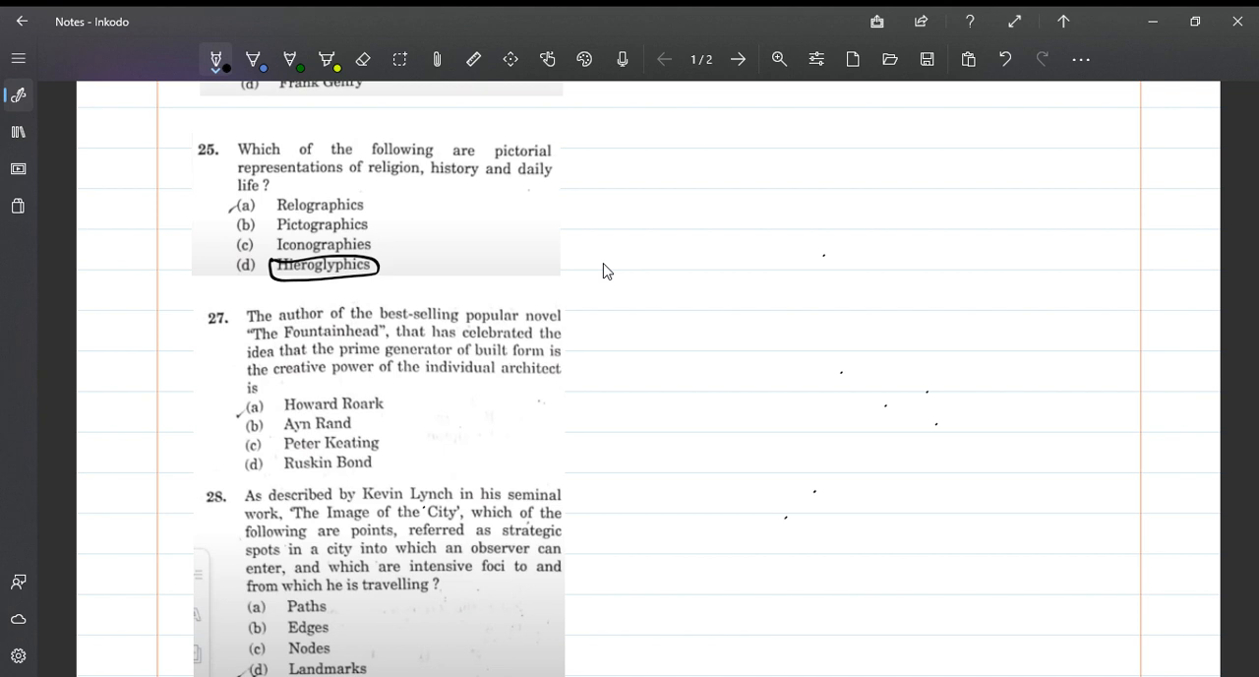
left_click_drag(655, 177, 659, 264)
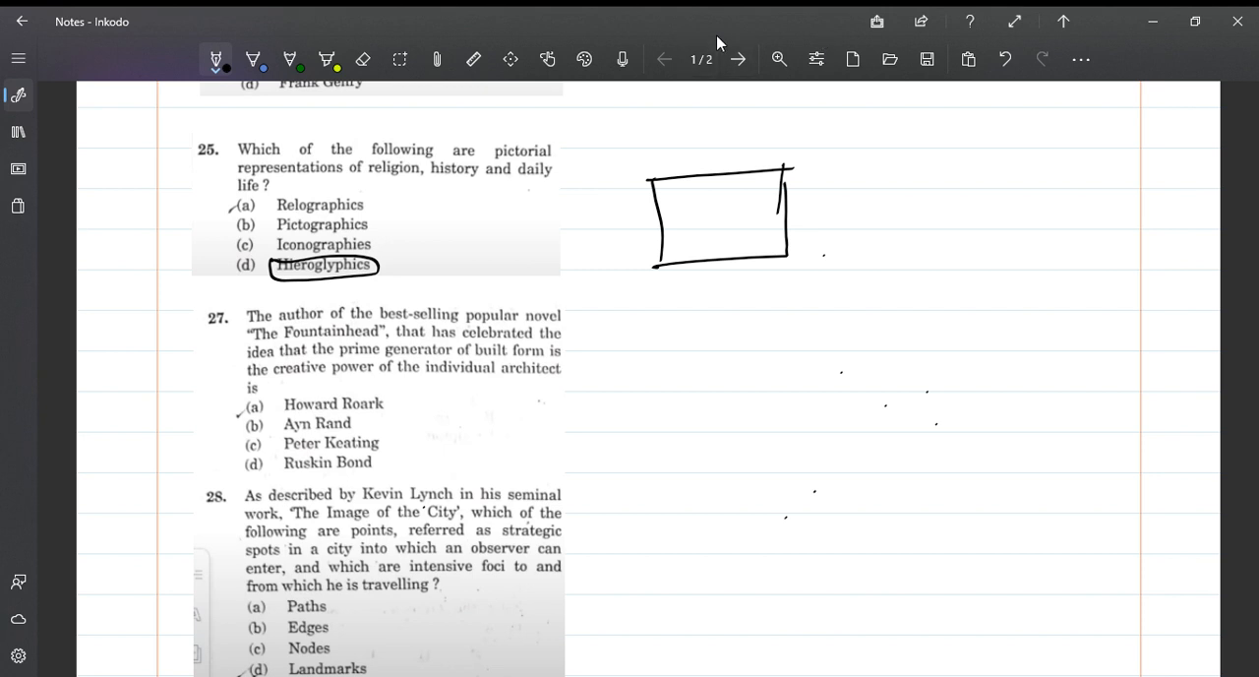
mouse_move(748, 41)
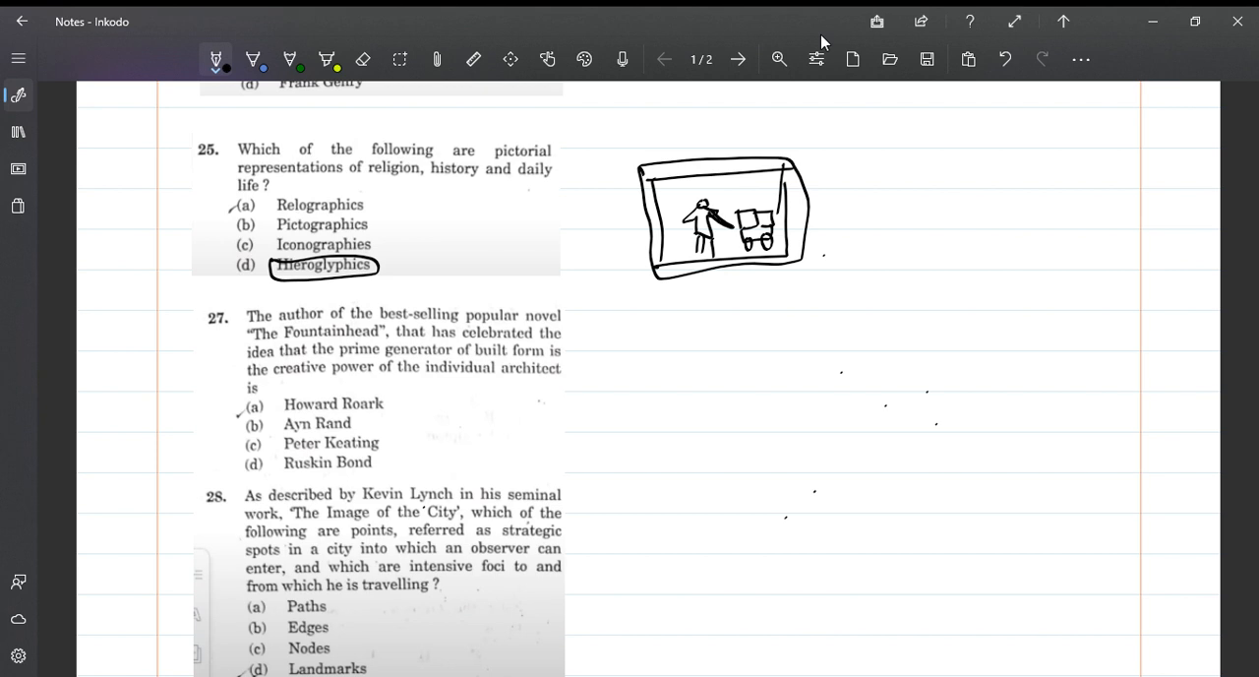
mouse_move(730, 39)
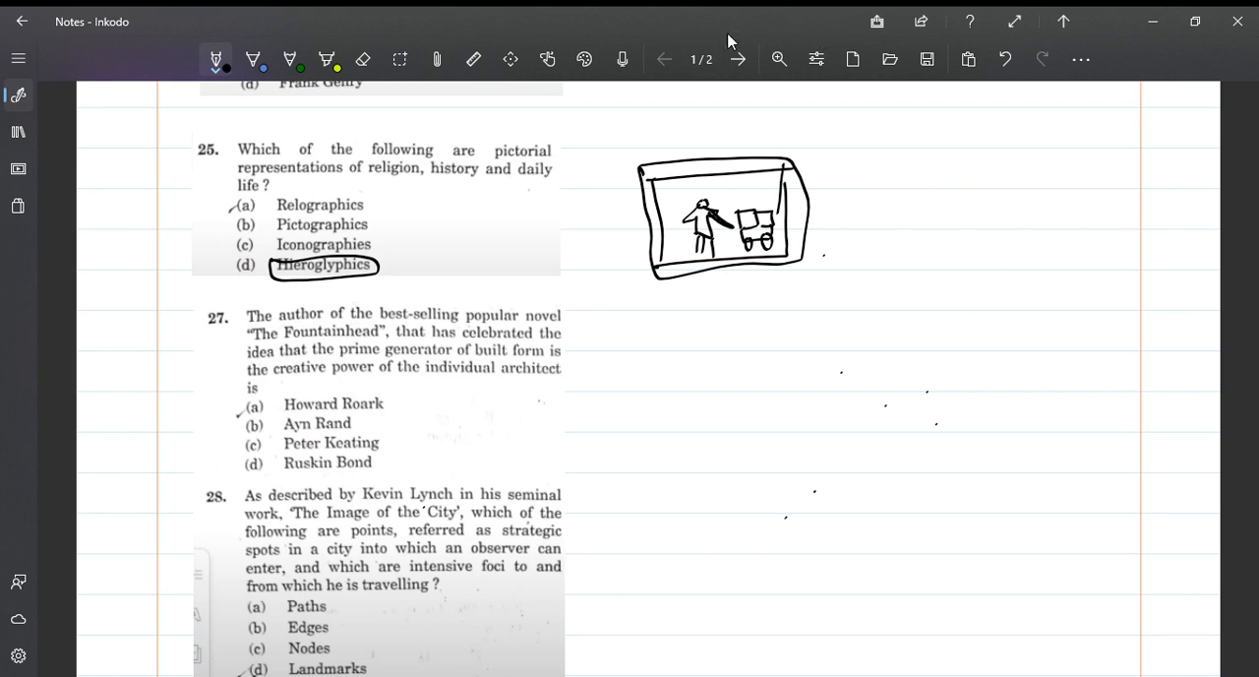
Tick option (d) and write 'Hieroglyphics' beside the framed sketch, underlined
left_click_drag(241, 275, 256, 265)
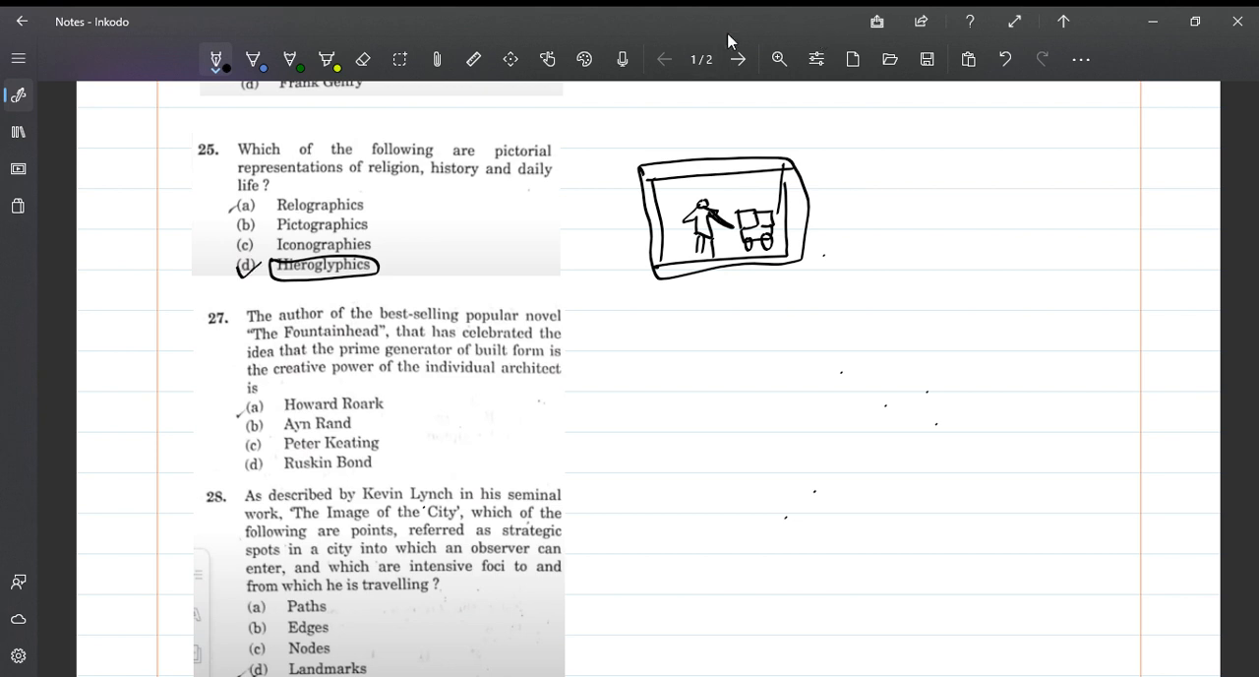
mouse_move(658, 46)
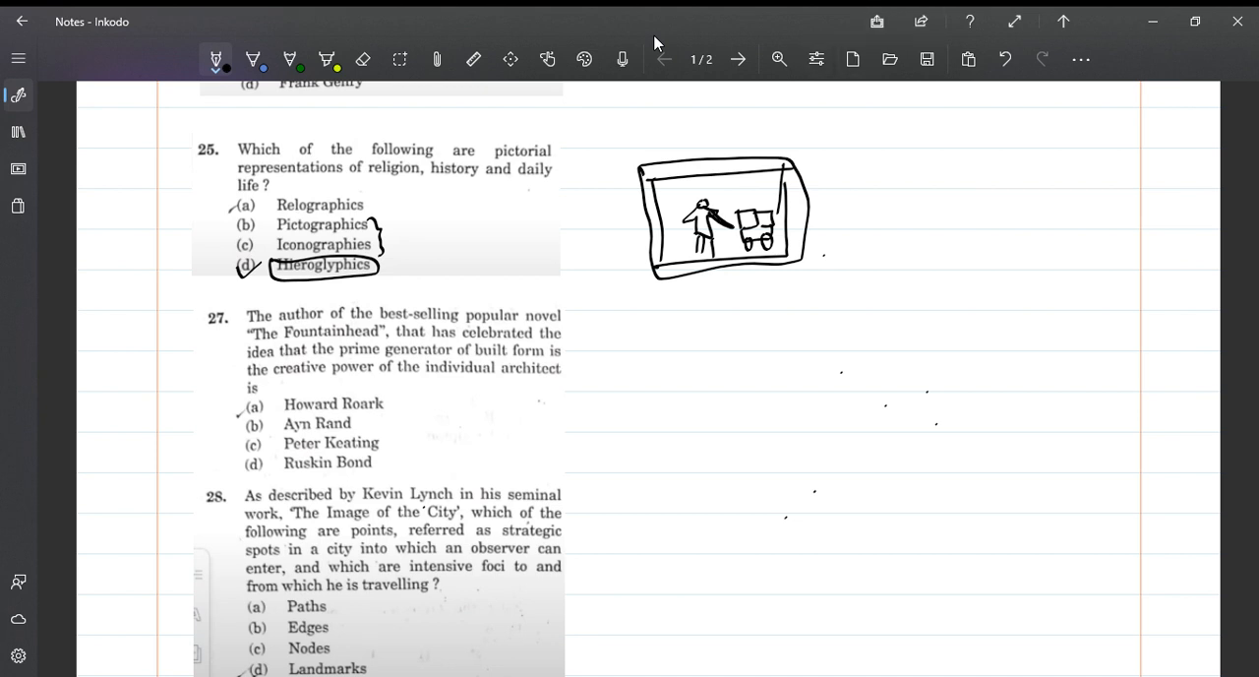
left_click_drag(824, 202, 838, 182)
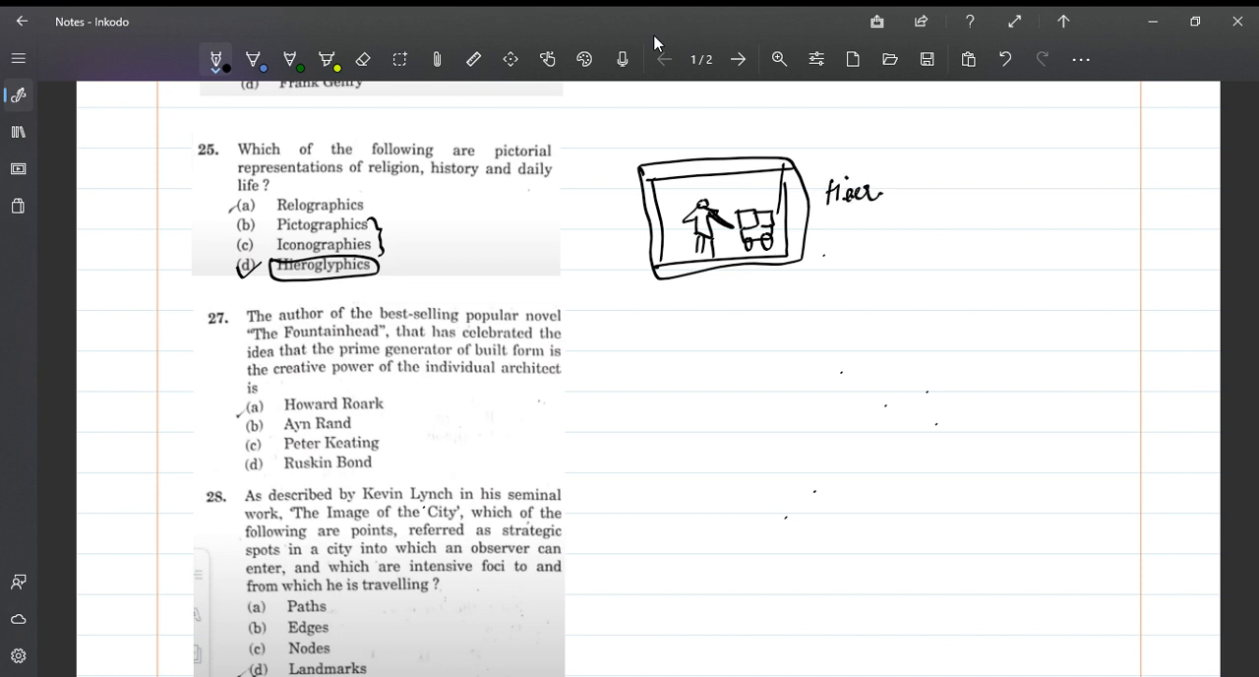
left_click_drag(864, 197, 925, 207)
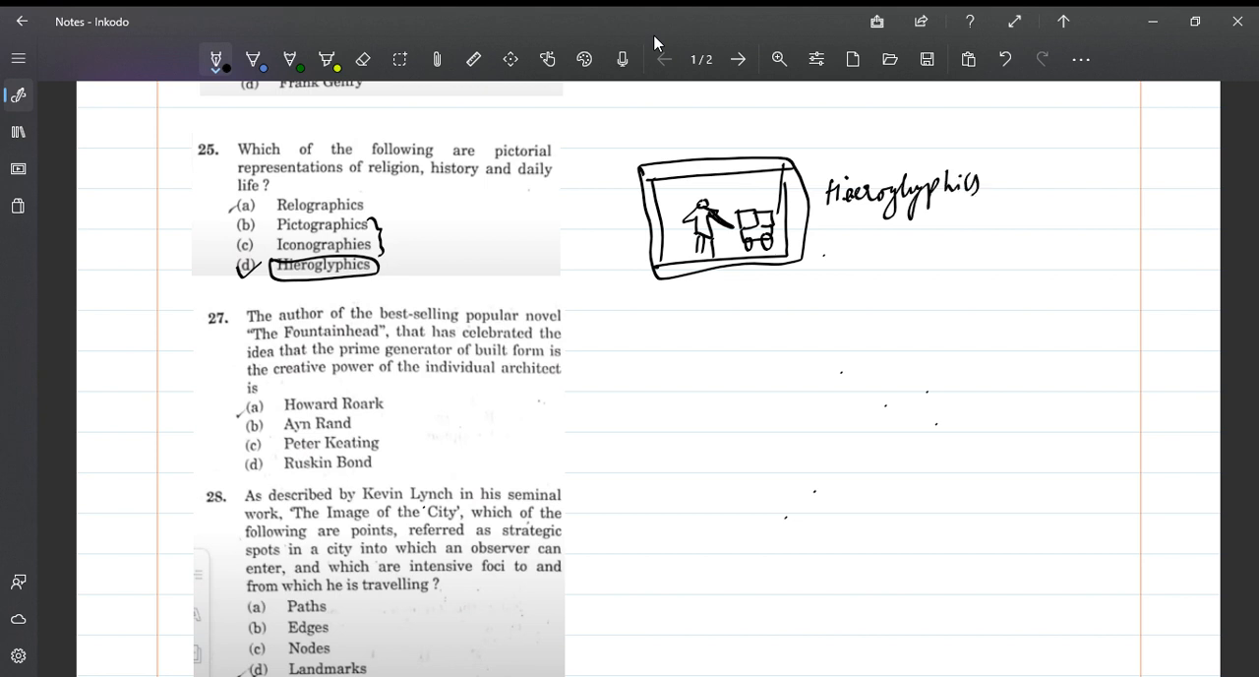
left_click_drag(868, 218, 976, 218)
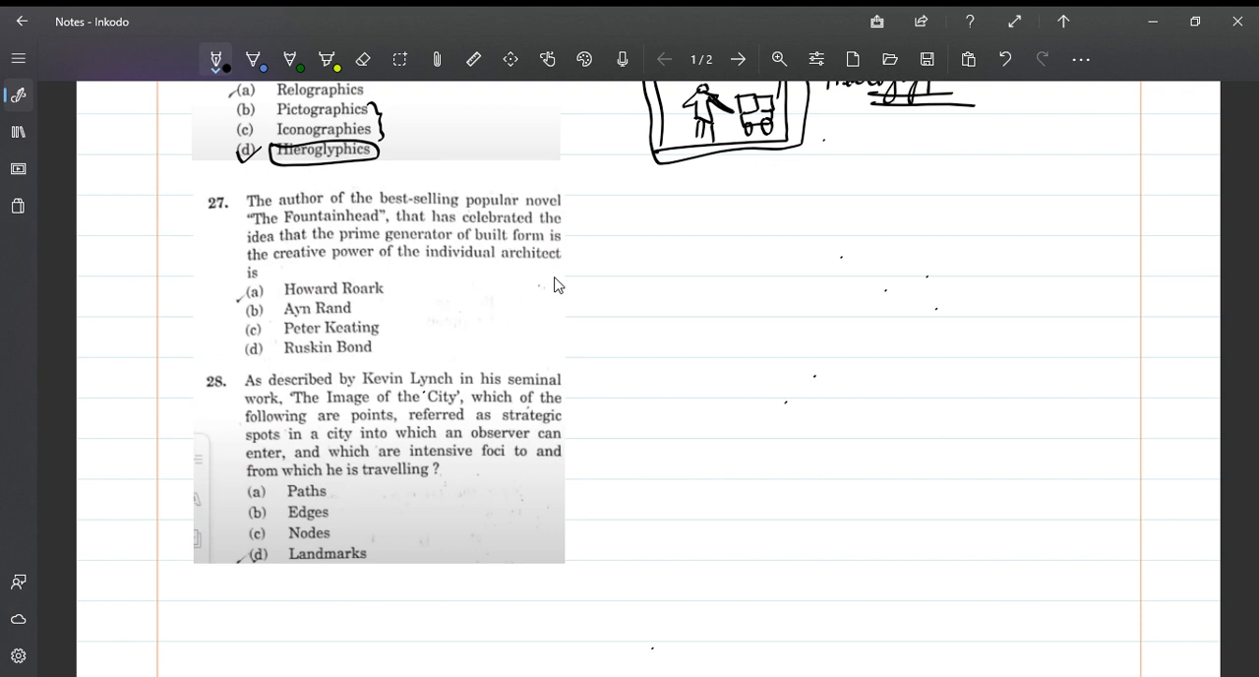
mouse_move(442, 270)
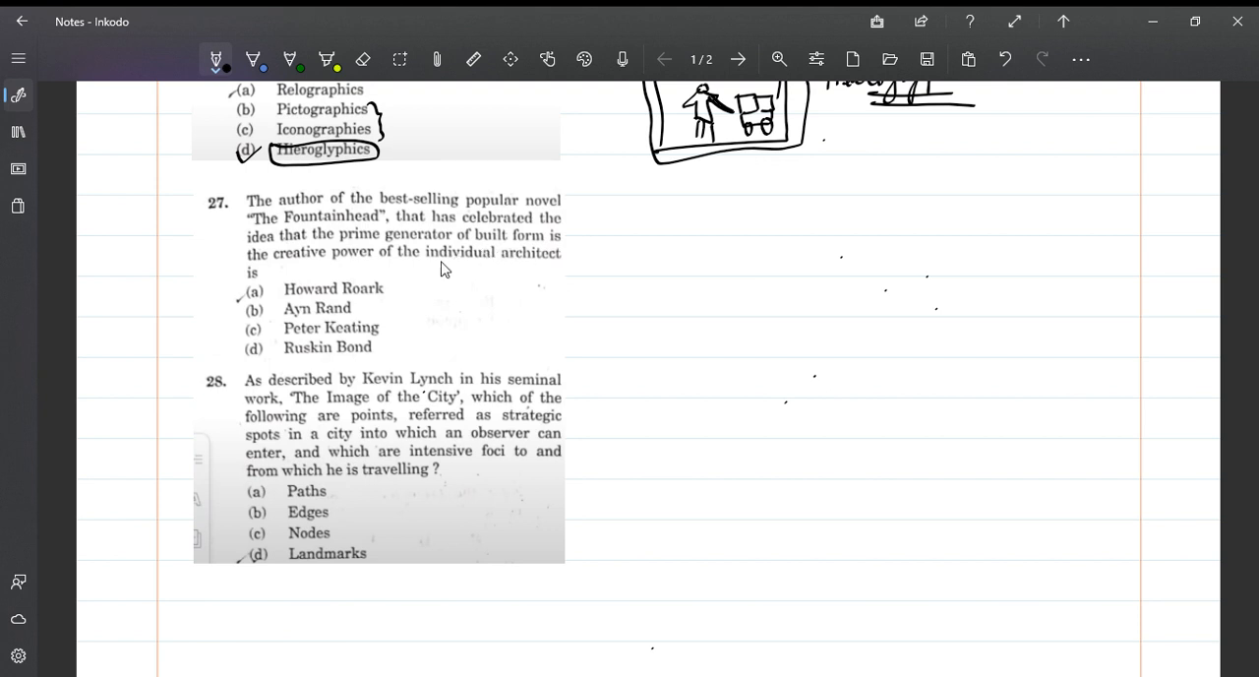
mouse_move(483, 260)
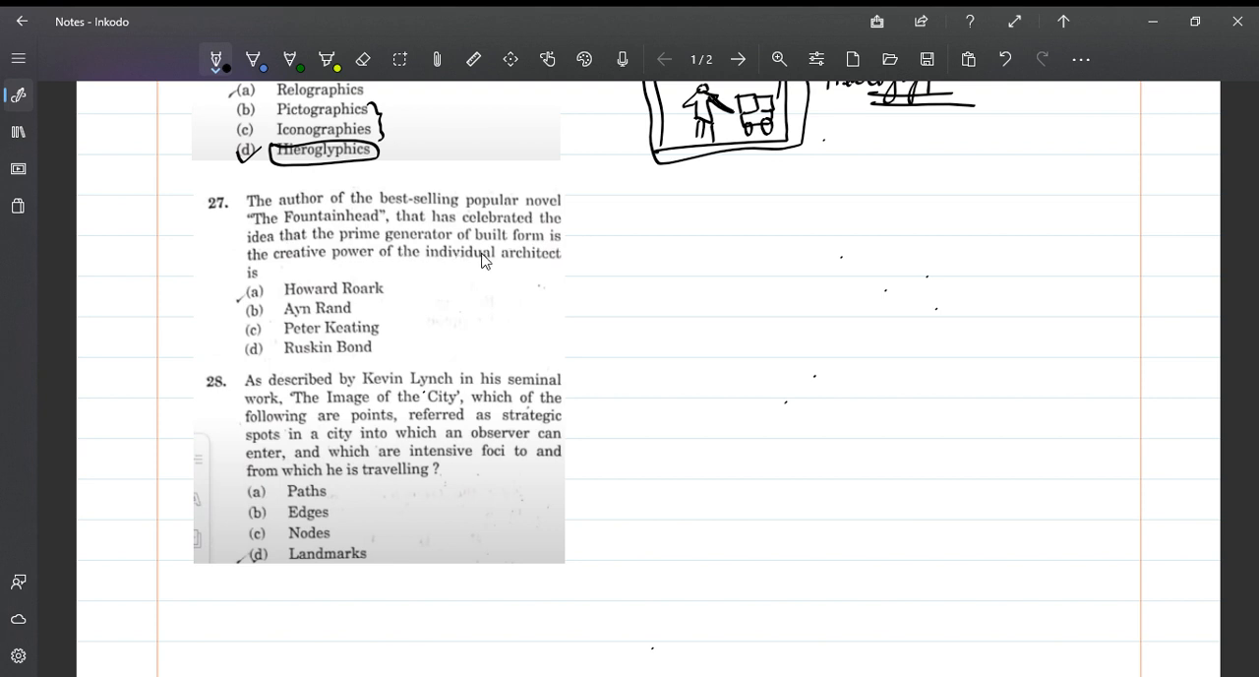
mouse_move(380, 317)
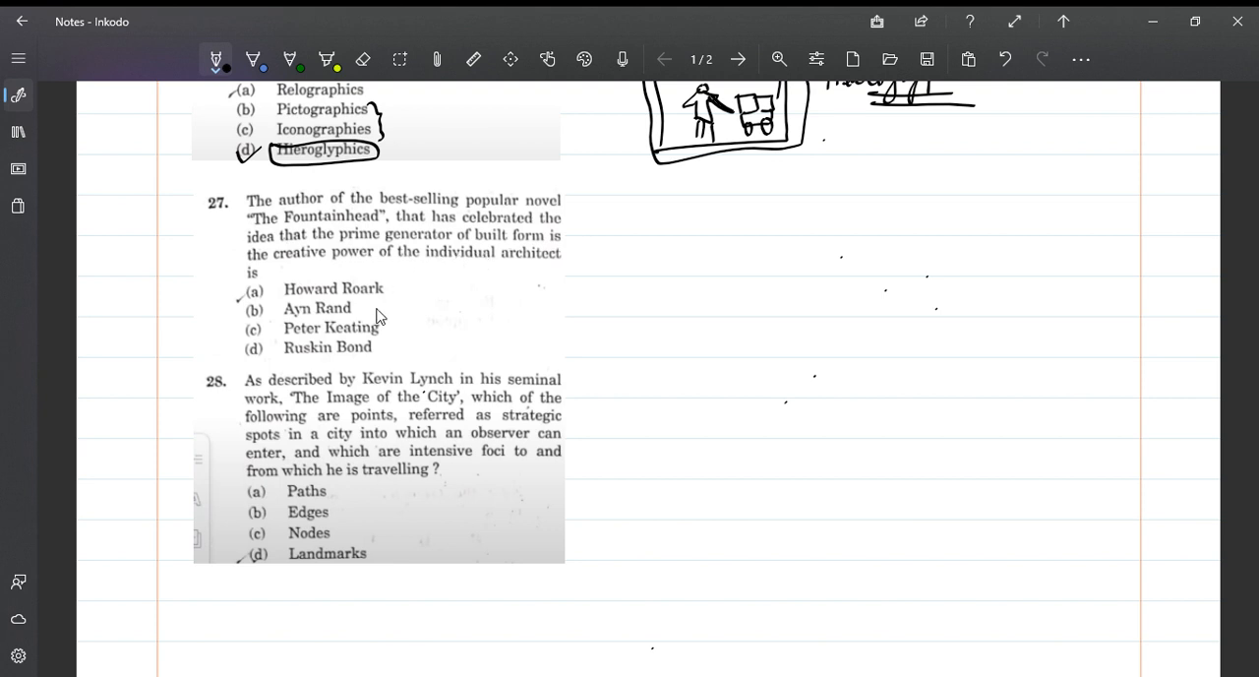
mouse_move(364, 41)
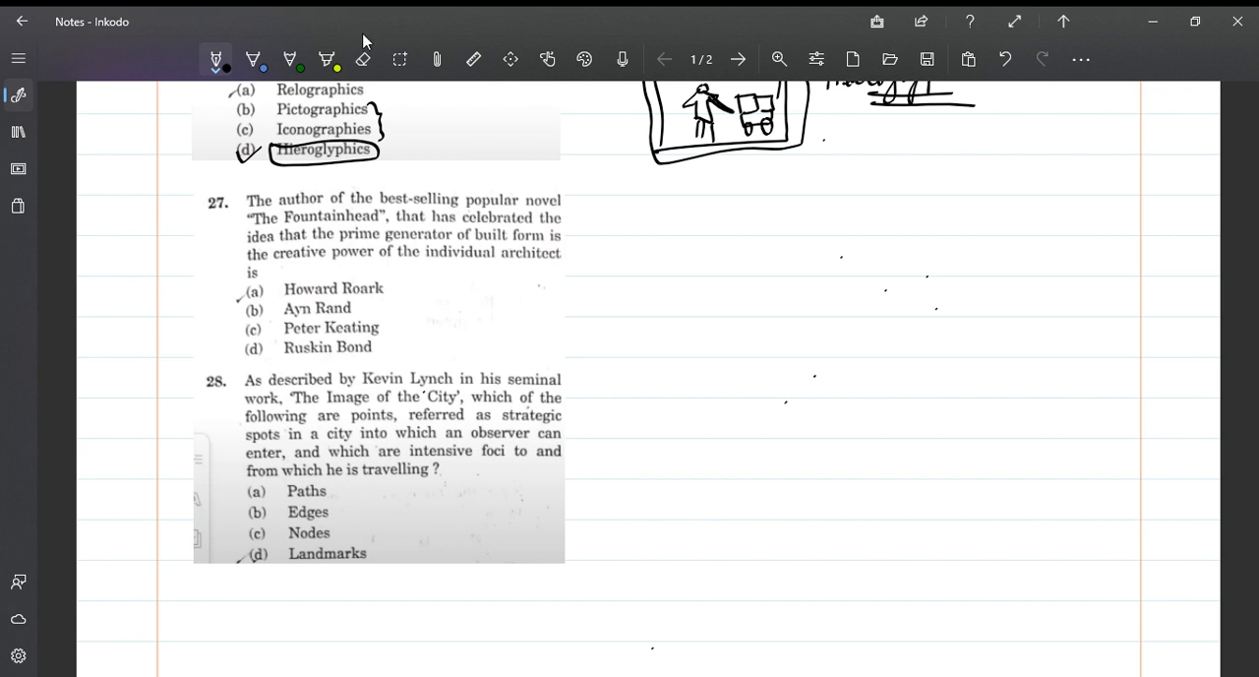
Double-underline The Fountainhead, circle Howard Roark and (b), and bracket the question statement
left_click_drag(258, 227, 366, 226)
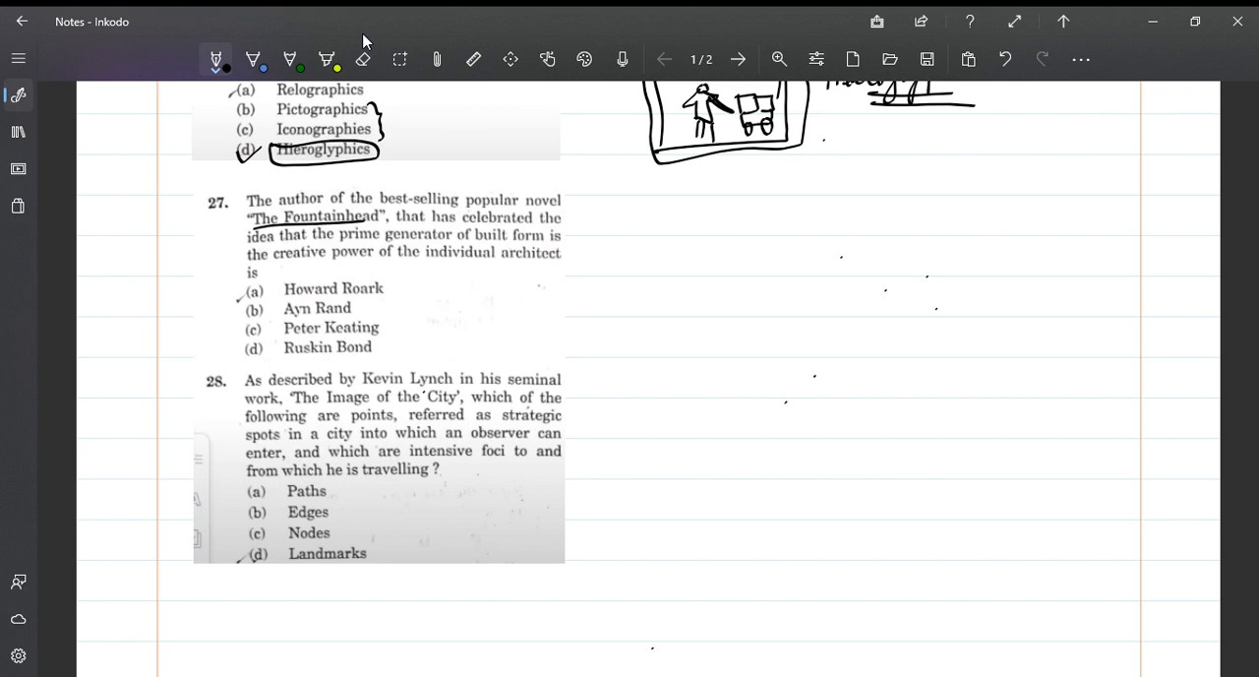
left_click_drag(258, 231, 372, 222)
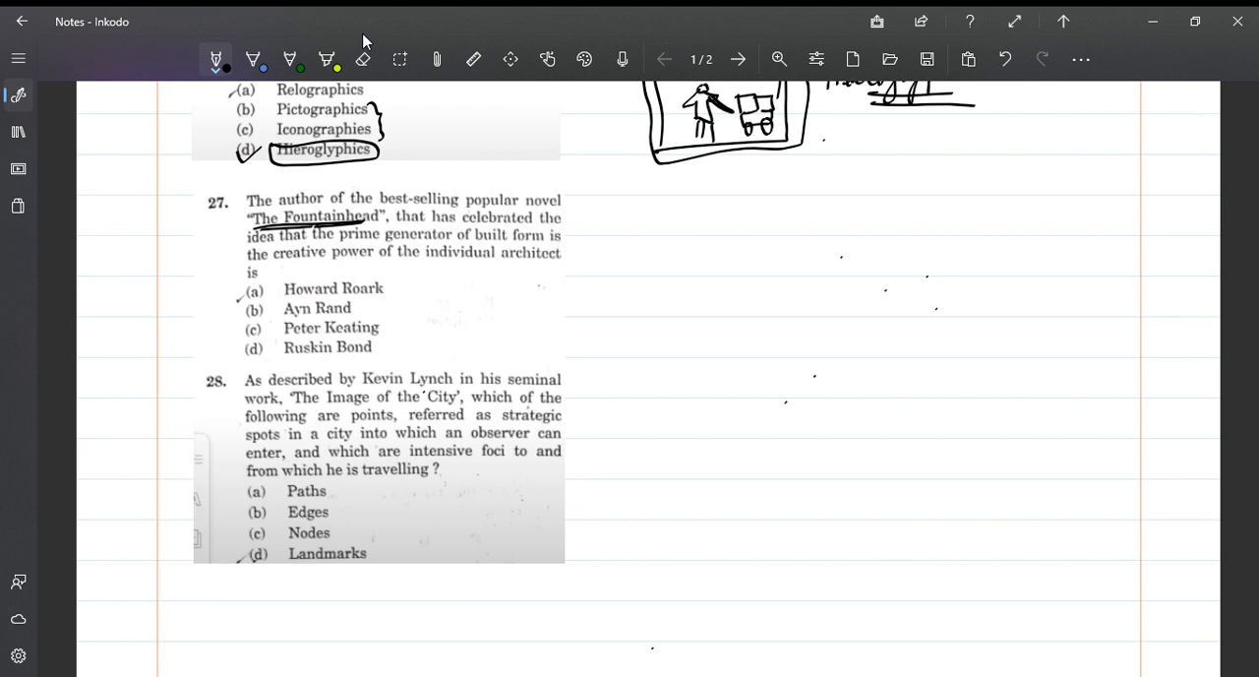
left_click_drag(275, 300, 355, 290)
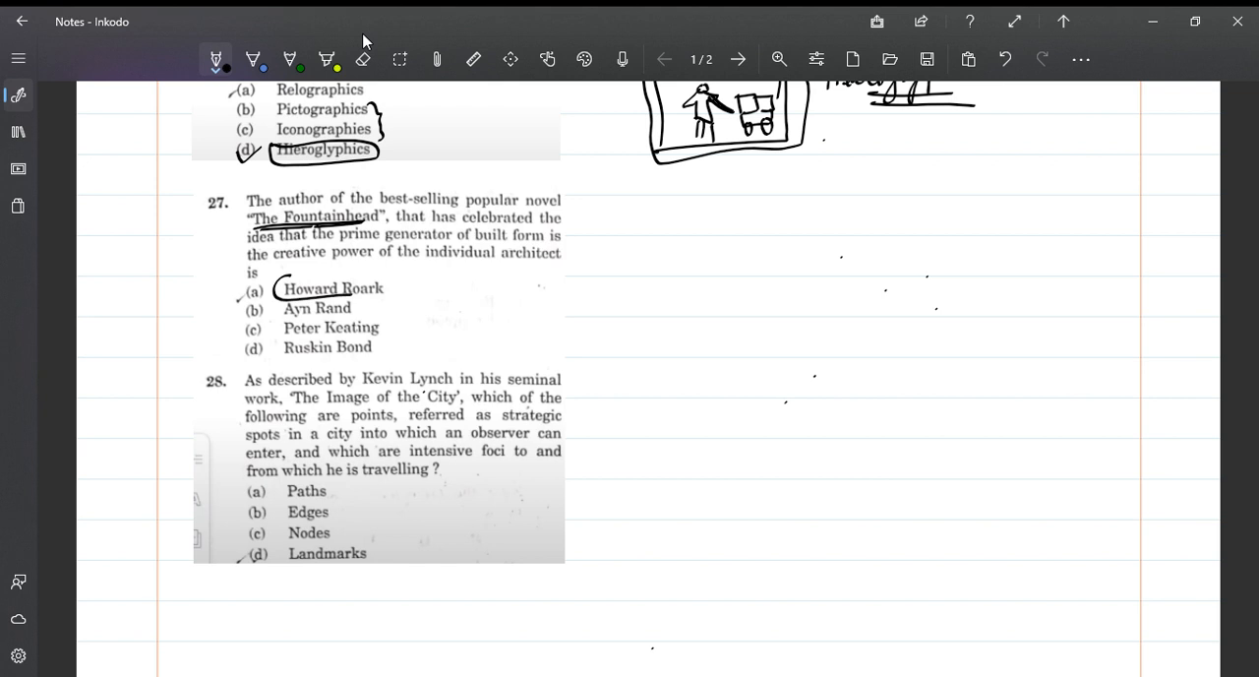
left_click_drag(285, 290, 393, 286)
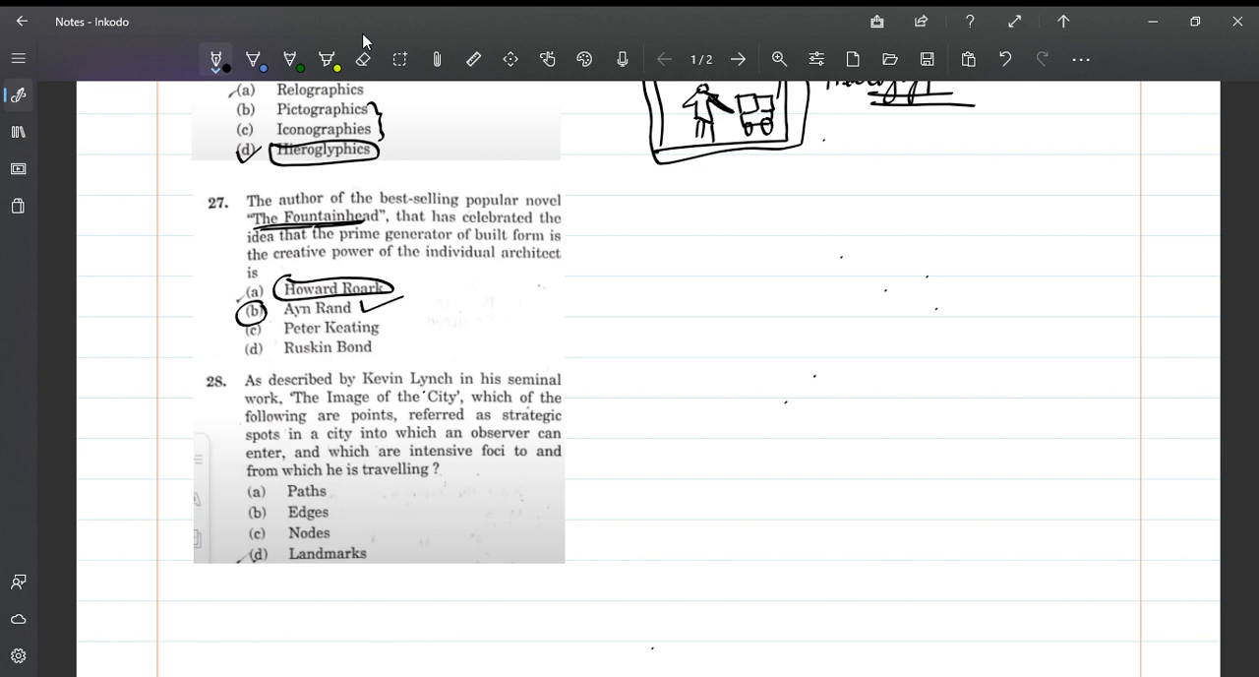
left_click_drag(233, 216, 233, 309)
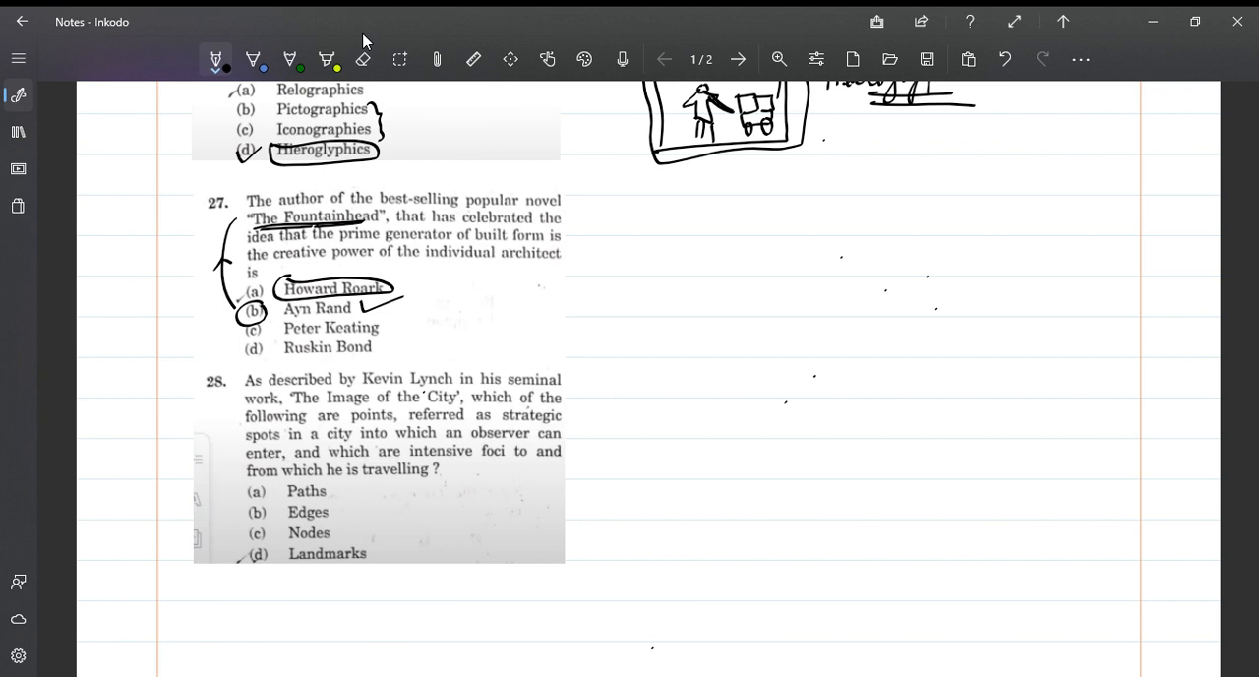
Tick Howard Roark, arrow it to 'FL Wright', and cross out options (a), (c), (d)
left_click_drag(394, 295, 413, 290)
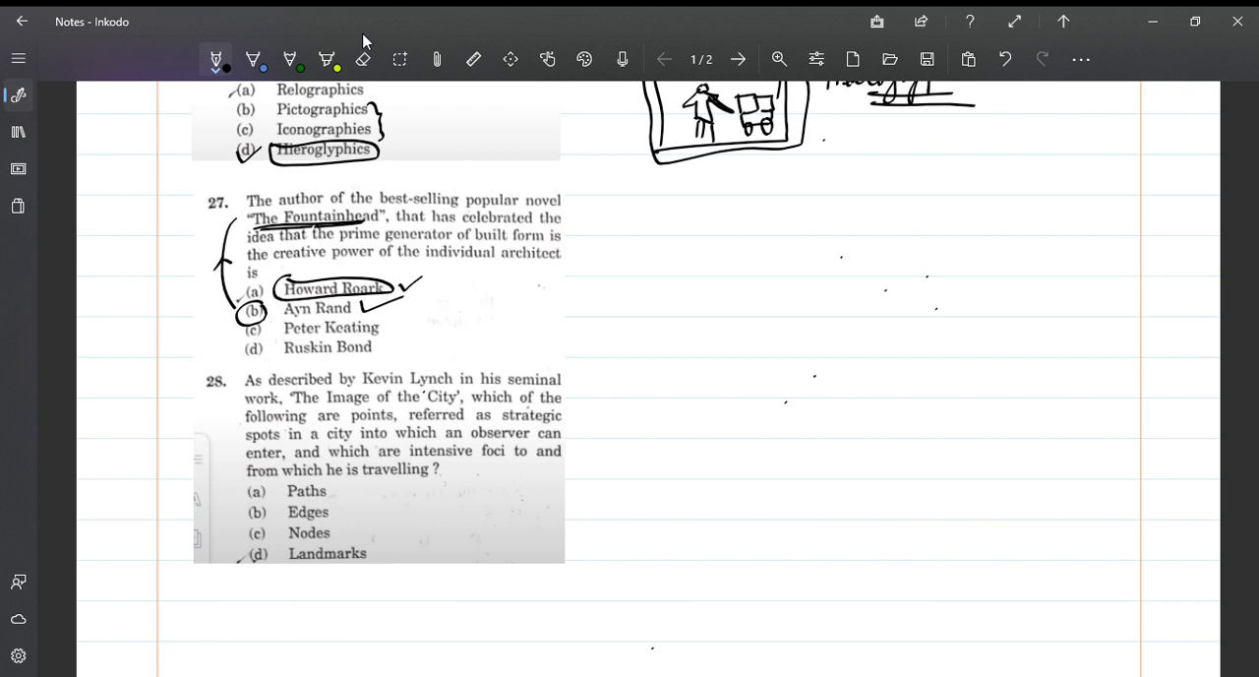
left_click_drag(389, 285, 441, 290)
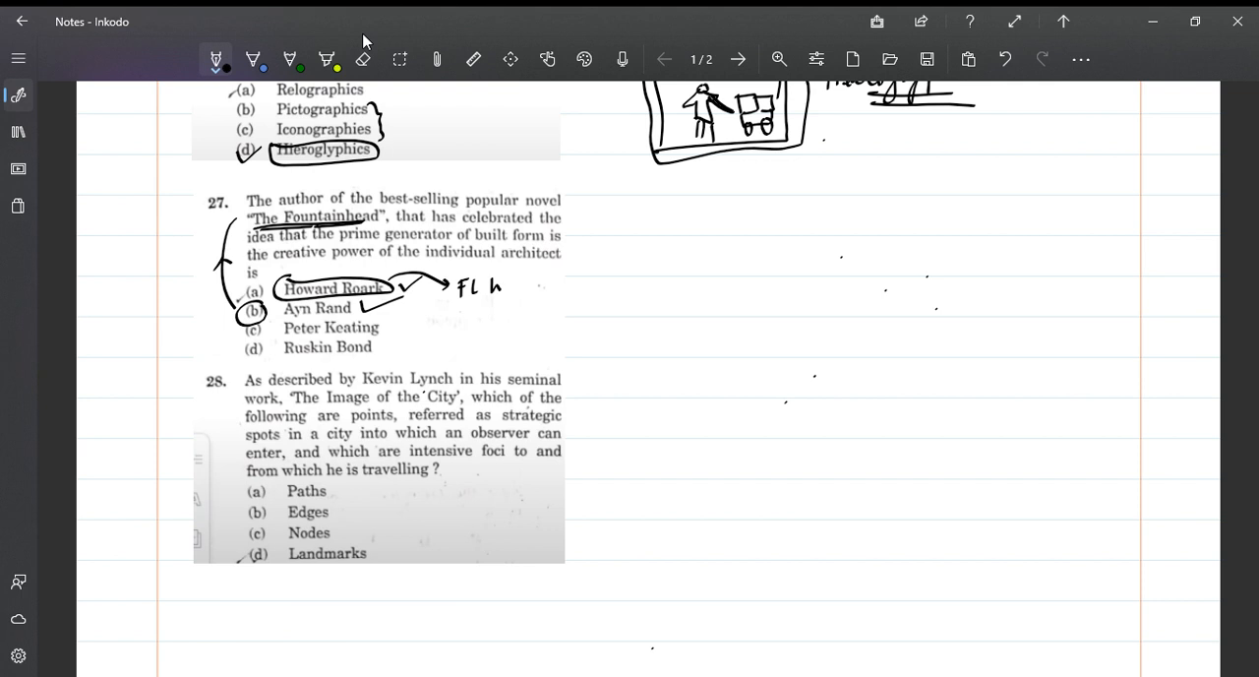
left_click_drag(492, 285, 561, 290)
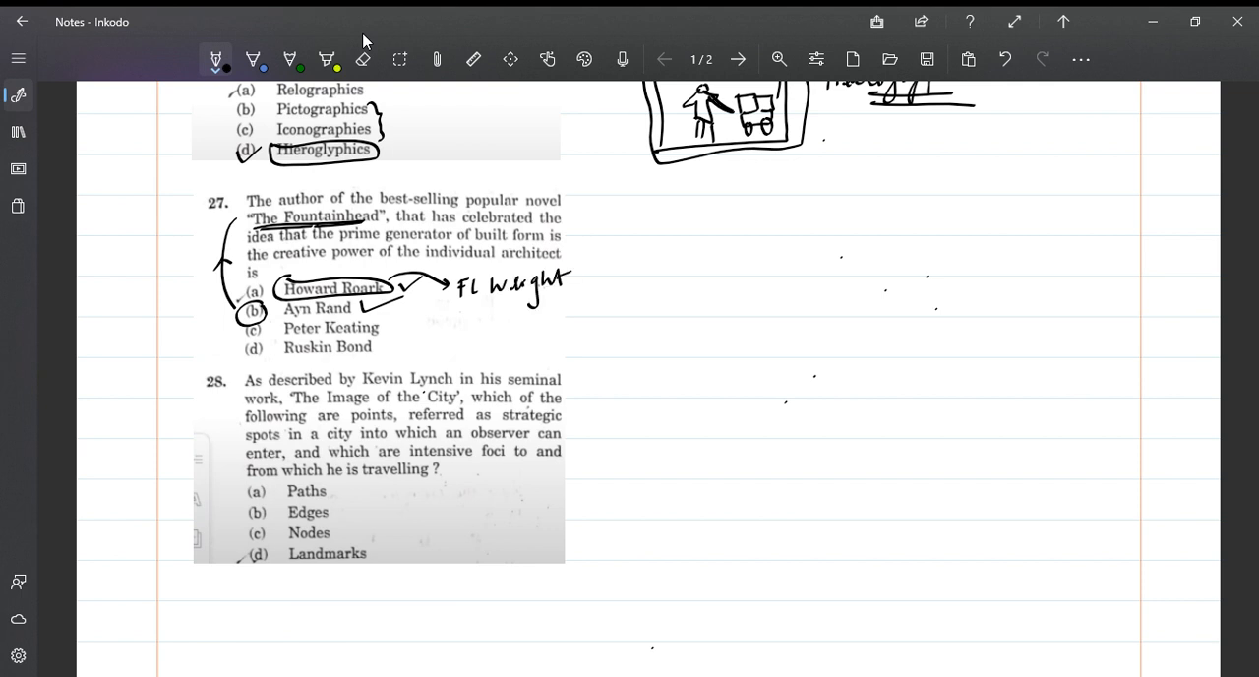
left_click_drag(274, 325, 273, 349)
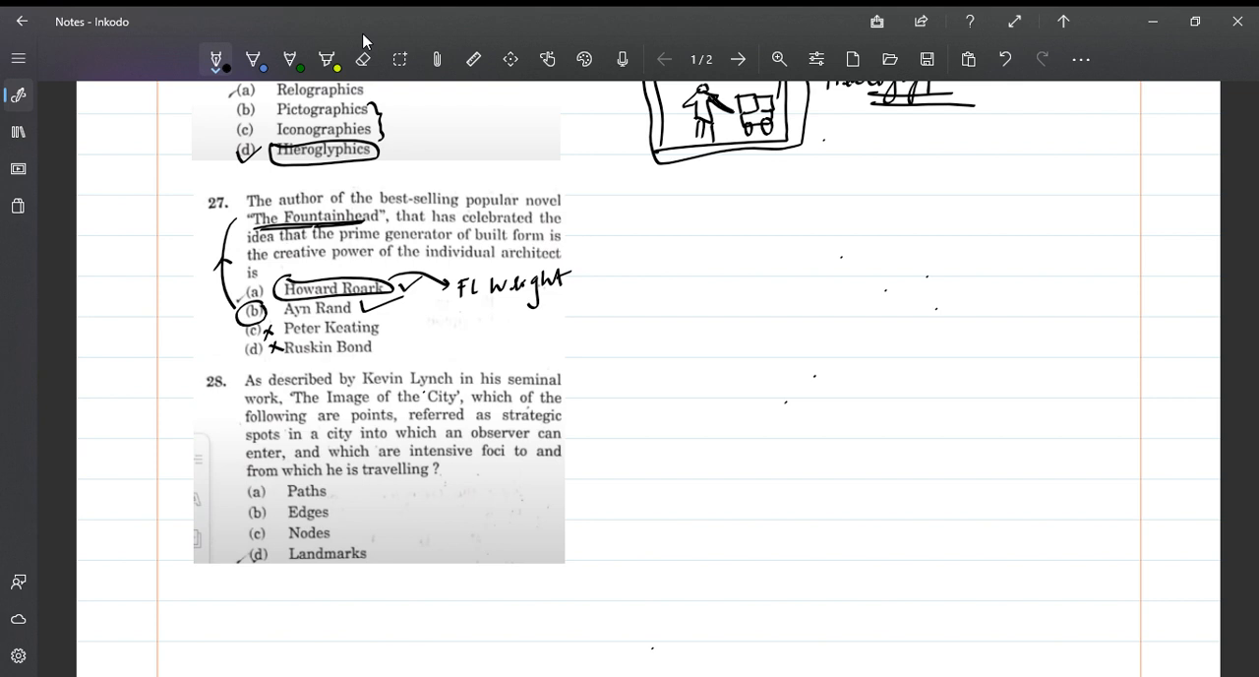
left_click(263, 287)
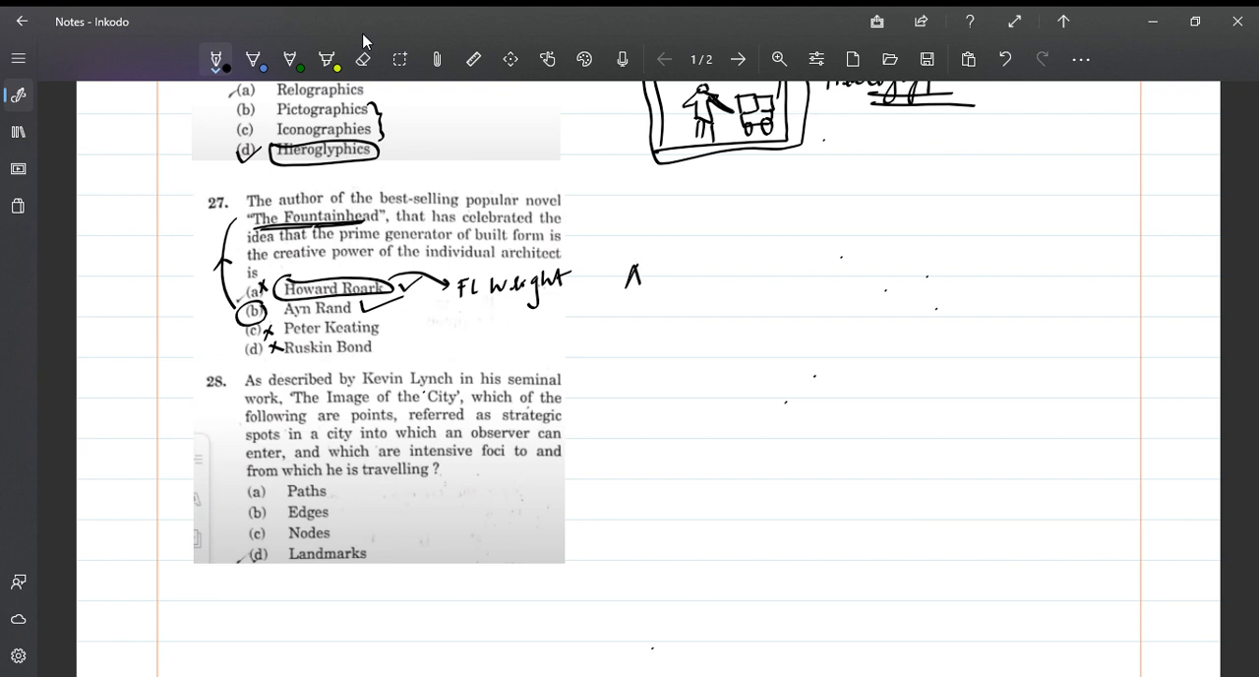
Write 'AYN RAND' in capitals beyond the FL Wright note and underline it twice
left_click_drag(629, 275, 674, 285)
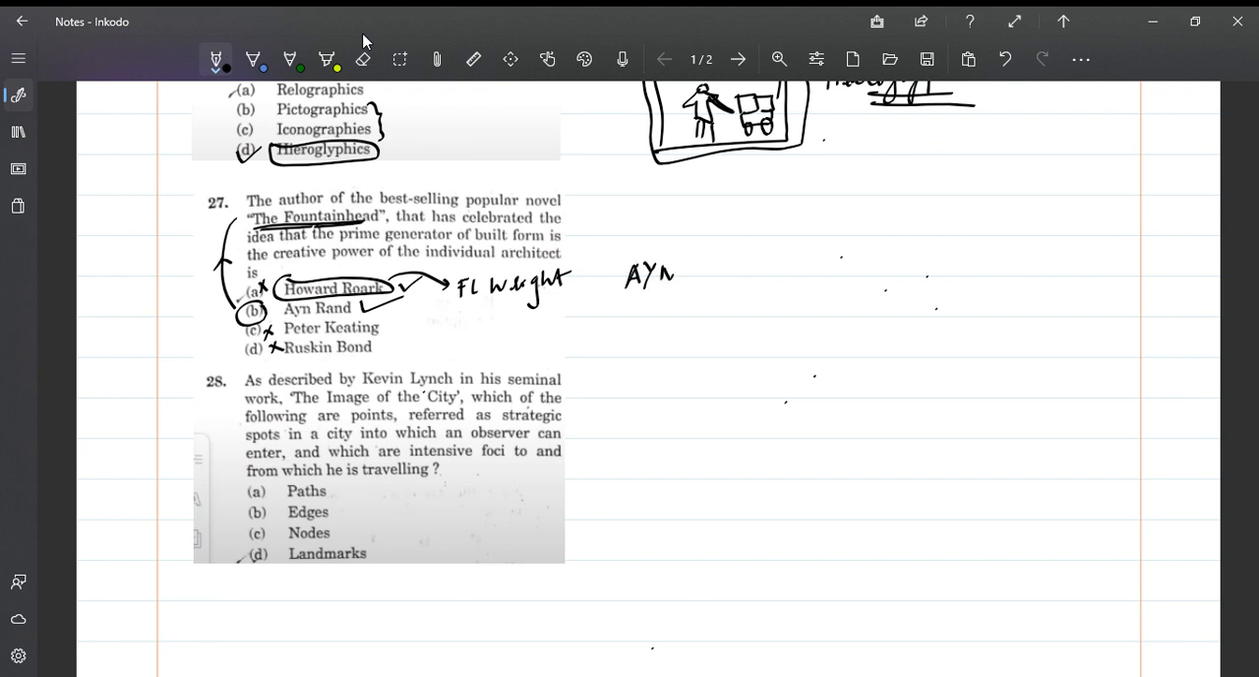
left_click_drag(679, 276, 738, 266)
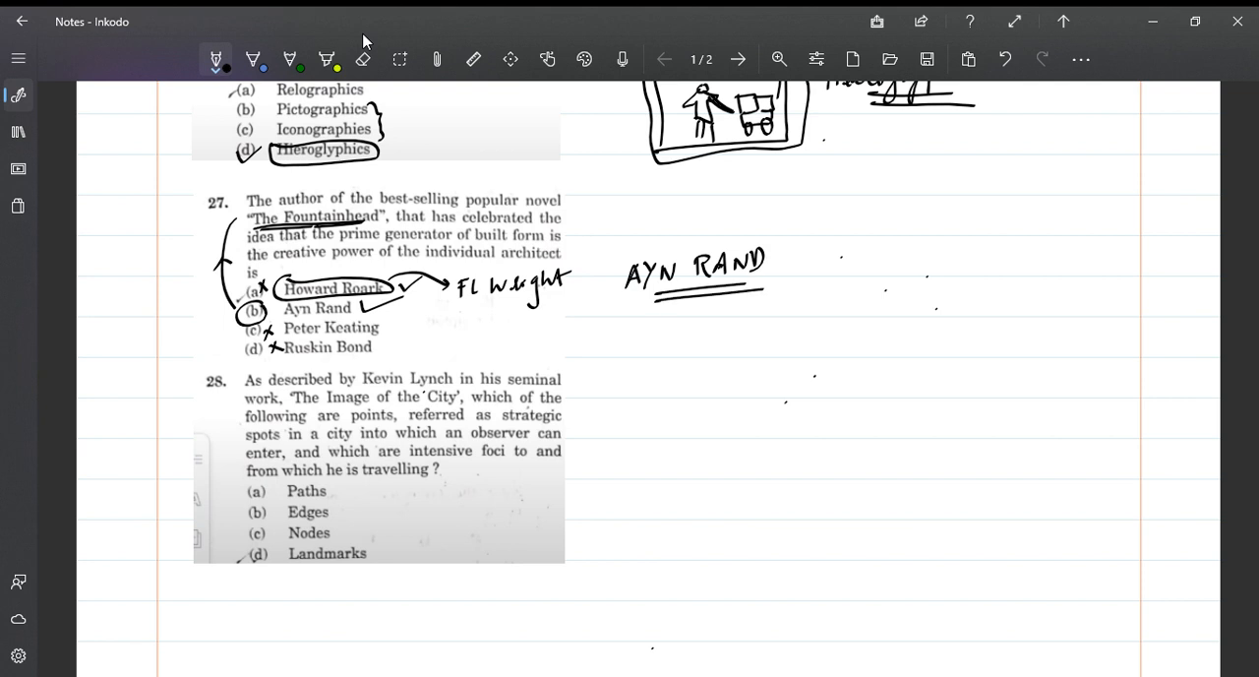
mouse_move(542, 411)
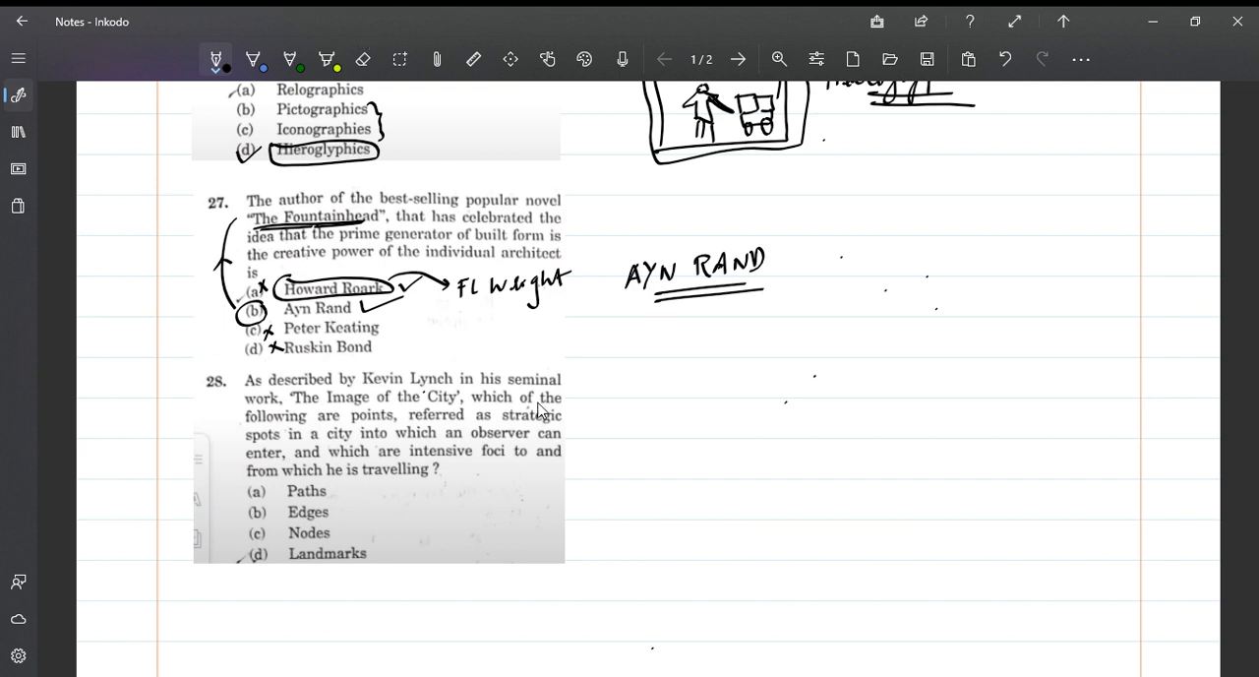
mouse_move(319, 457)
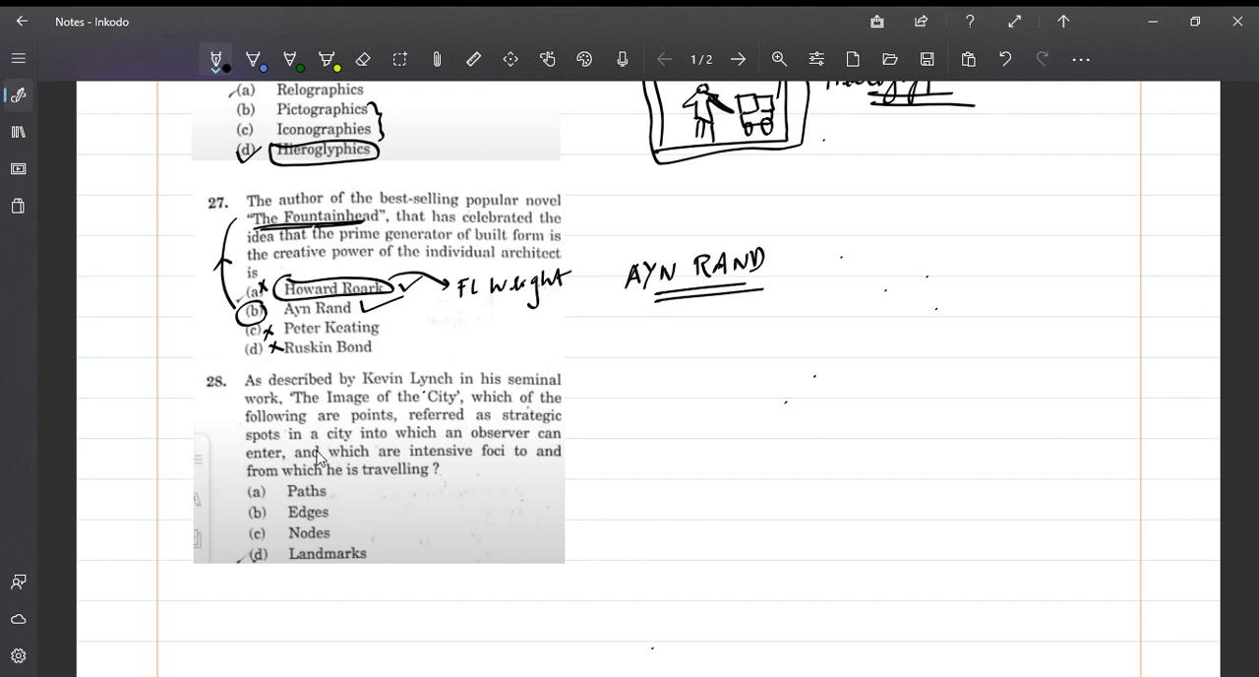
mouse_move(375, 395)
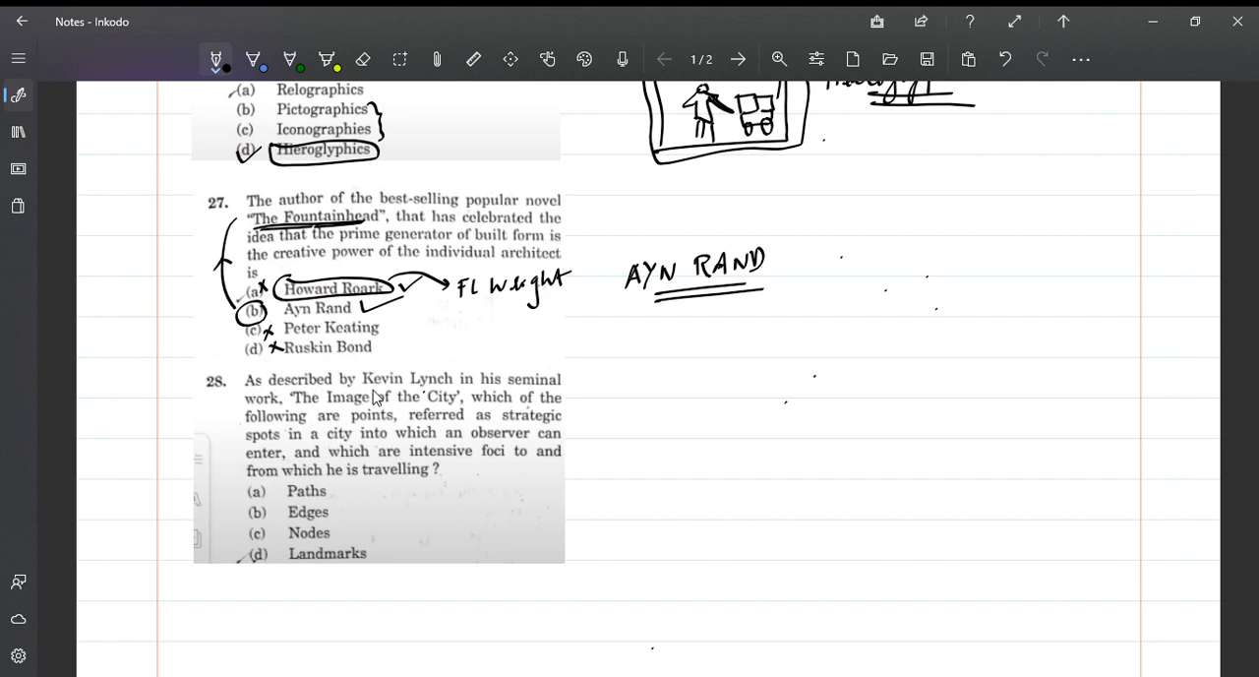
mouse_move(511, 398)
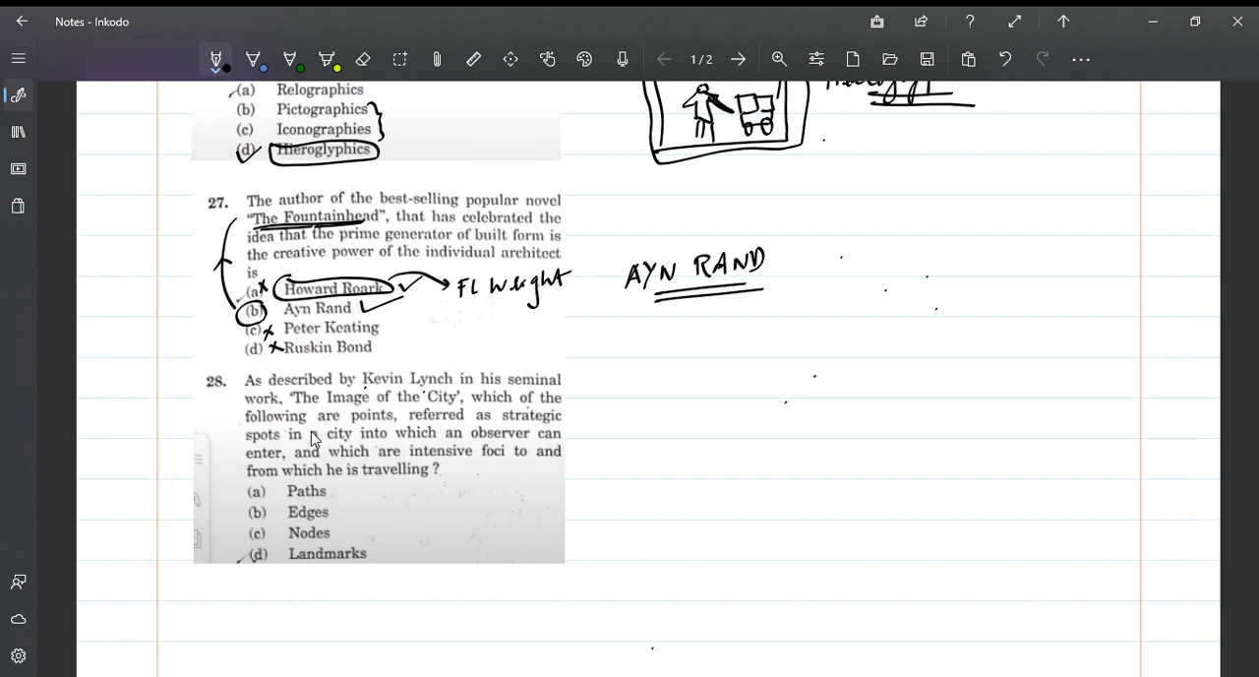
Underline Kevin Lynch and the book title, tick Nodes and Landmarks, and brace them
left_click_drag(366, 393, 428, 386)
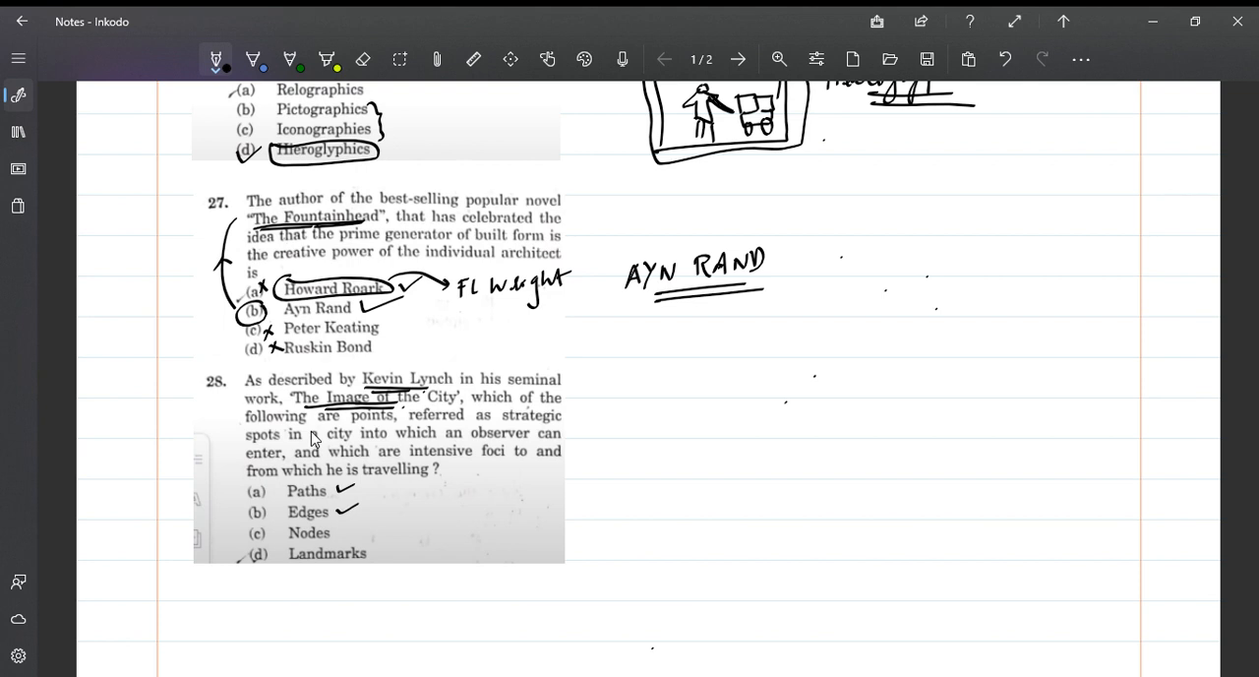
left_click_drag(340, 531, 362, 527)
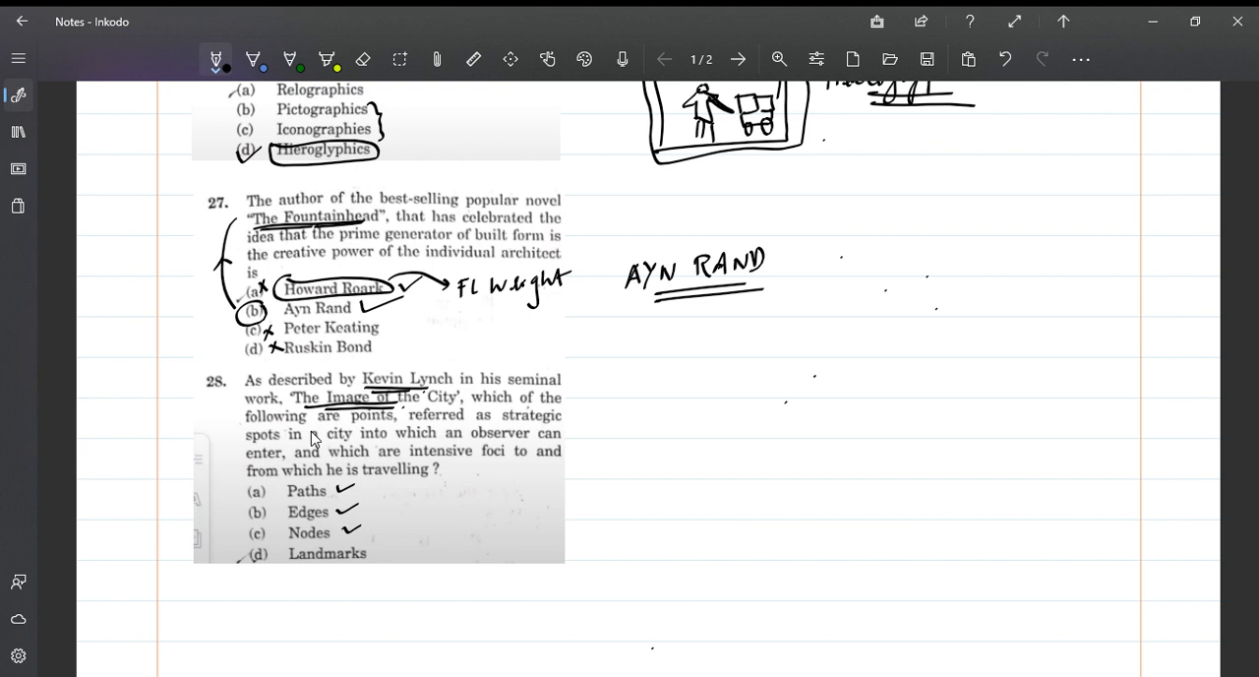
left_click_drag(366, 549, 376, 557)
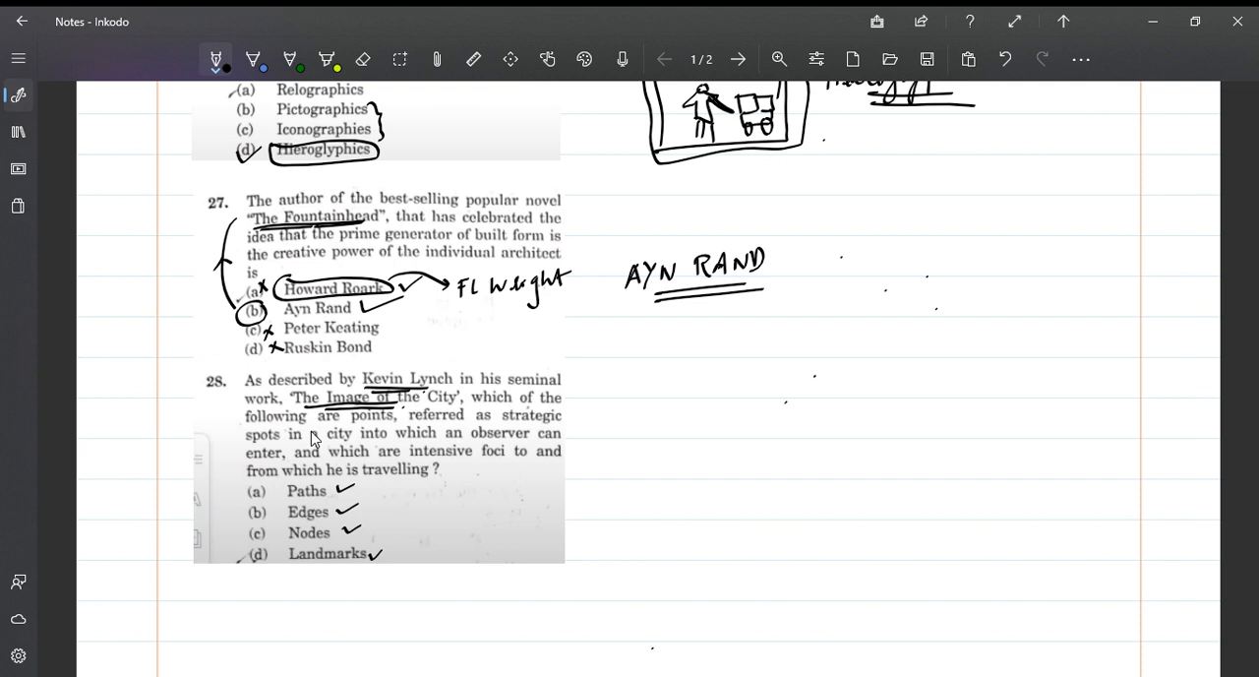
left_click(354, 416)
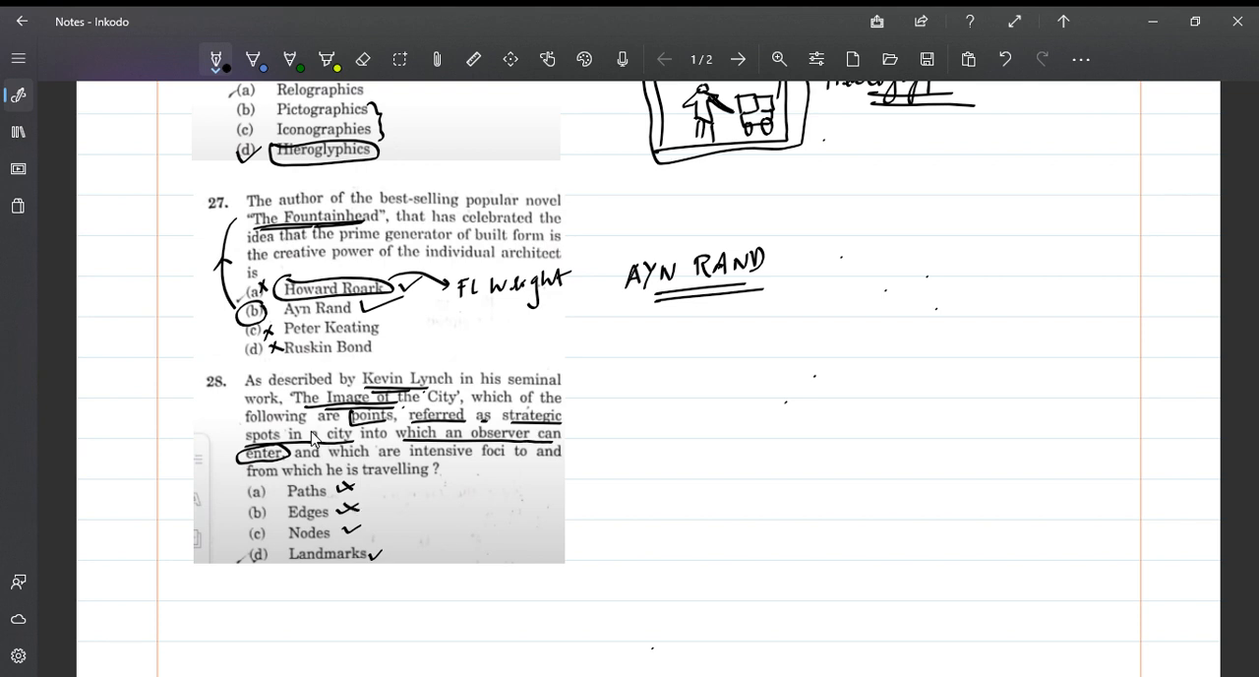
left_click_drag(389, 526, 394, 512)
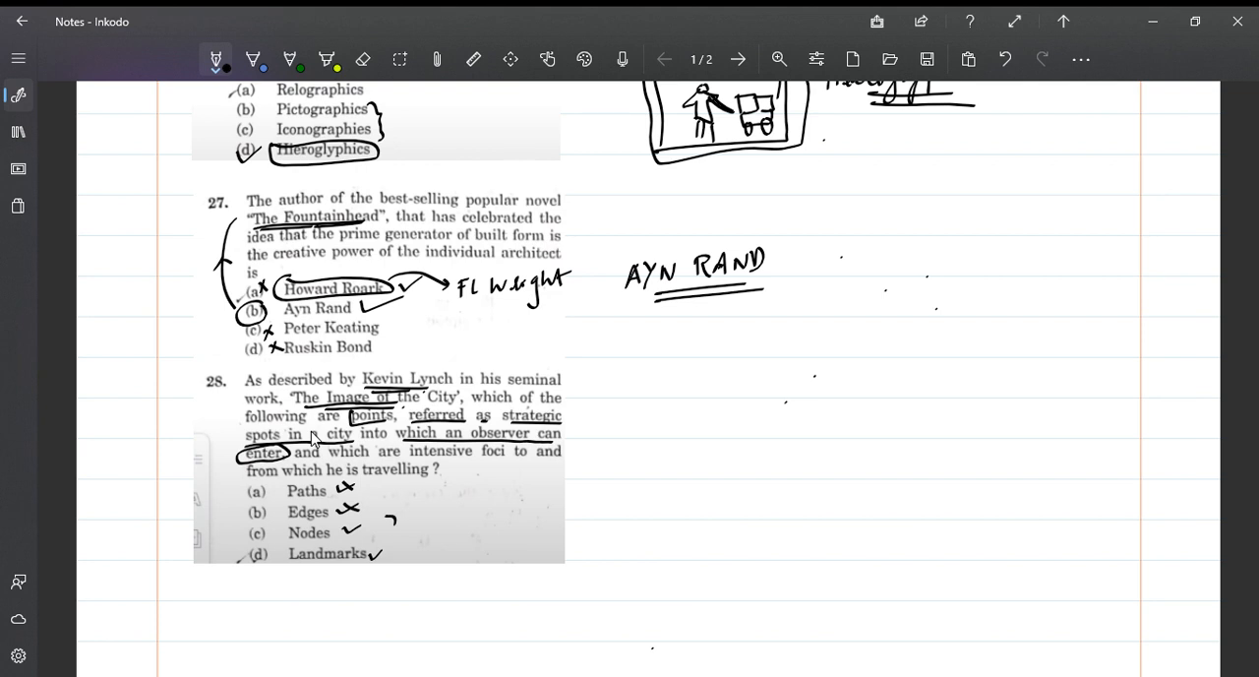
left_click_drag(399, 531, 398, 561)
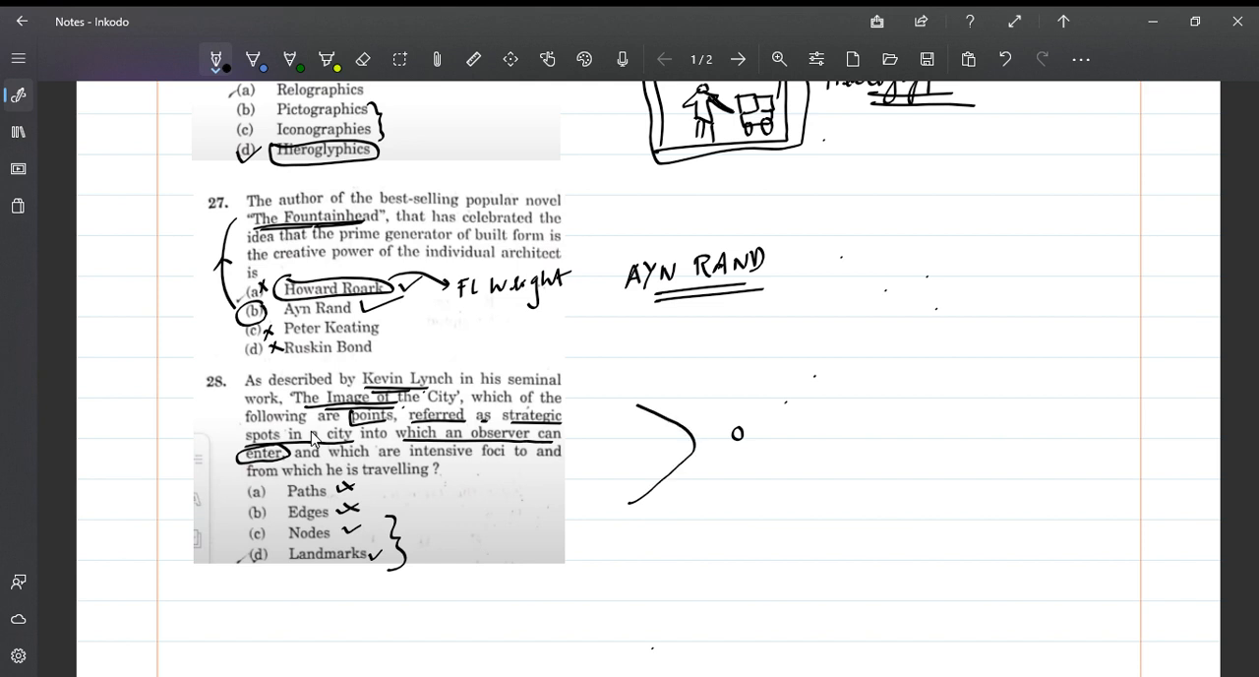
Sketch a crossroads junction with curved roads and hatched circles beside question 28
left_click_drag(649, 409, 812, 377)
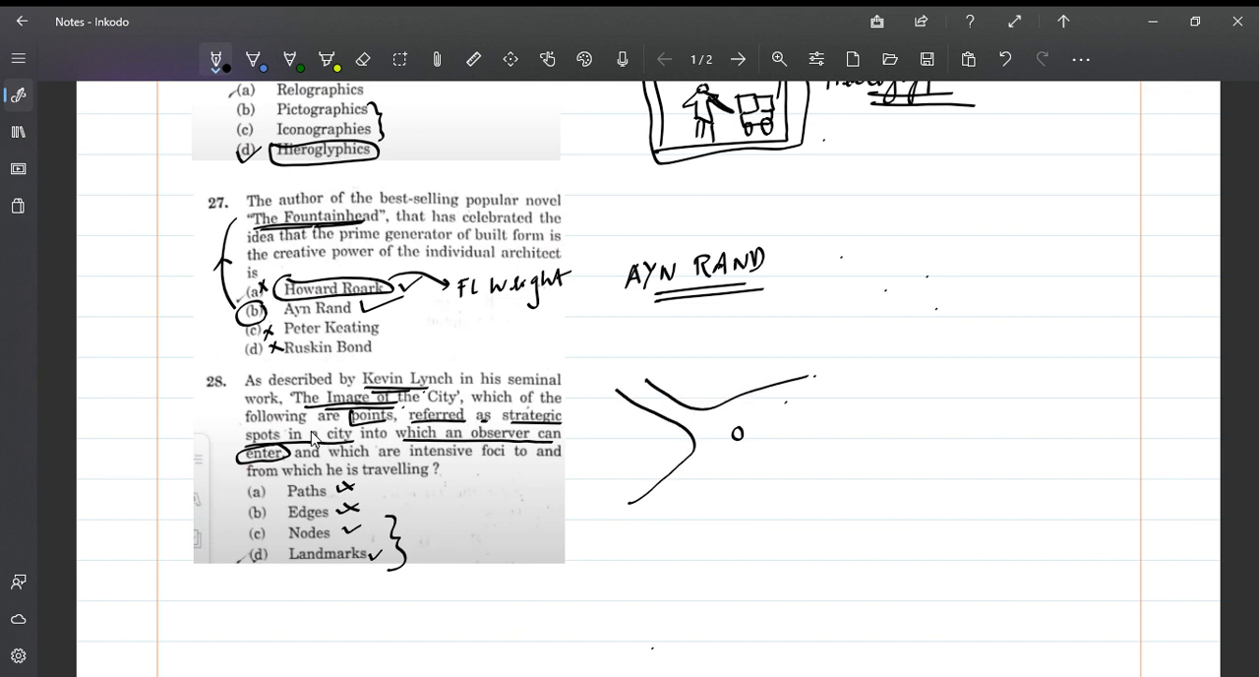
left_click_drag(634, 530, 815, 526)
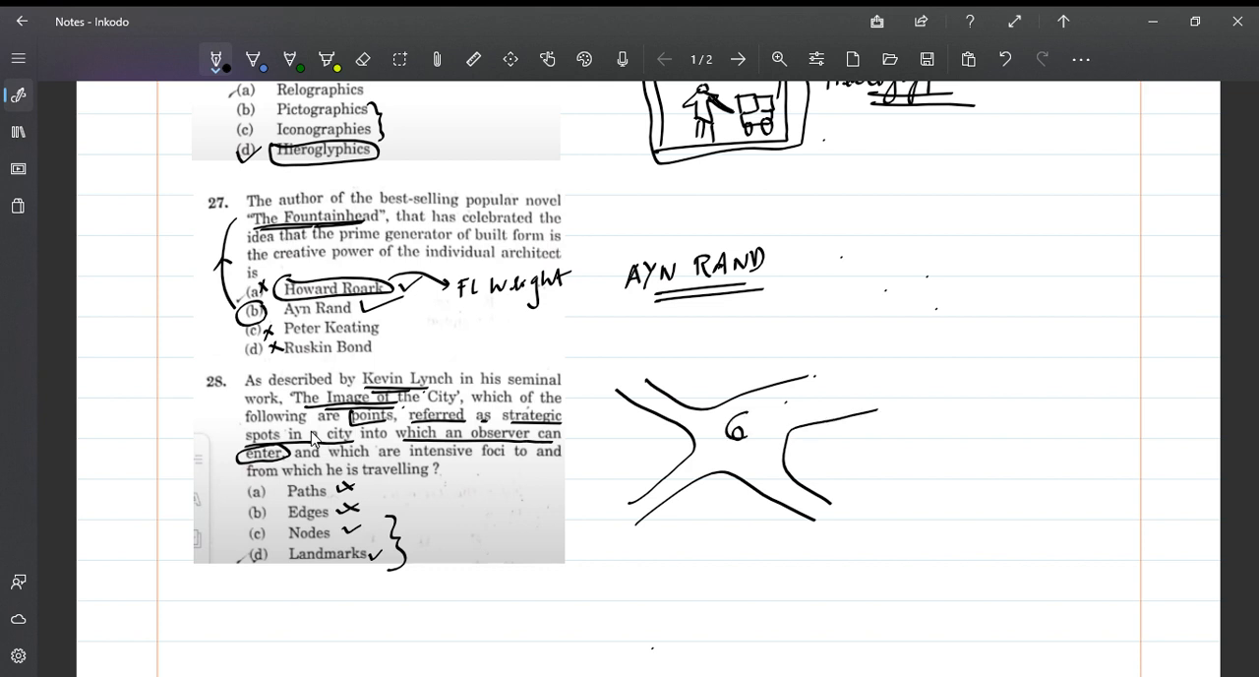
left_click_drag(733, 425, 743, 433)
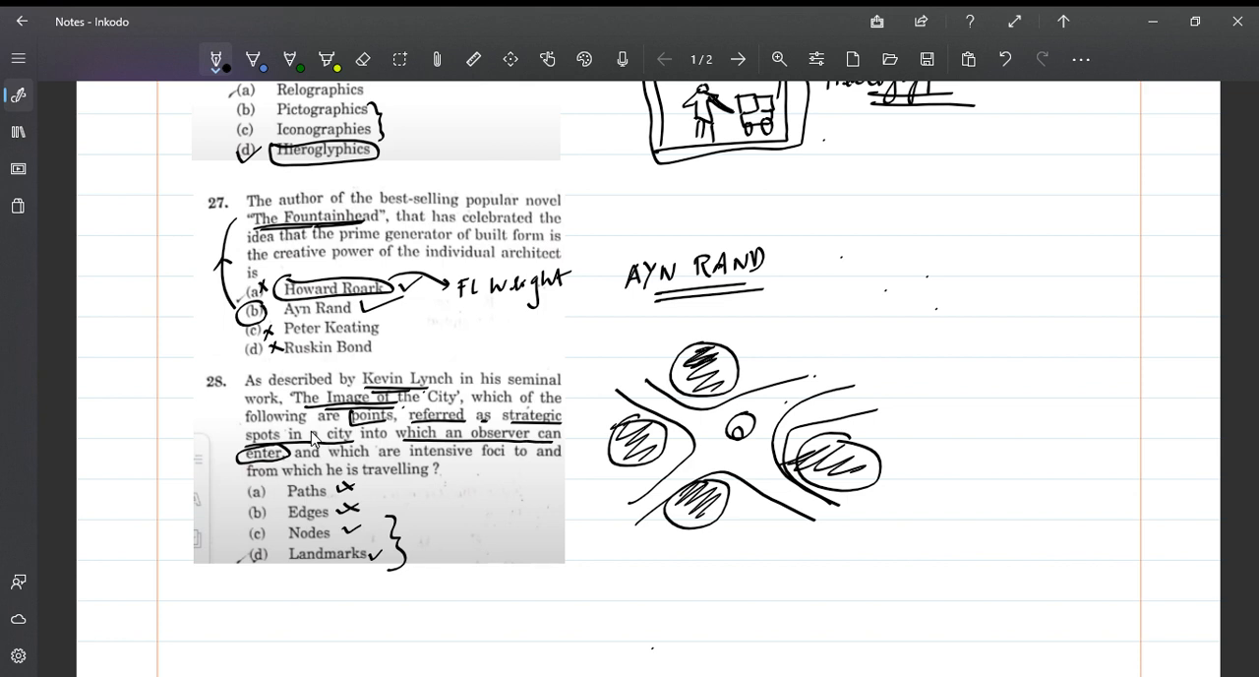
left_click_drag(585, 526, 728, 419)
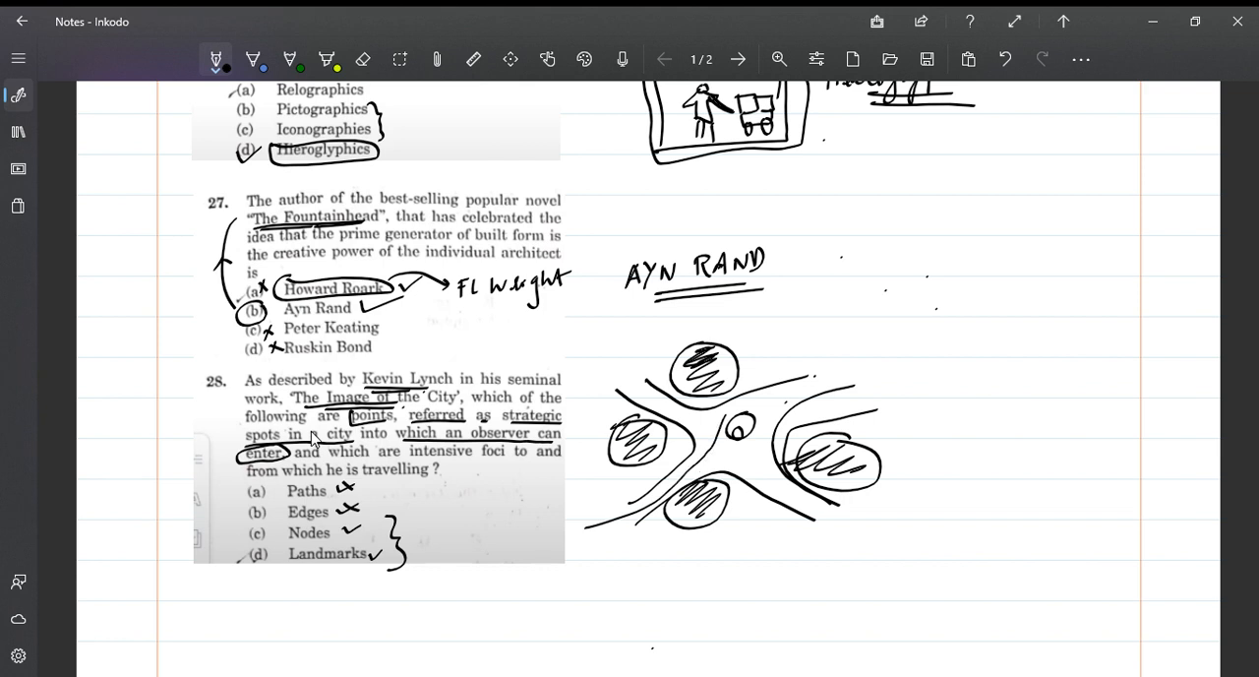
left_click_drag(723, 418, 885, 369)
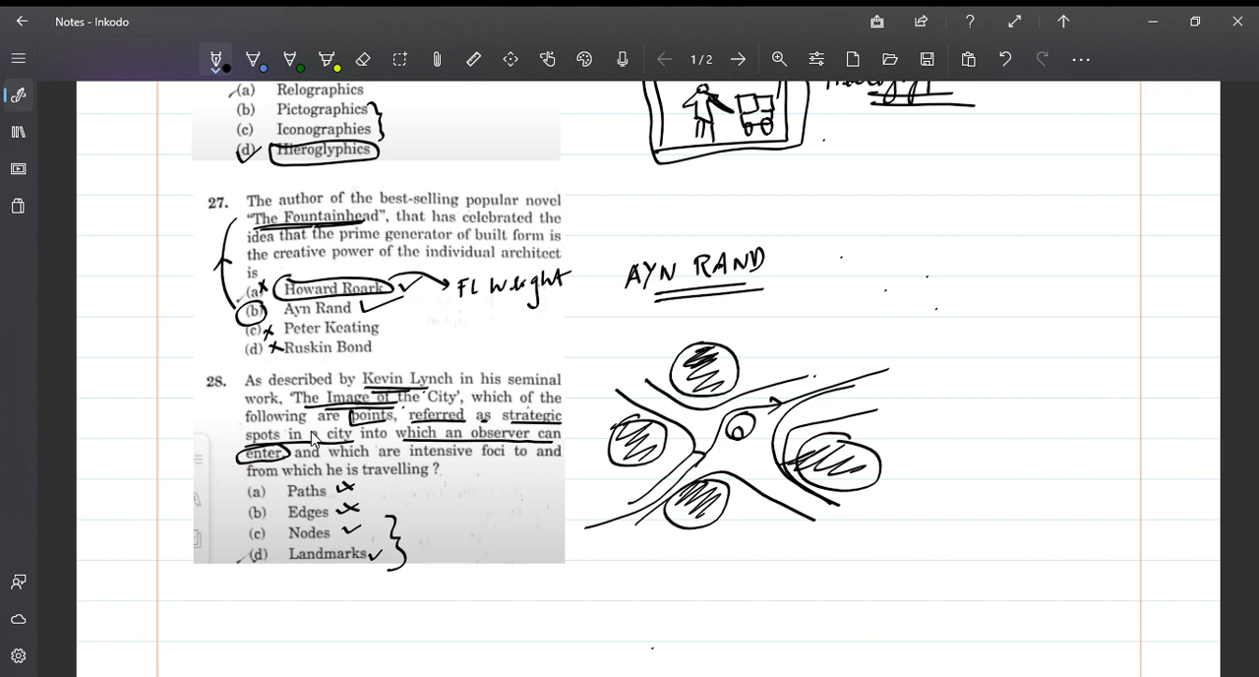
Add a road arrow, underline 'travelling', circle Nodes and cross out Landmarks
left_click_drag(367, 477, 428, 476)
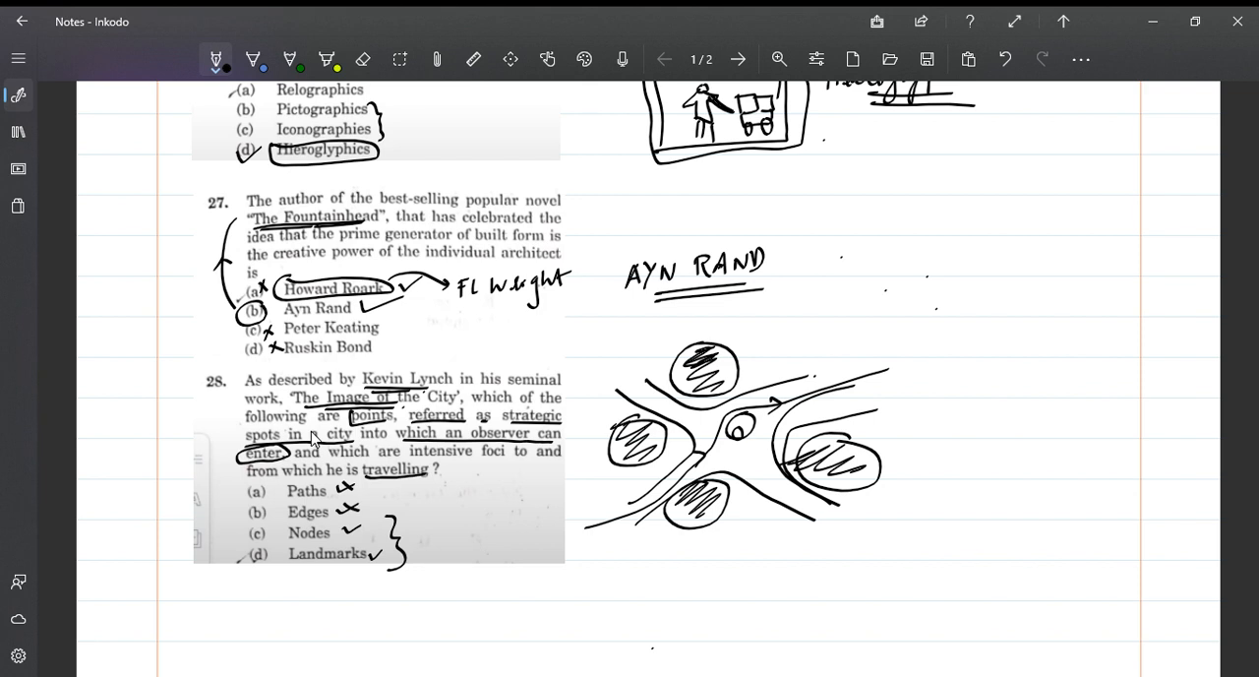
left_click_drag(379, 483, 423, 477)
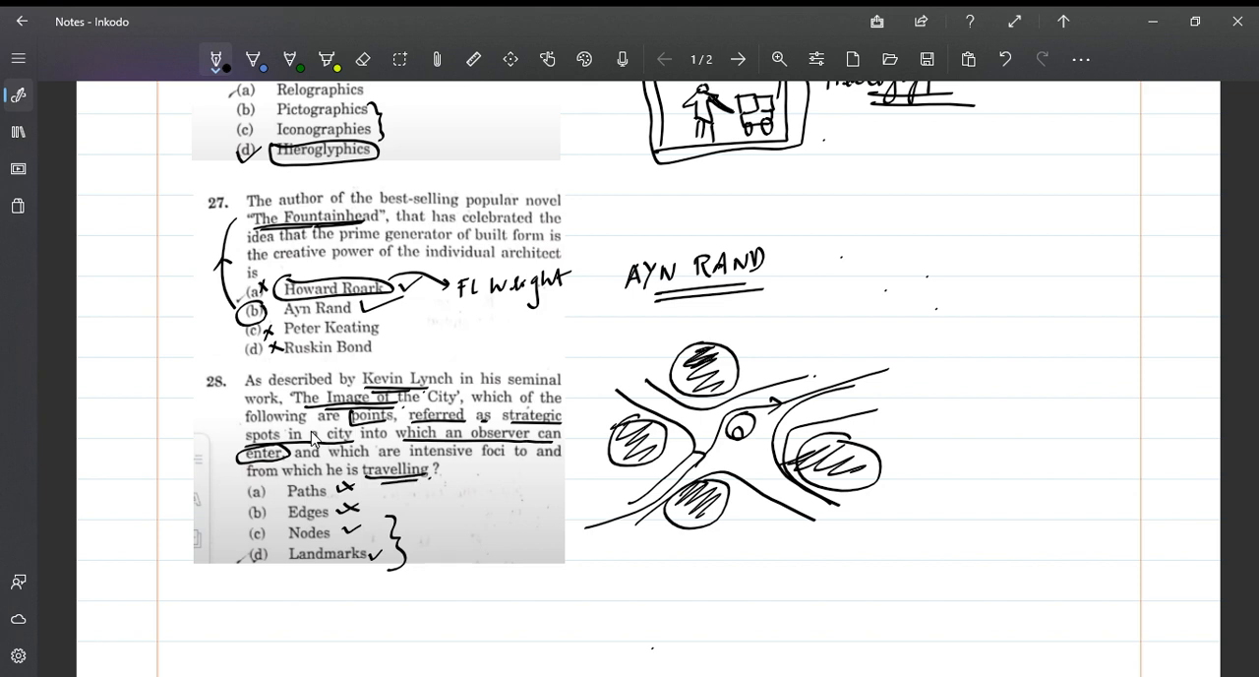
left_click_drag(366, 546, 383, 563)
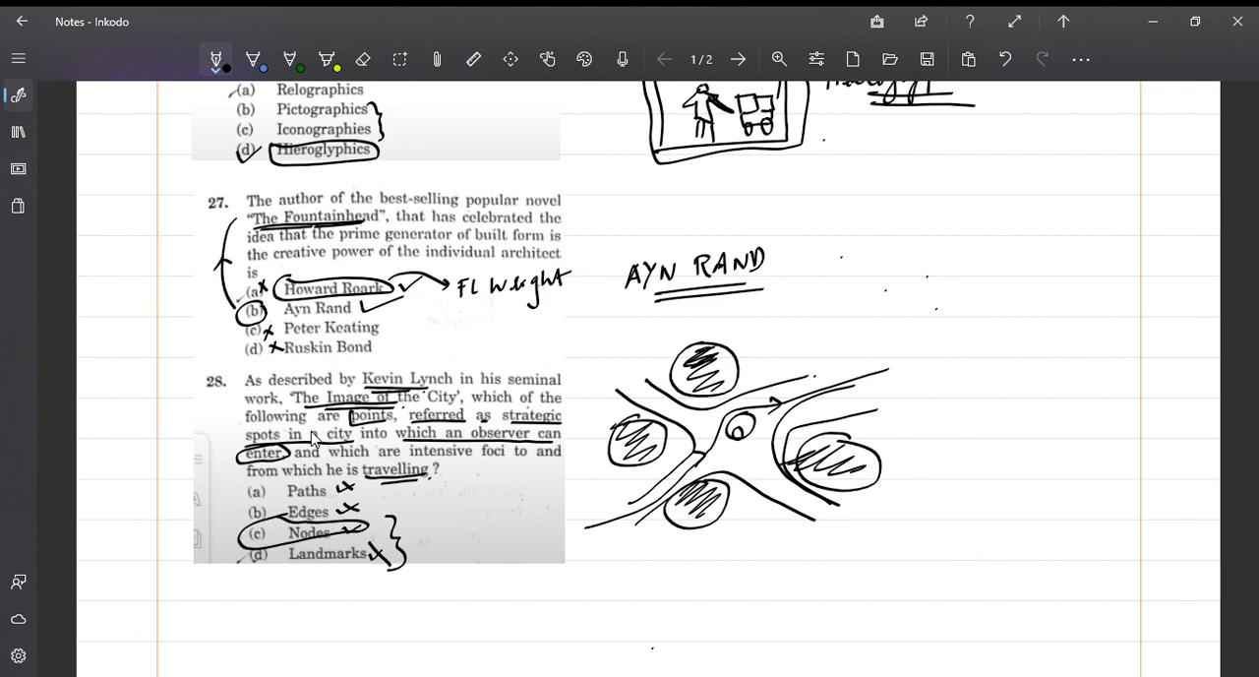
left_click_drag(894, 340, 892, 512)
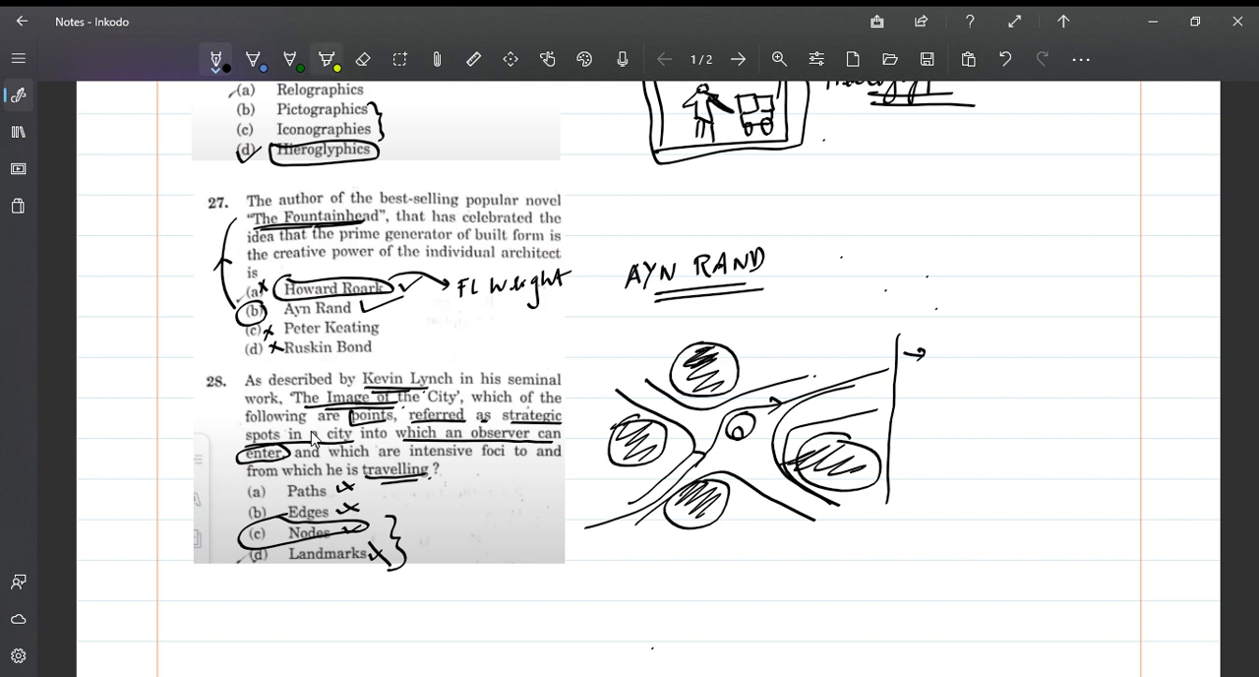
Set the highlighter colour to yellow-green, then switch it to blue
left_click(326, 59)
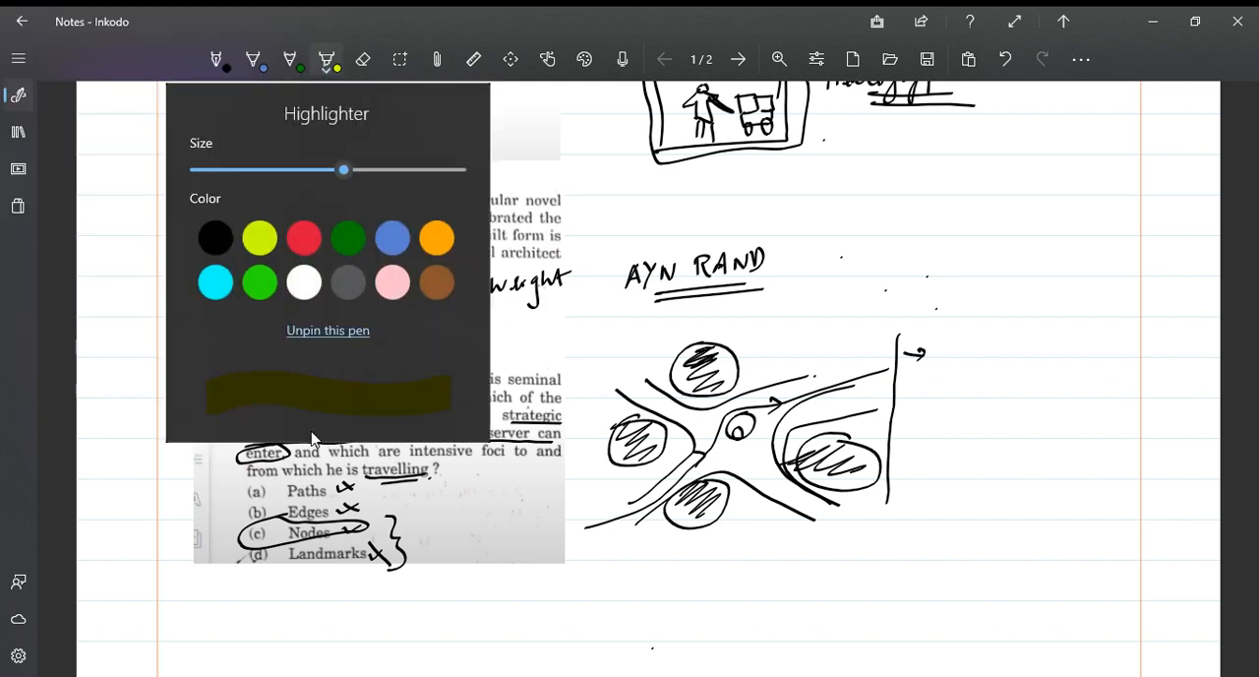
left_click(258, 237)
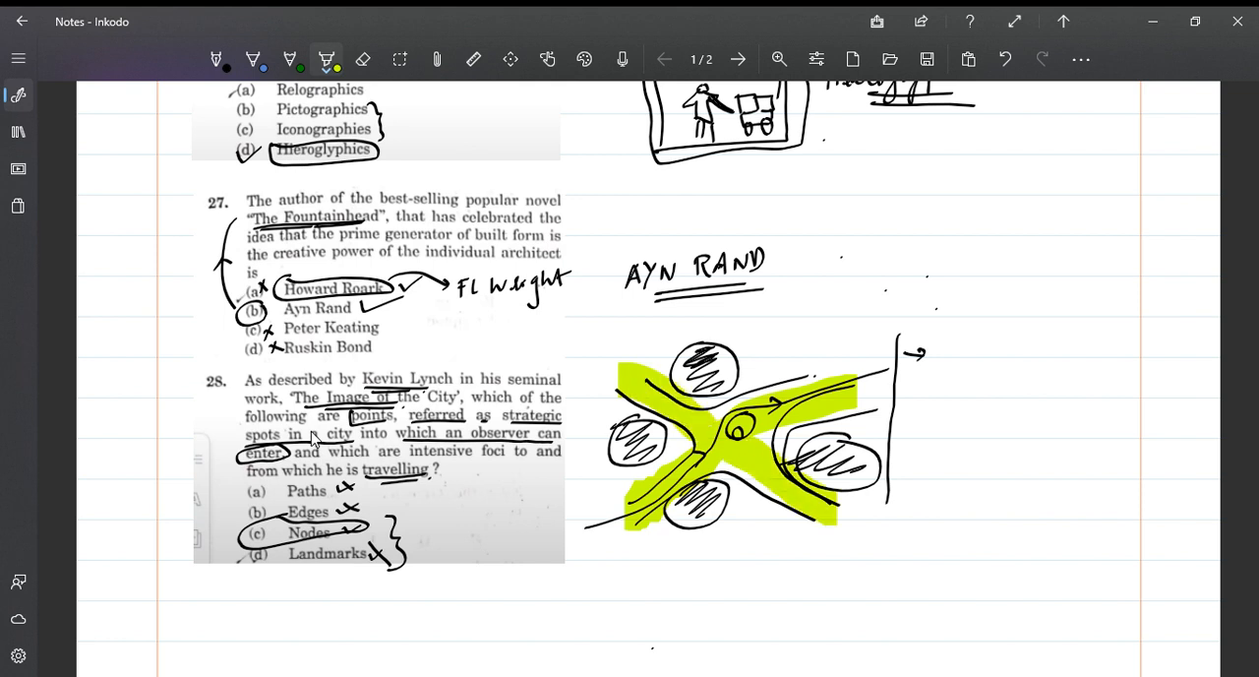
left_click(325, 59)
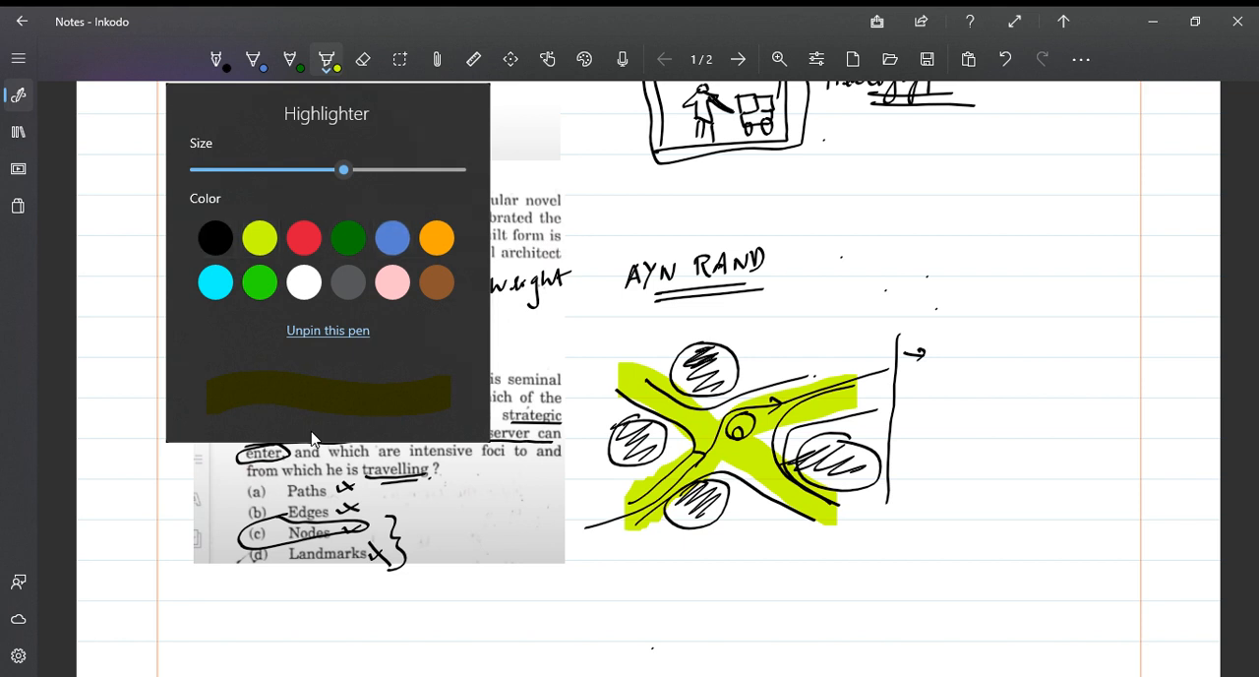
left_click(392, 237)
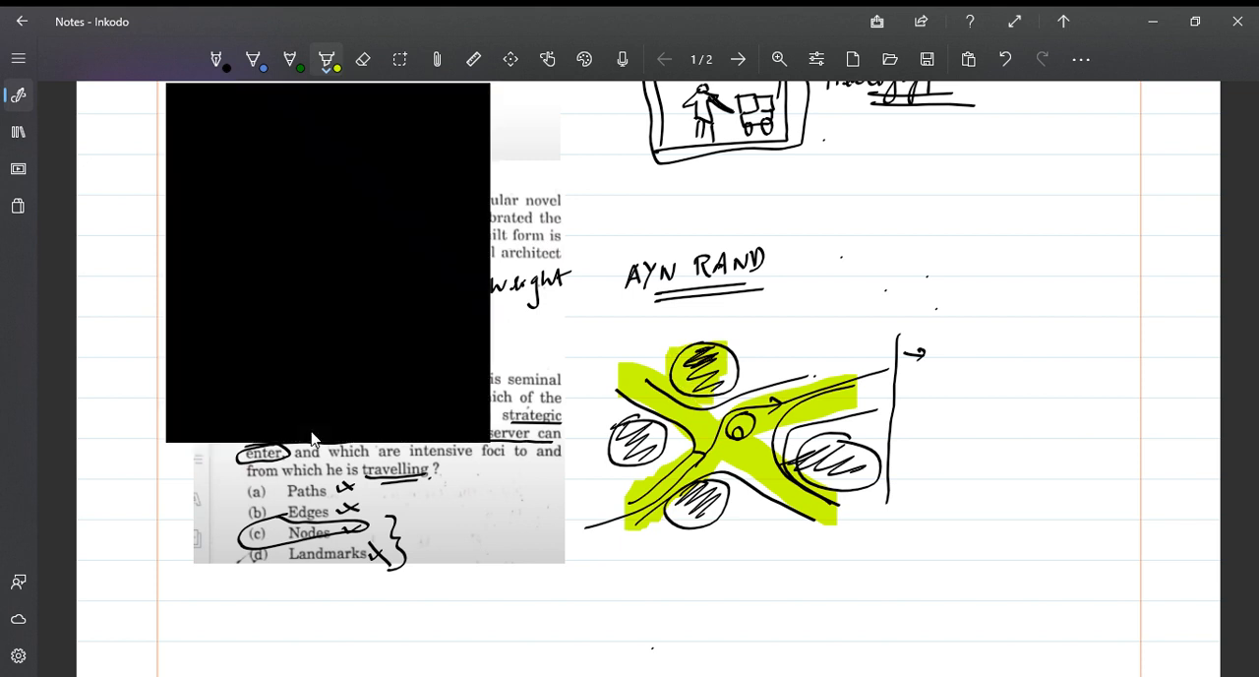
left_click(326, 59)
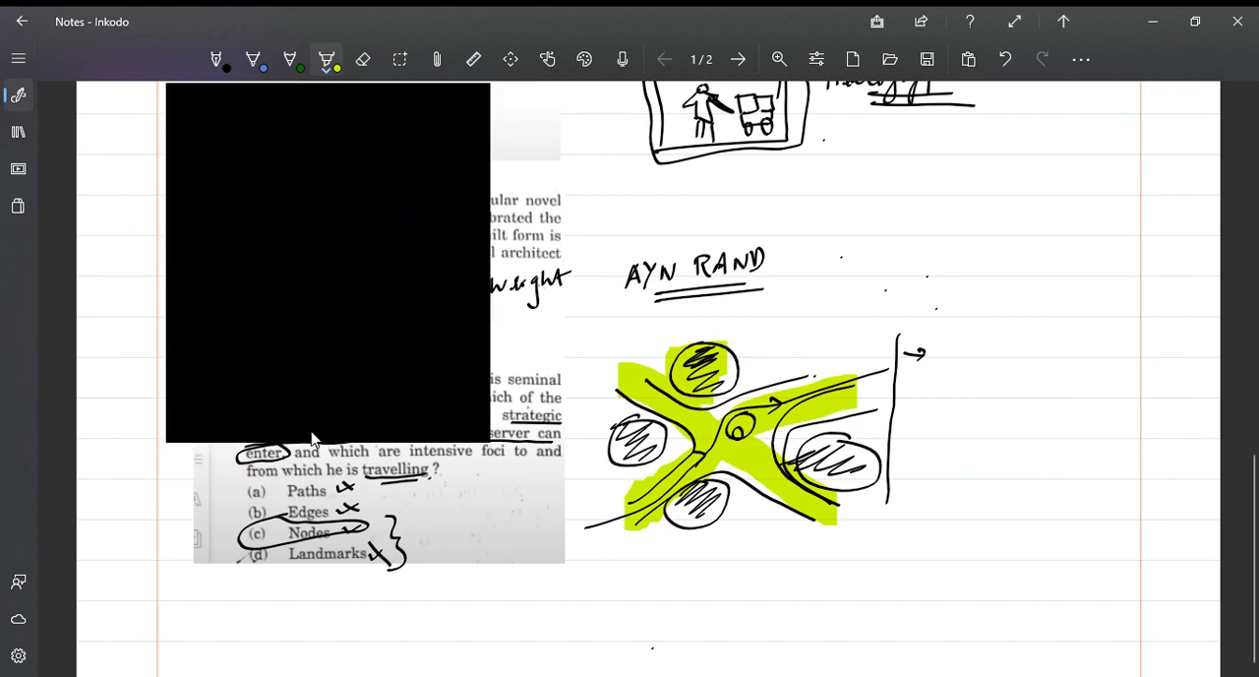
left_click(326, 59)
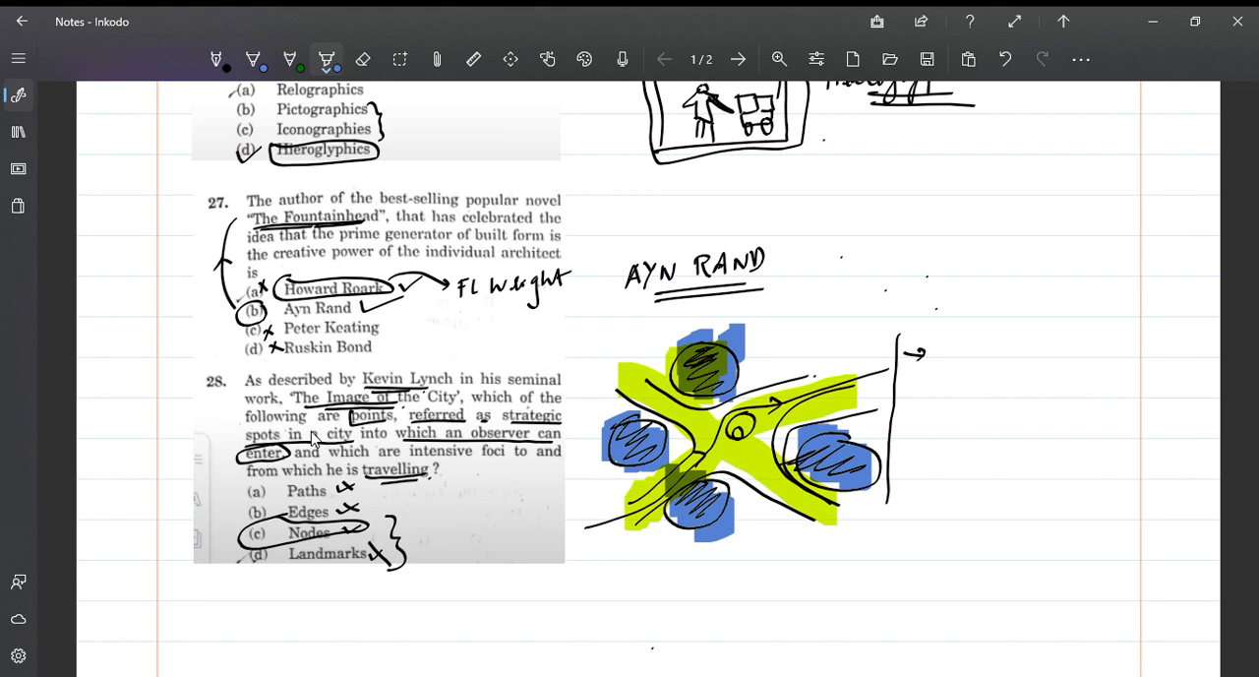
Add a blue highlight beside the node sketch and handwrite 'Nodes' over it in black
left_click_drag(939, 394, 974, 438)
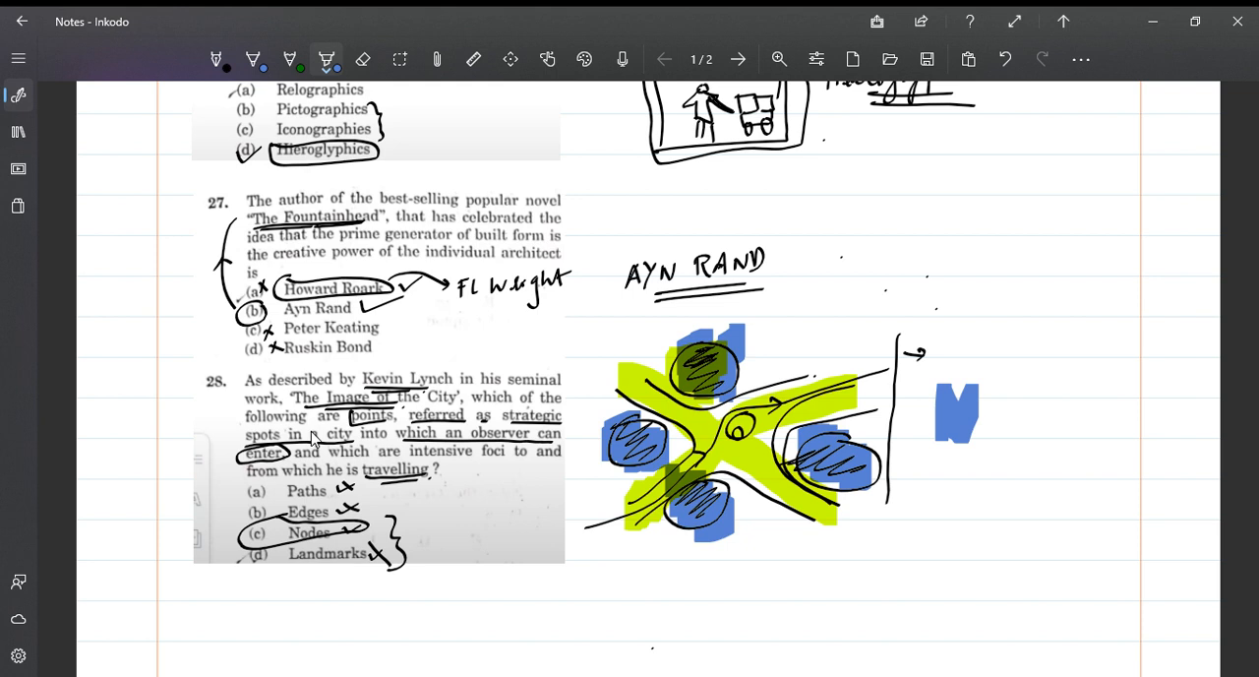
left_click(216, 59)
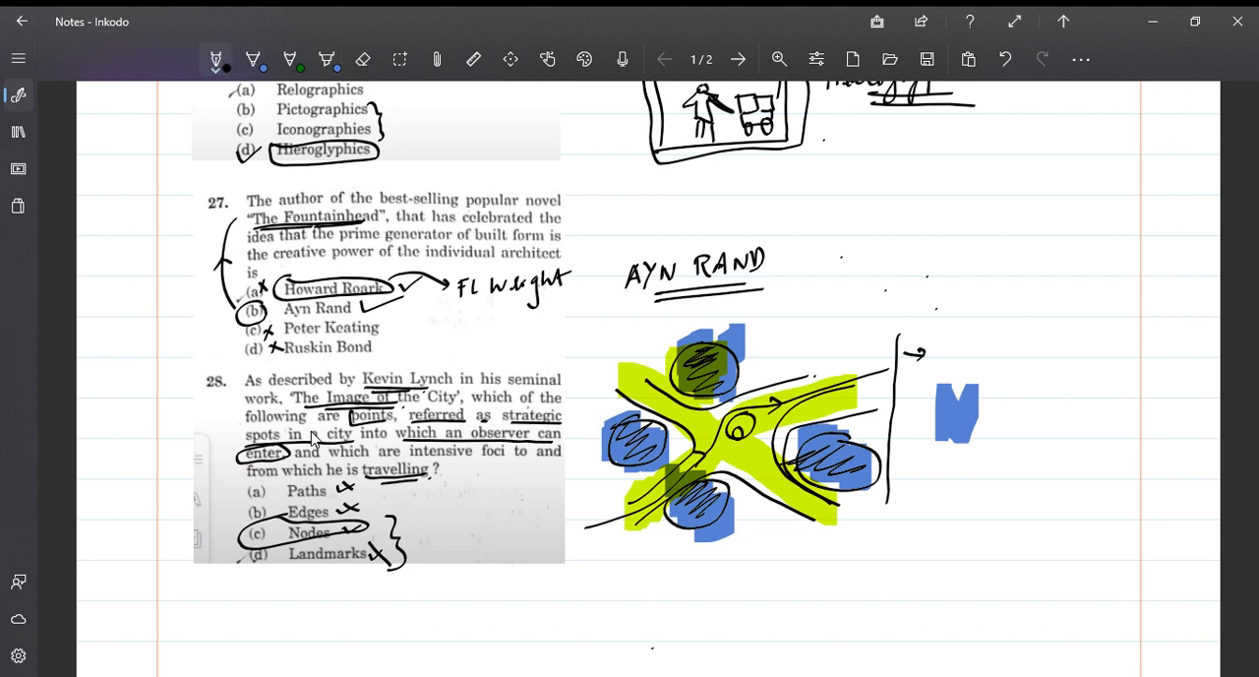
left_click_drag(929, 413, 989, 423)
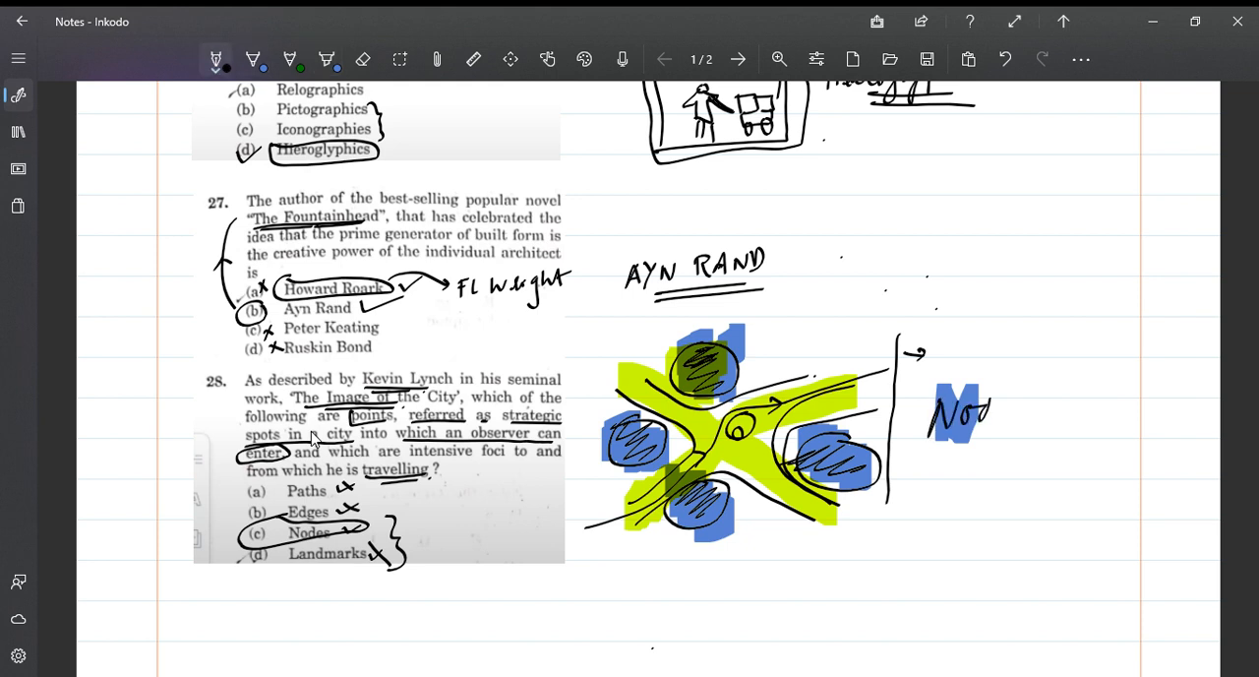
type("Nodes")
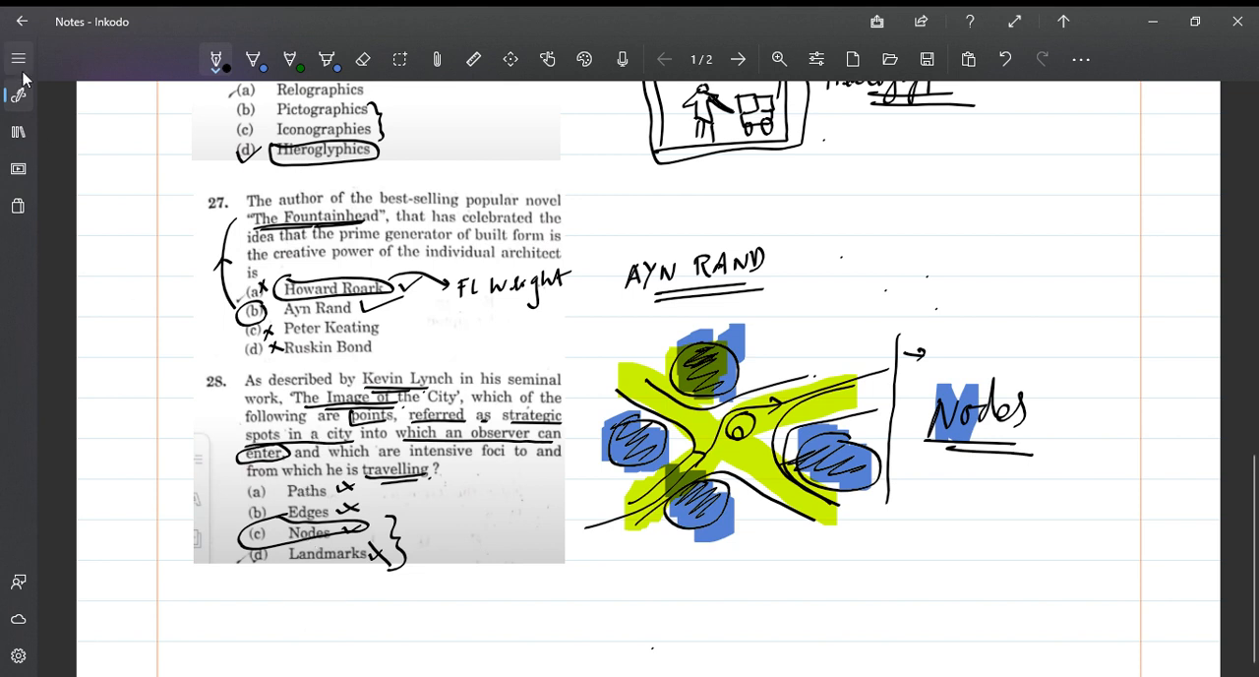
Go to page two of the notes via the navigation pane, showing question 39
left_click(18, 58)
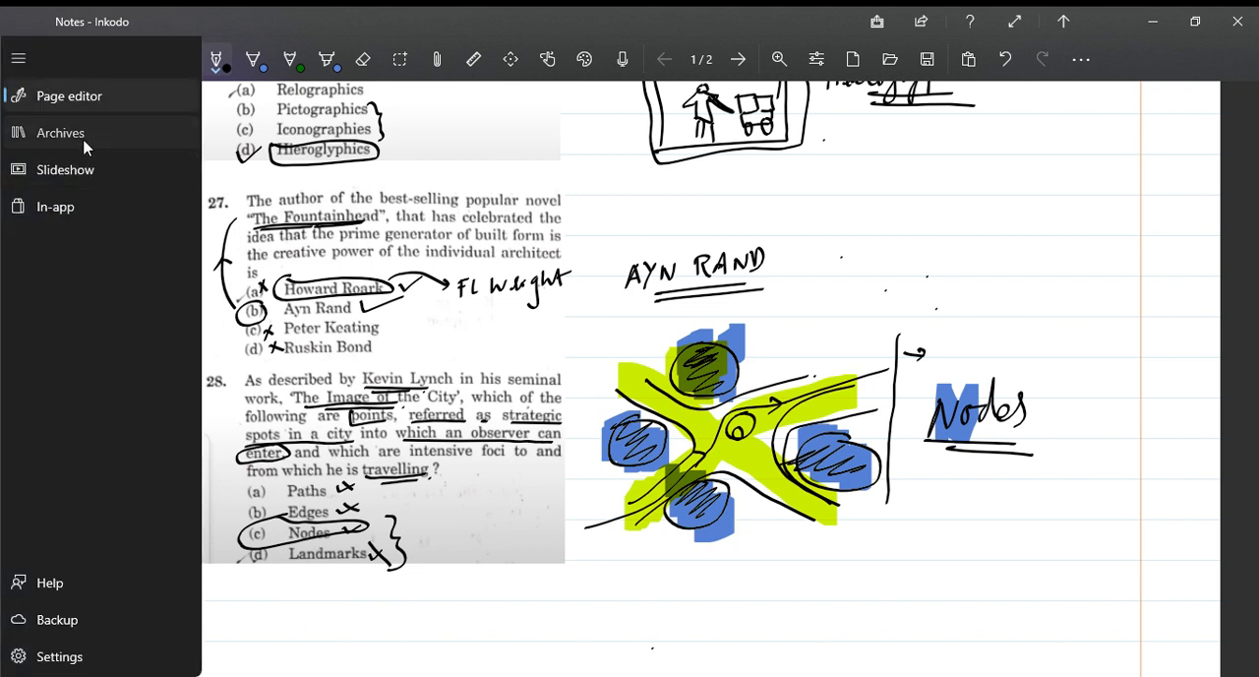
left_click(60, 132)
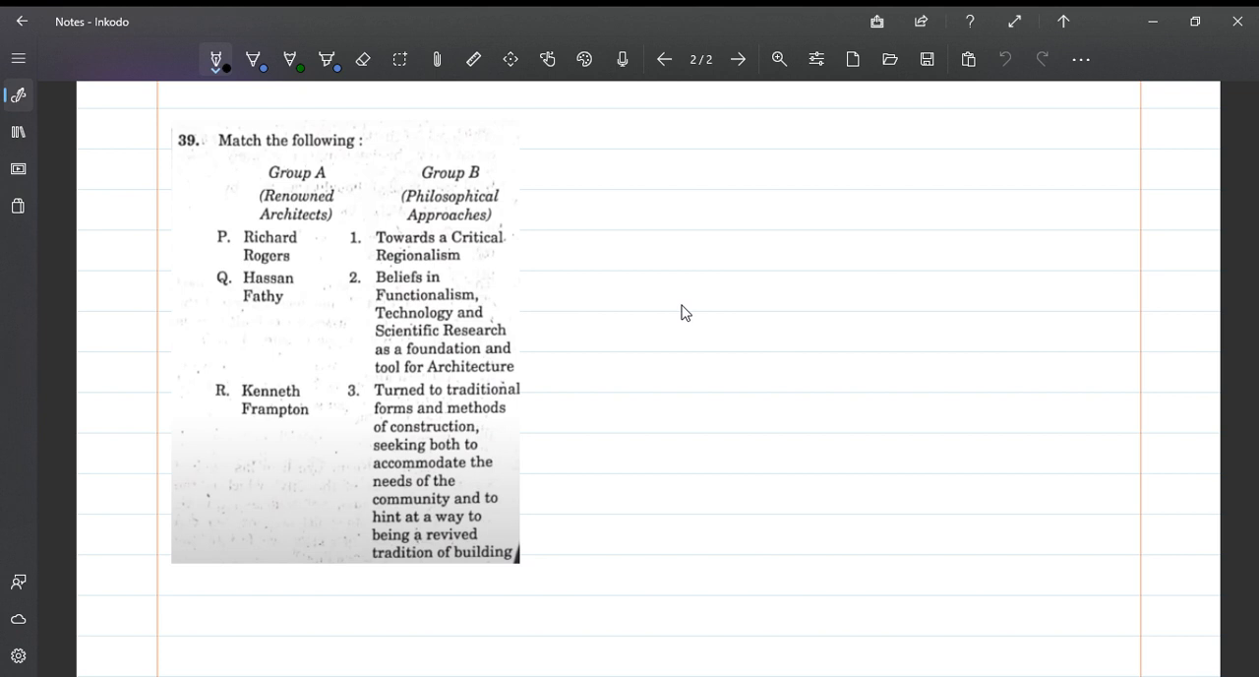
Circle Kenneth Frampton, arrow it to item 1, and bracket 'Towards a Critical Regionalism'
left_click_drag(262, 211, 324, 224)
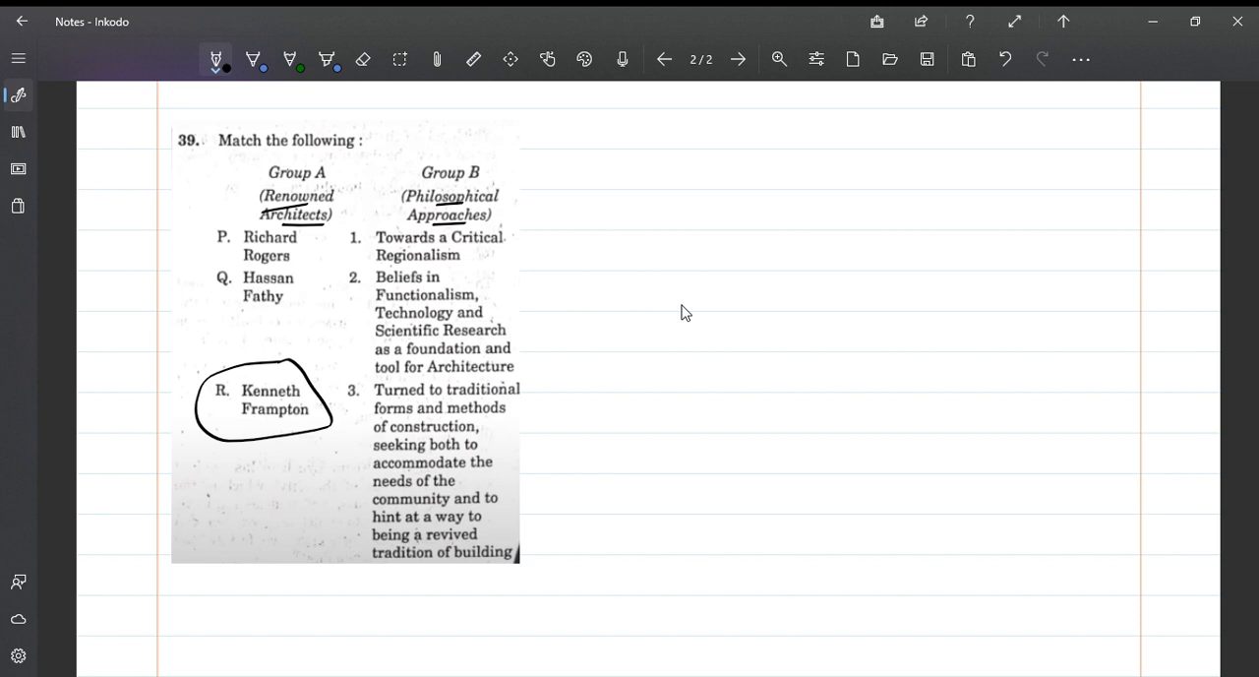
left_click_drag(339, 264, 294, 366)
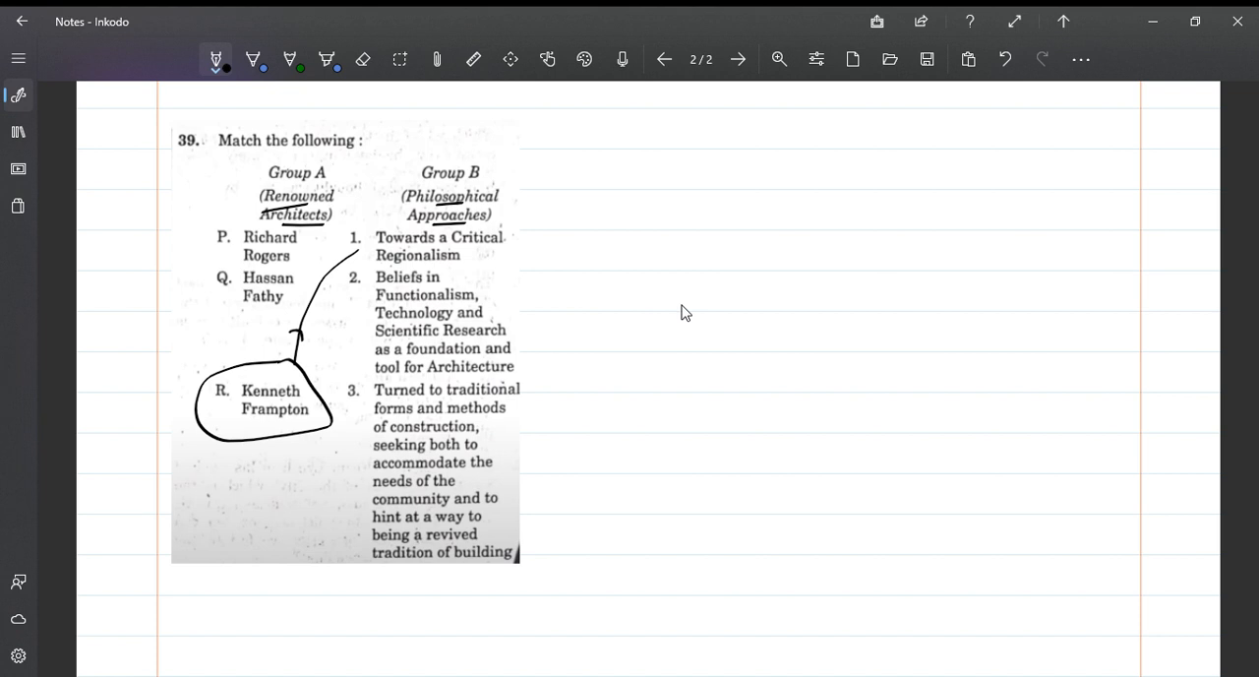
left_click_drag(507, 221, 504, 276)
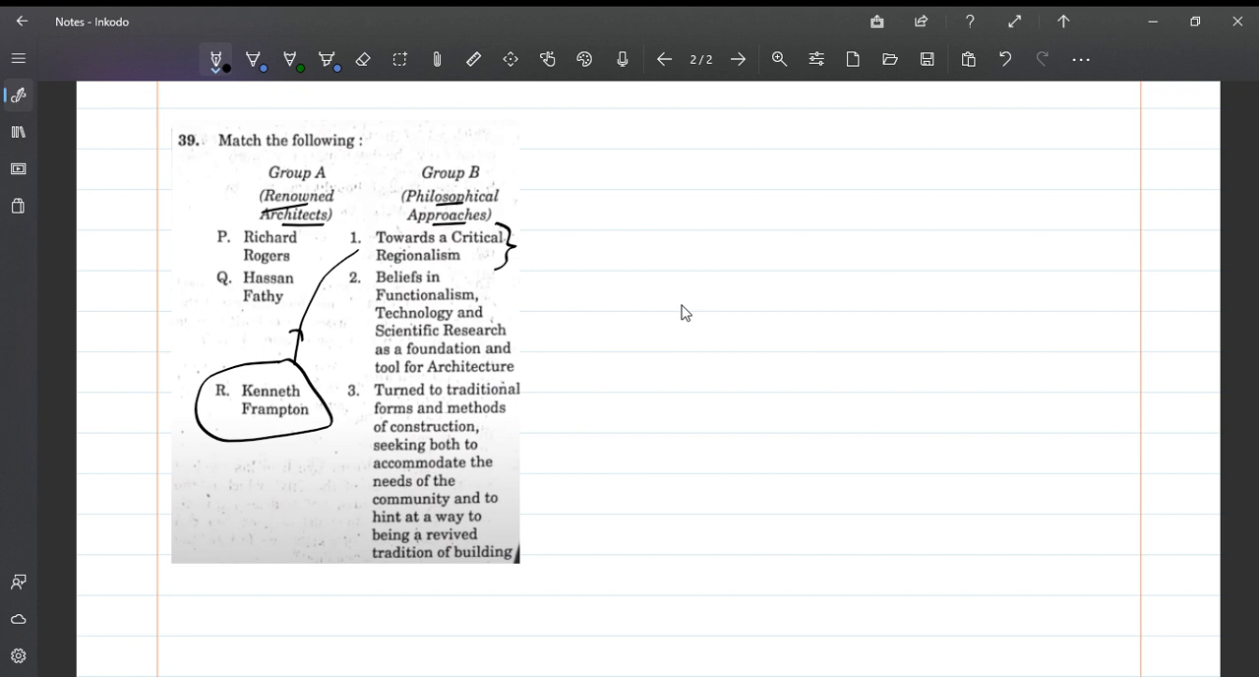
Sketch a shaded house with a thick roof, walls and sun rays beside question 39
left_click_drag(599, 232, 630, 208)
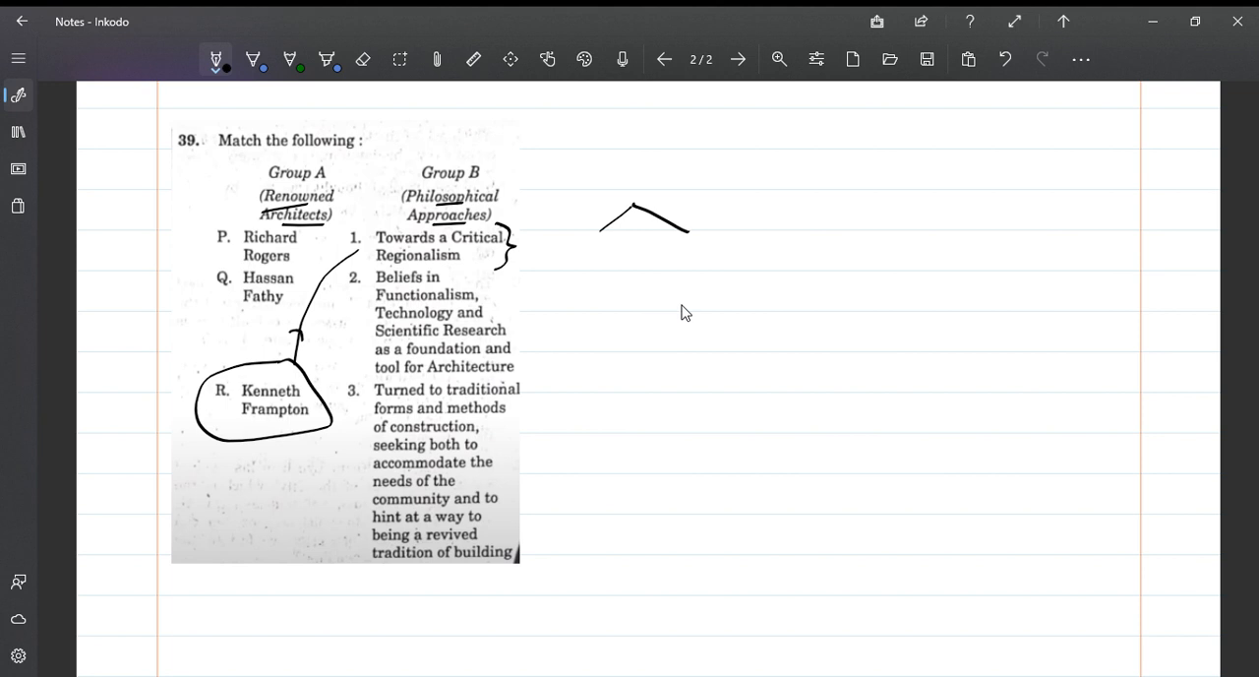
left_click_drag(625, 220, 693, 236)
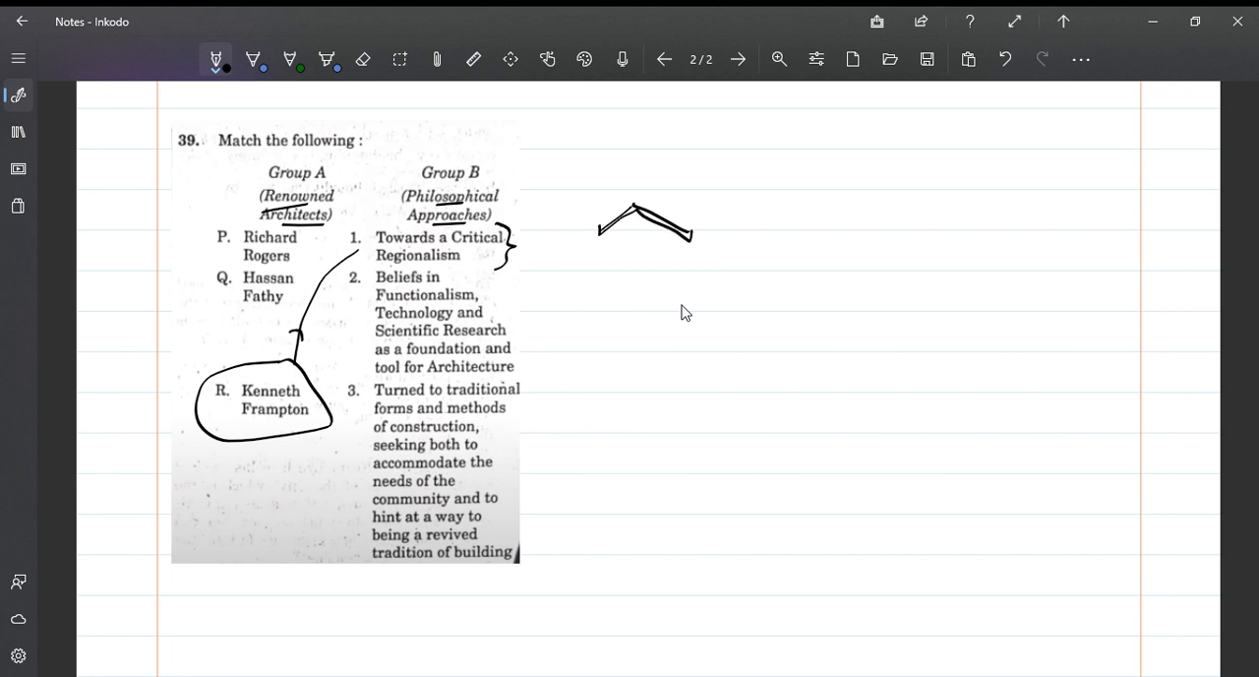
left_click_drag(615, 246, 679, 276)
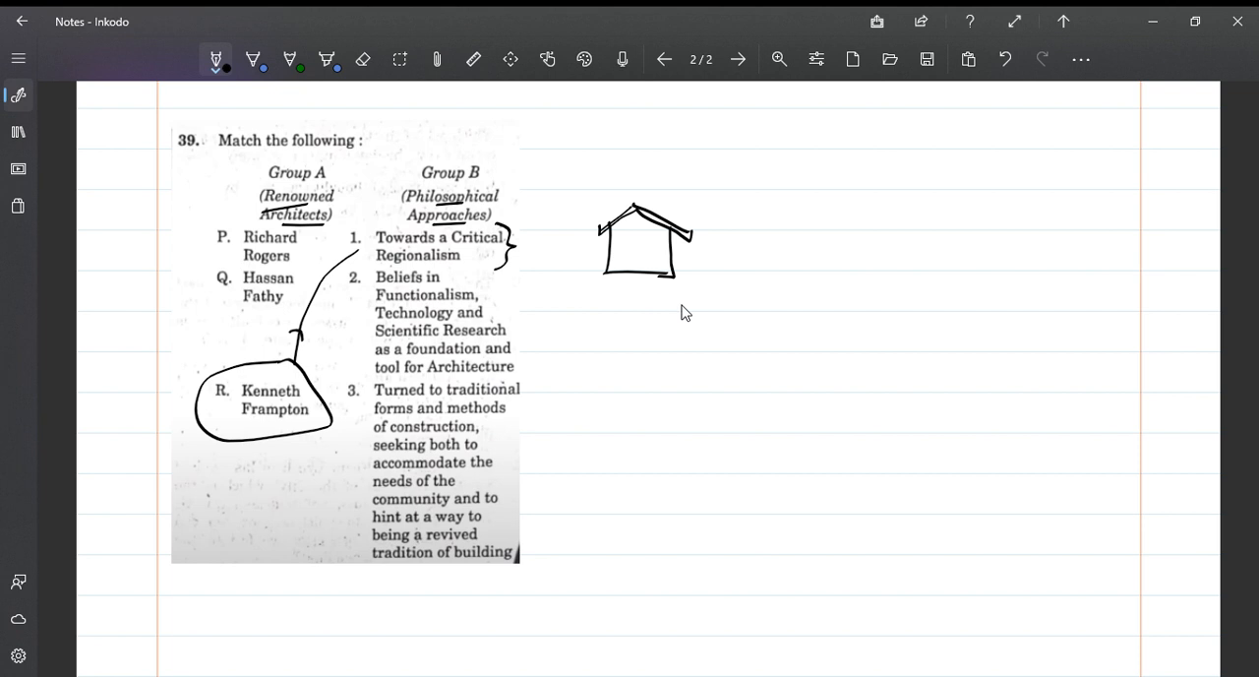
left_click_drag(573, 178, 608, 200)
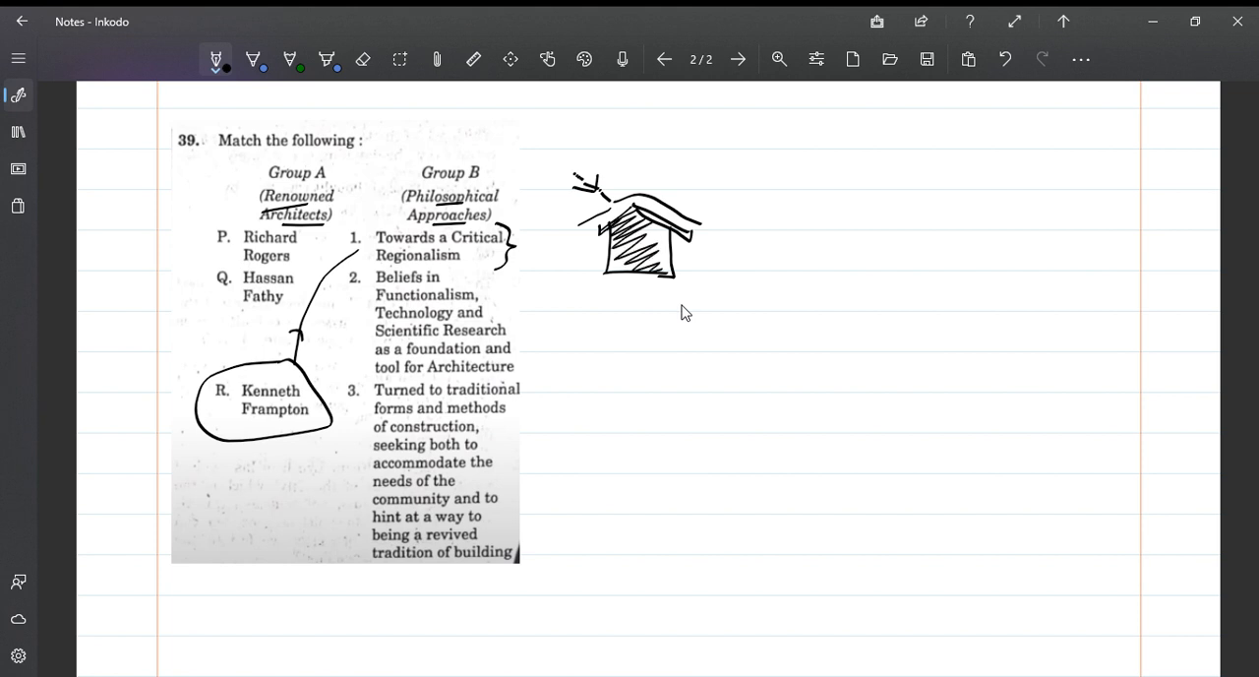
Draw a second house with ground line, wall and roof, and note R-1 below
left_click_drag(742, 268, 846, 264)
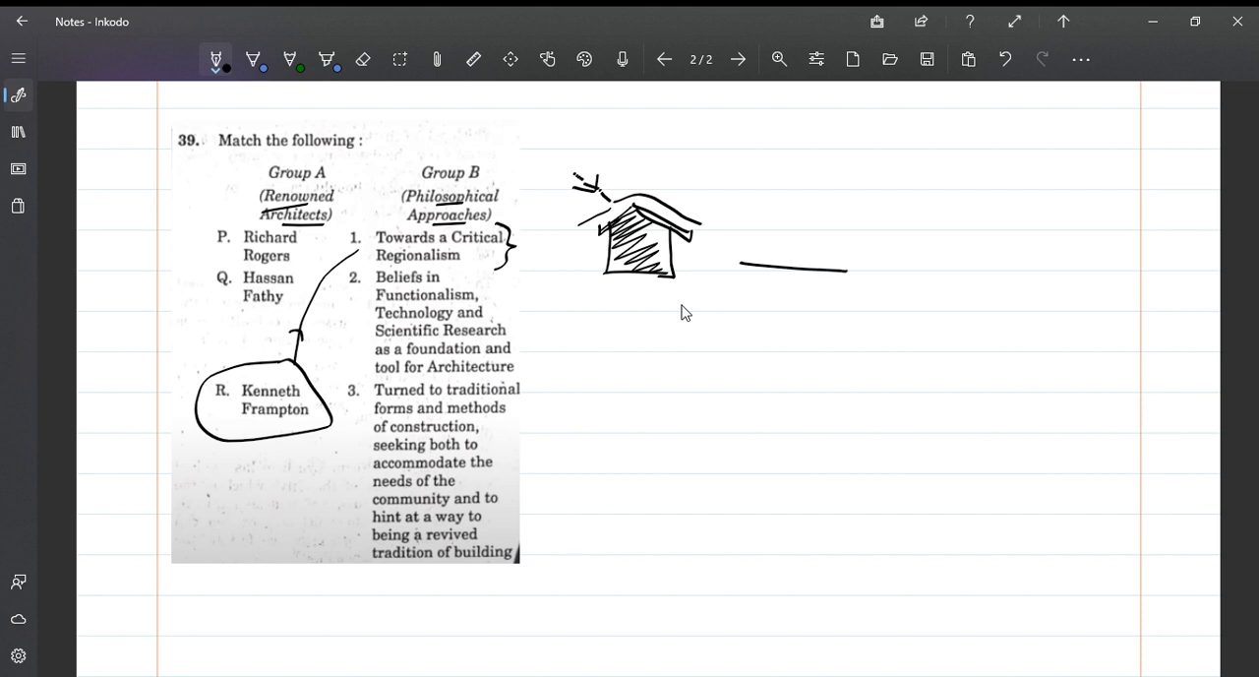
left_click_drag(635, 203, 713, 229)
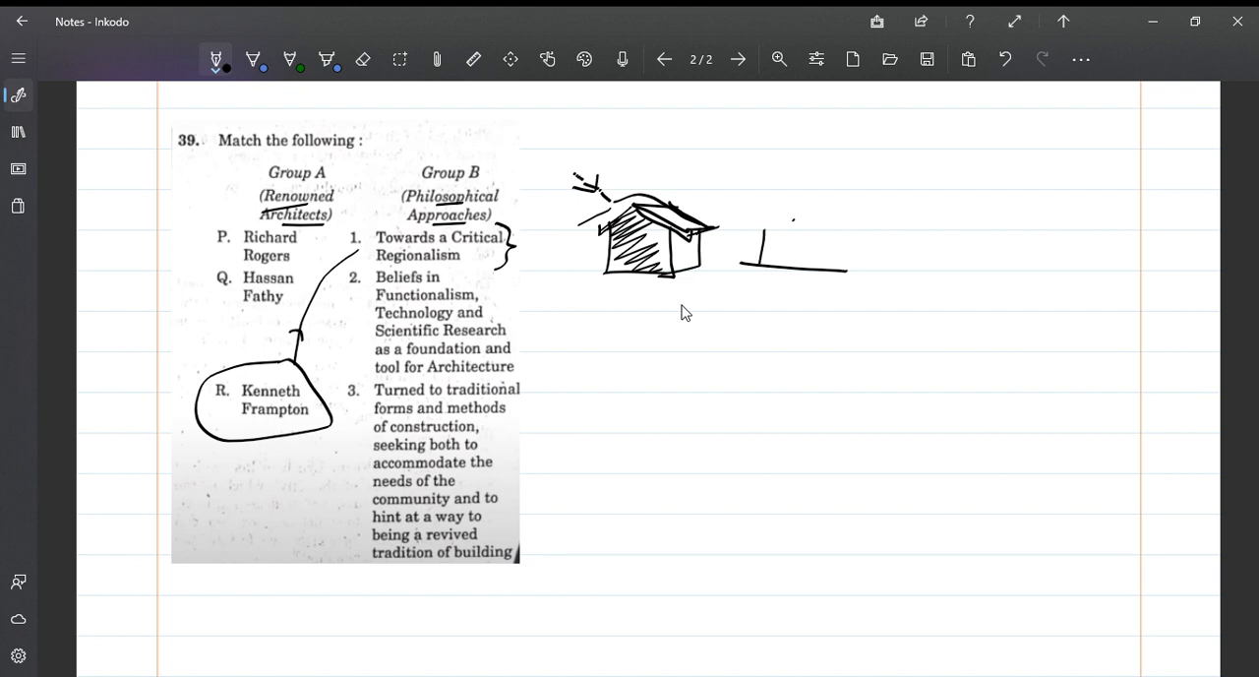
left_click_drag(758, 226, 797, 207)
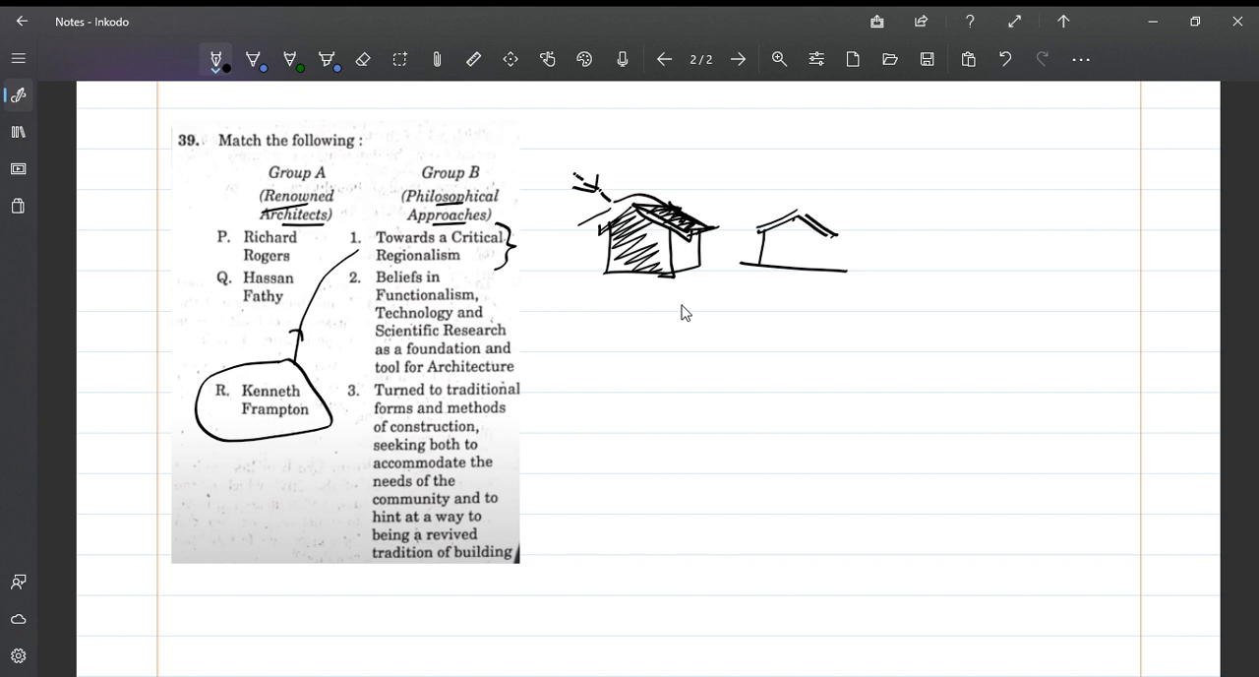
left_click_drag(802, 213, 866, 228)
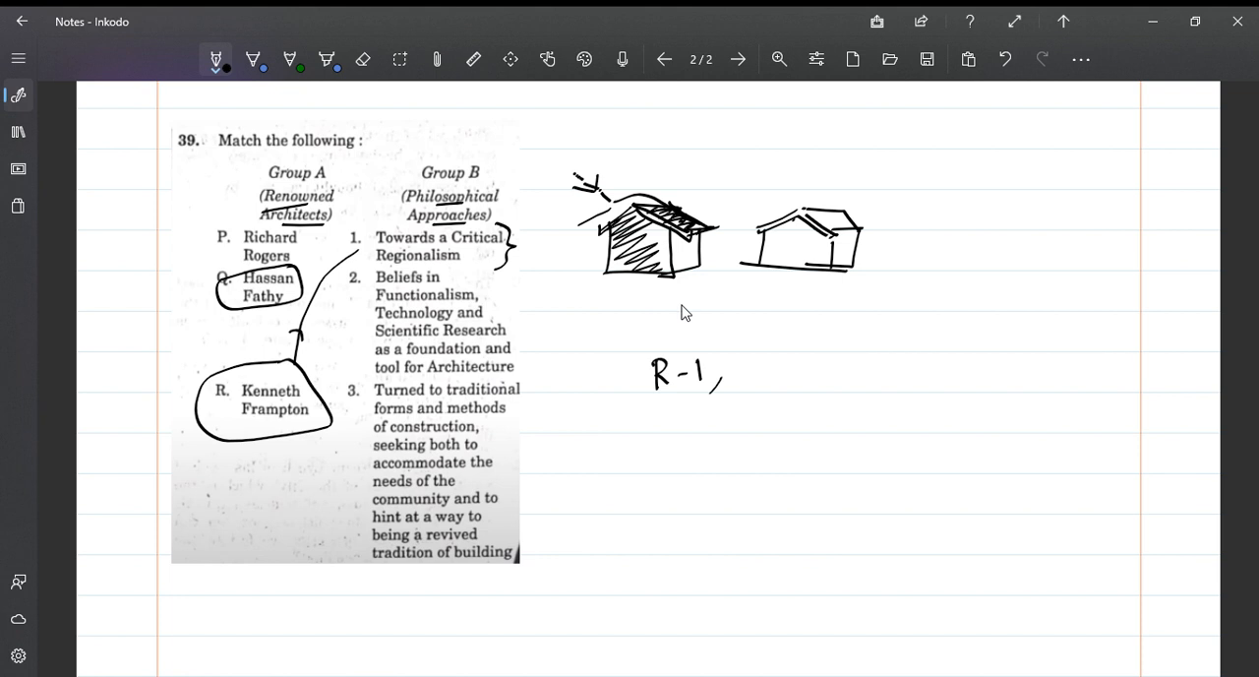
Link Hassan Fathy to outlined item 3, circle Richard Rogers, and add 'Q-3' after R-1
left_click_drag(295, 295, 334, 359)
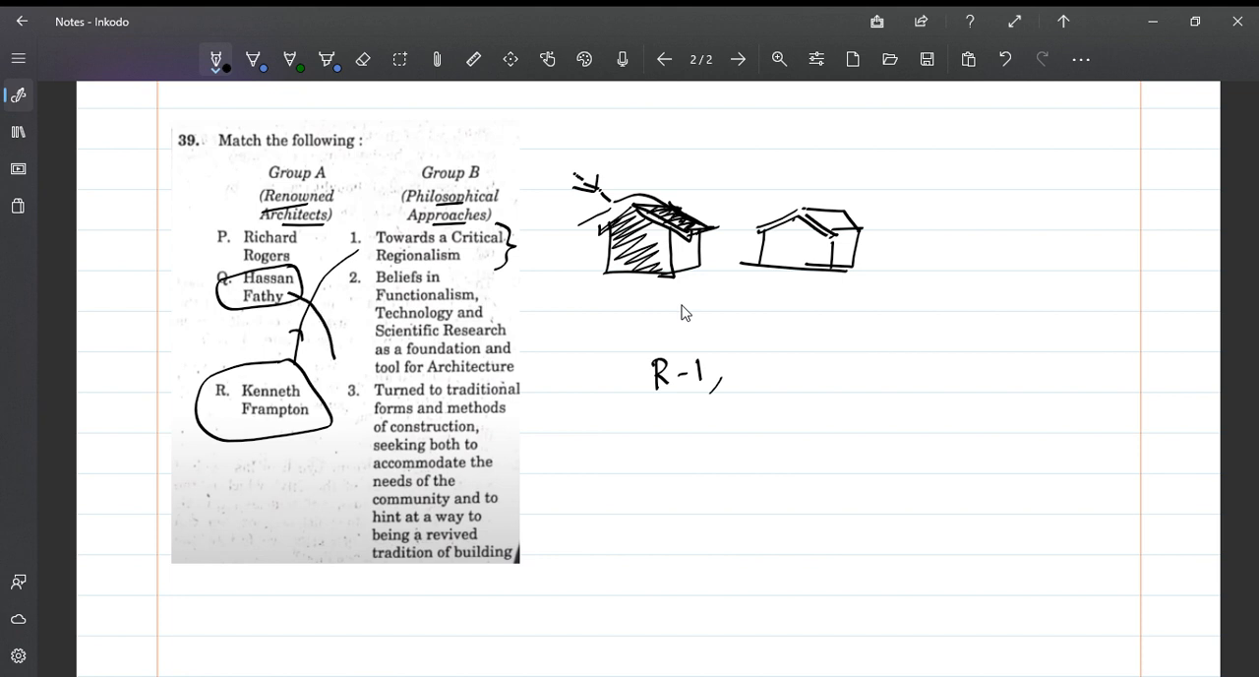
left_click_drag(296, 344, 526, 394)
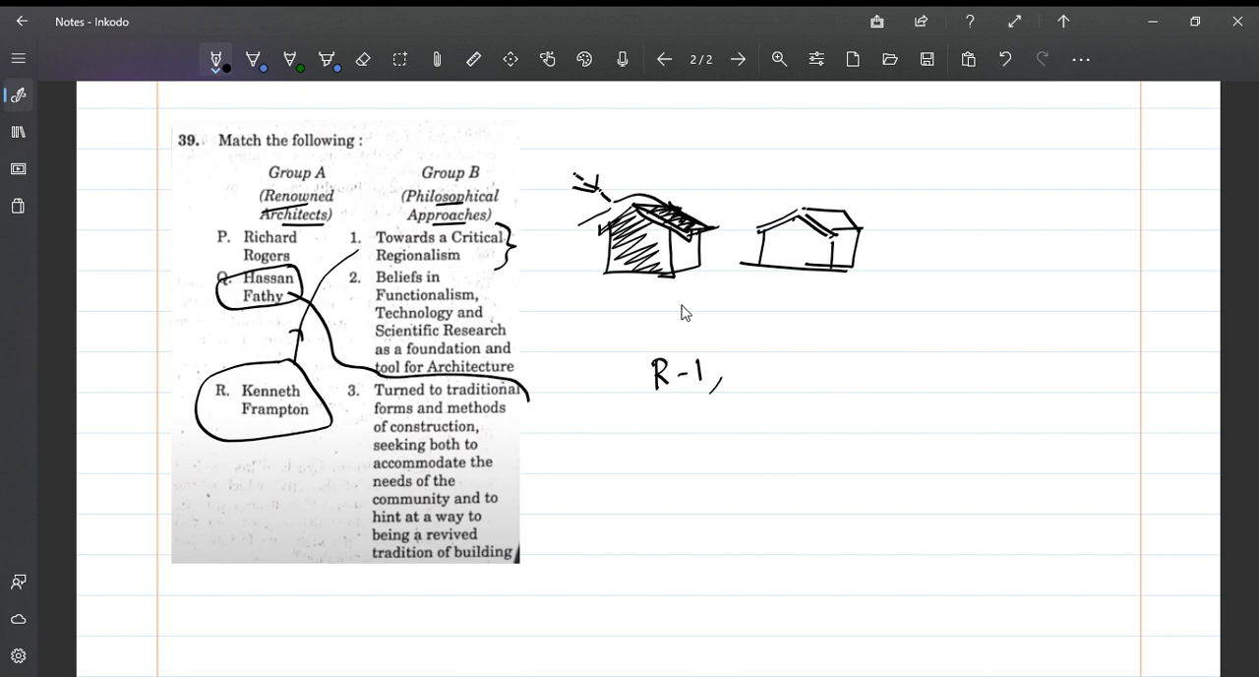
left_click_drag(532, 399, 536, 517)
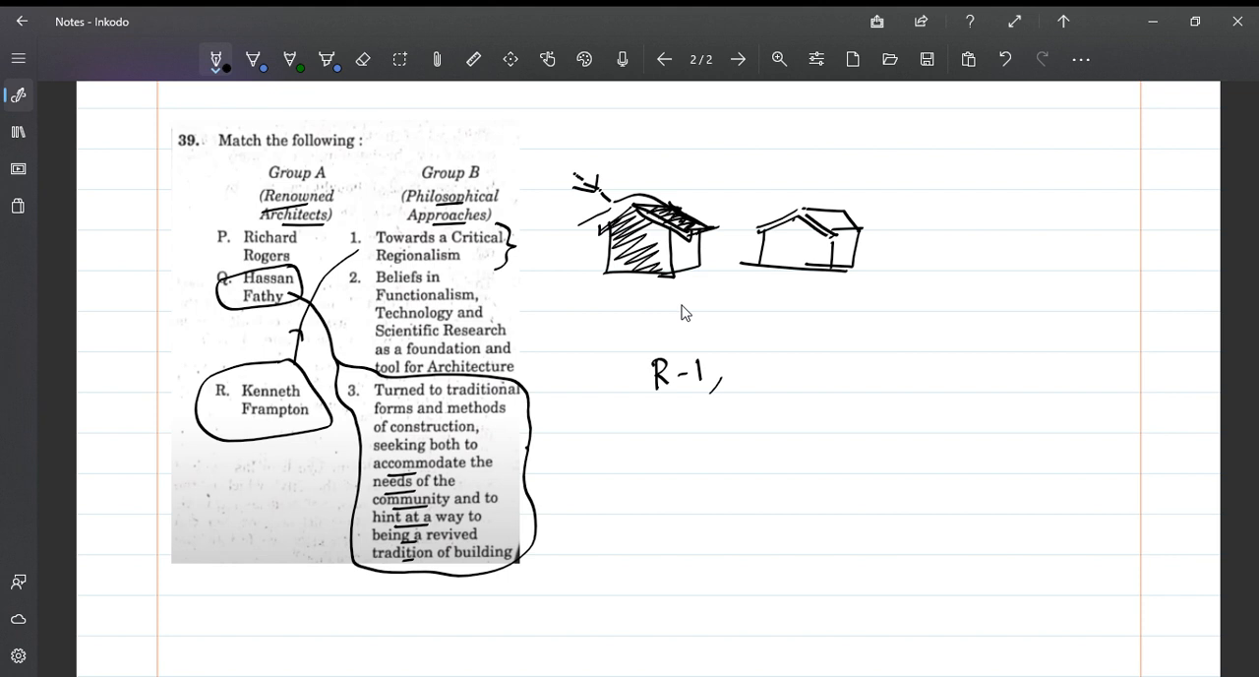
left_click_drag(506, 487, 551, 472)
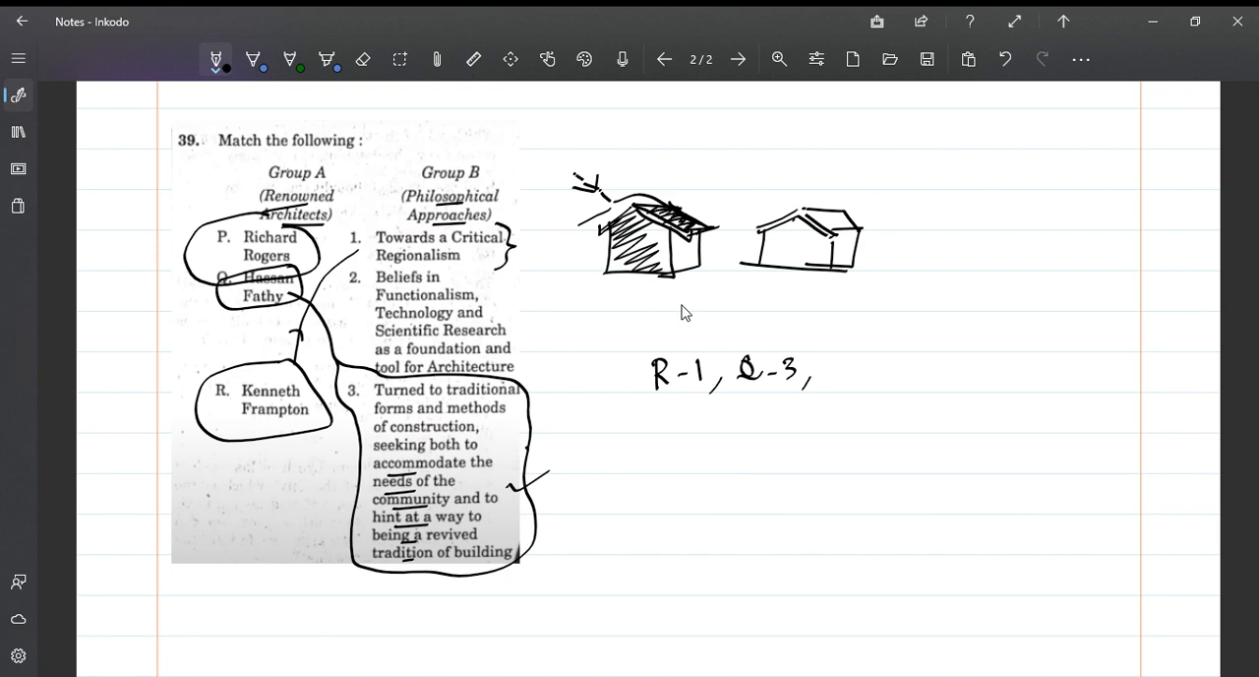
left_click_drag(317, 258, 357, 310)
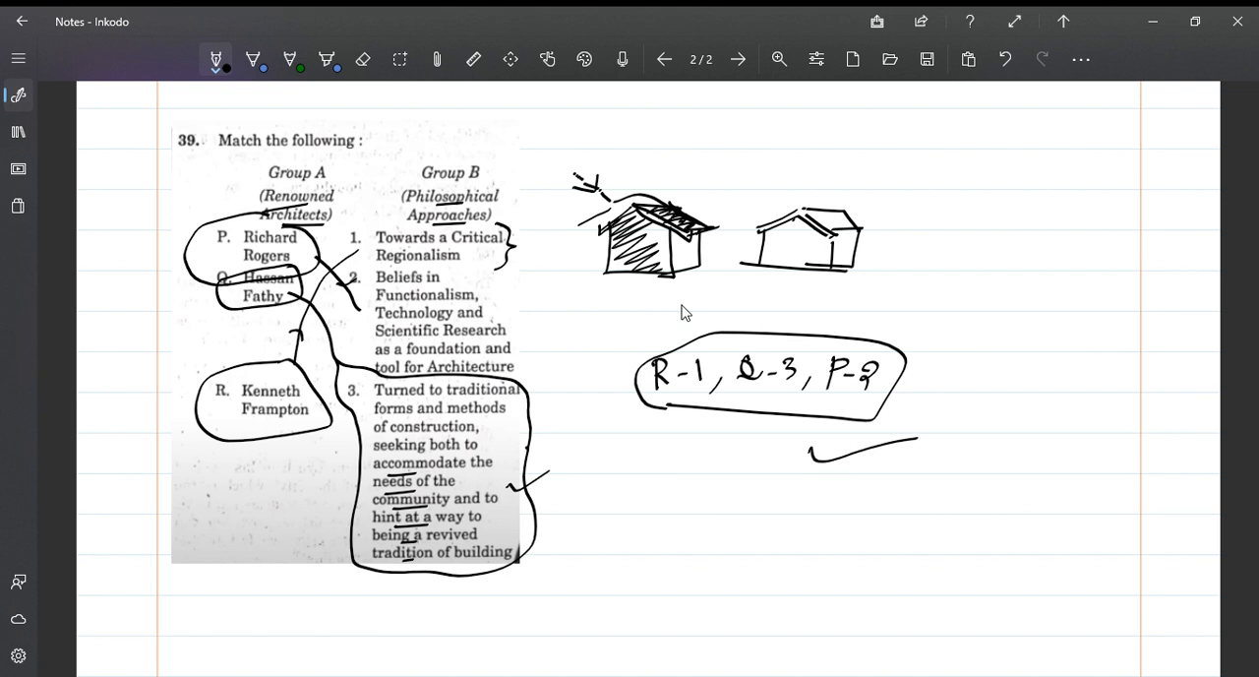
left_click_drag(657, 483, 675, 483)
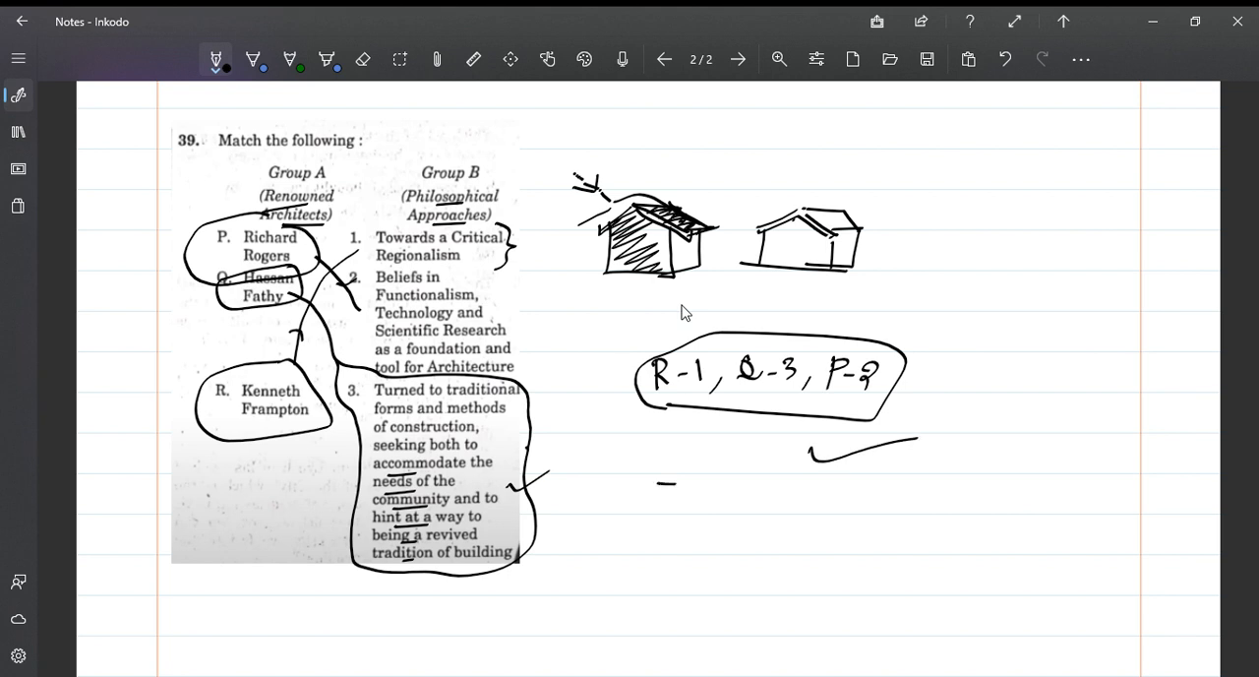
left_click_drag(659, 483, 733, 488)
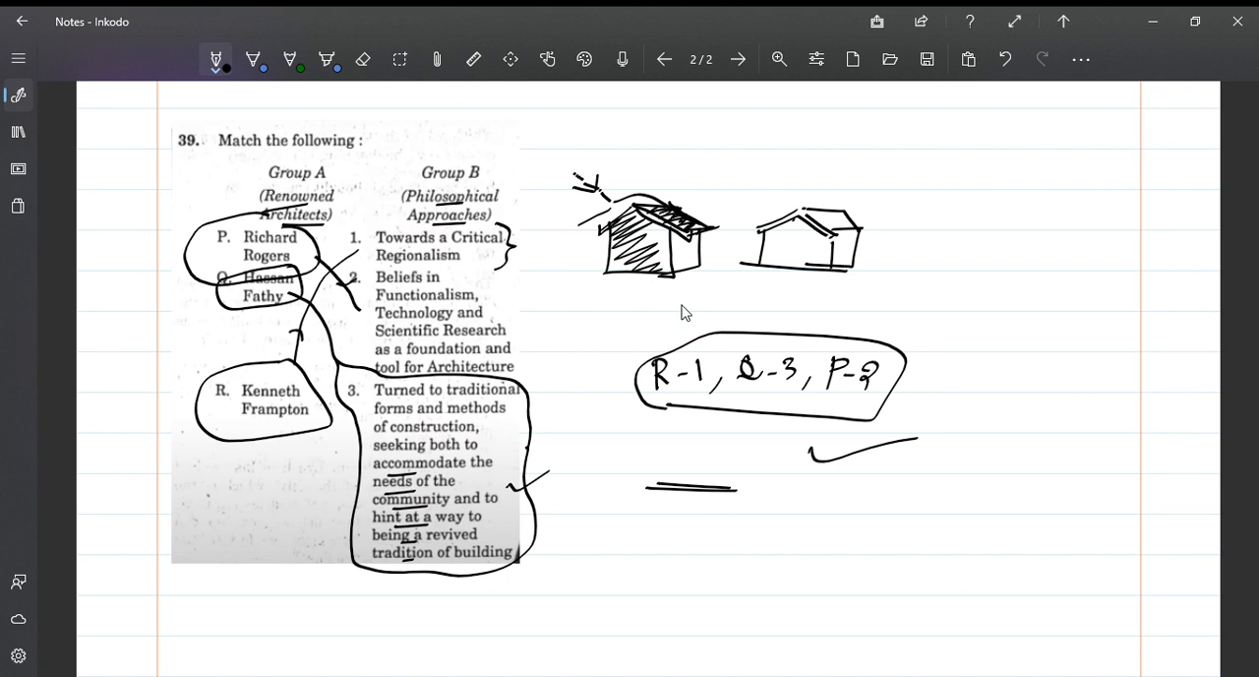